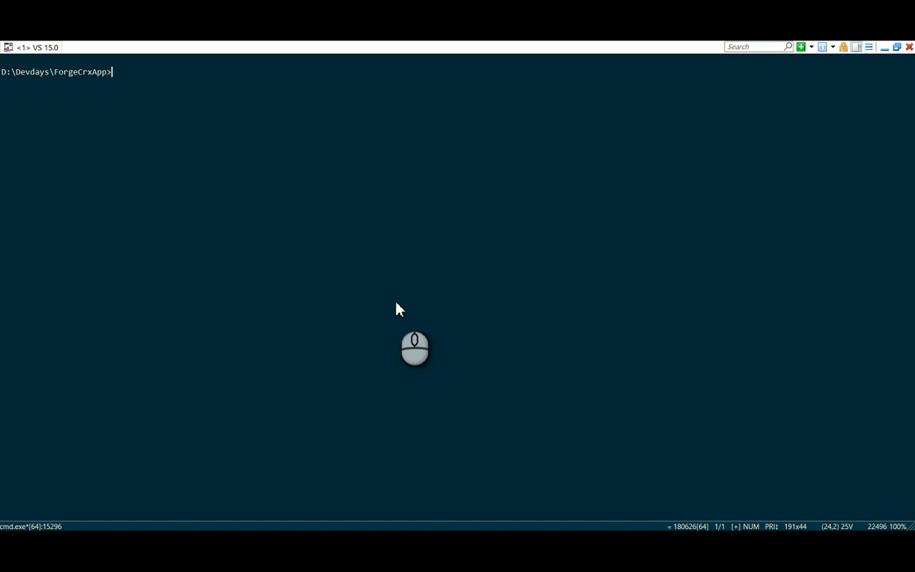
pyautogui.moveTo(441, 271)
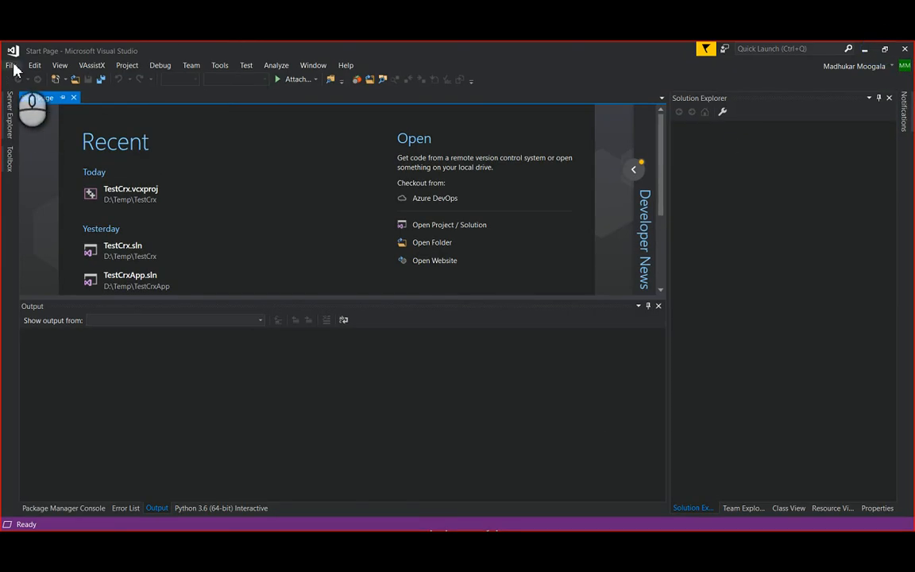
# - Create a Visual C++ DLL project named HelloCrxApp under D:\Devdays\Forge\CrxApp
pyautogui.click(11, 65)
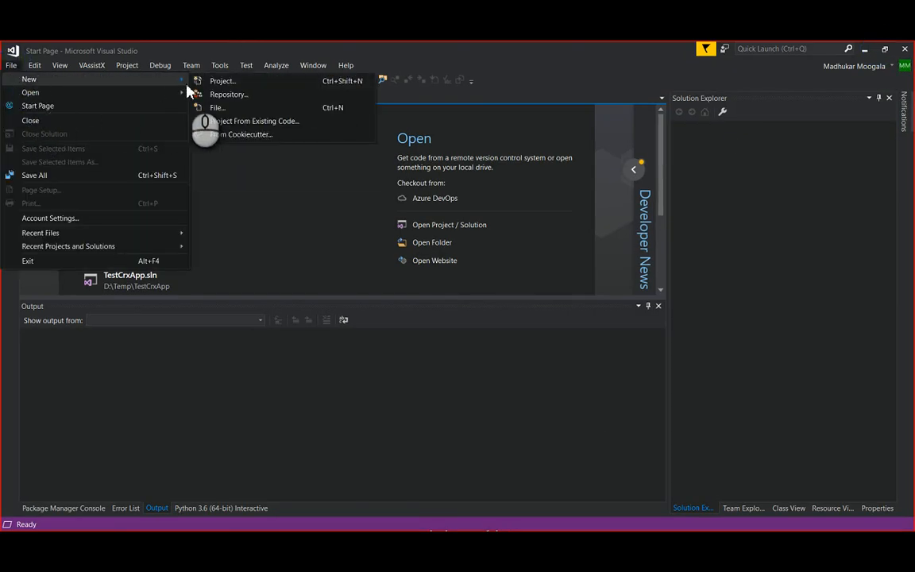
pyautogui.click(223, 79)
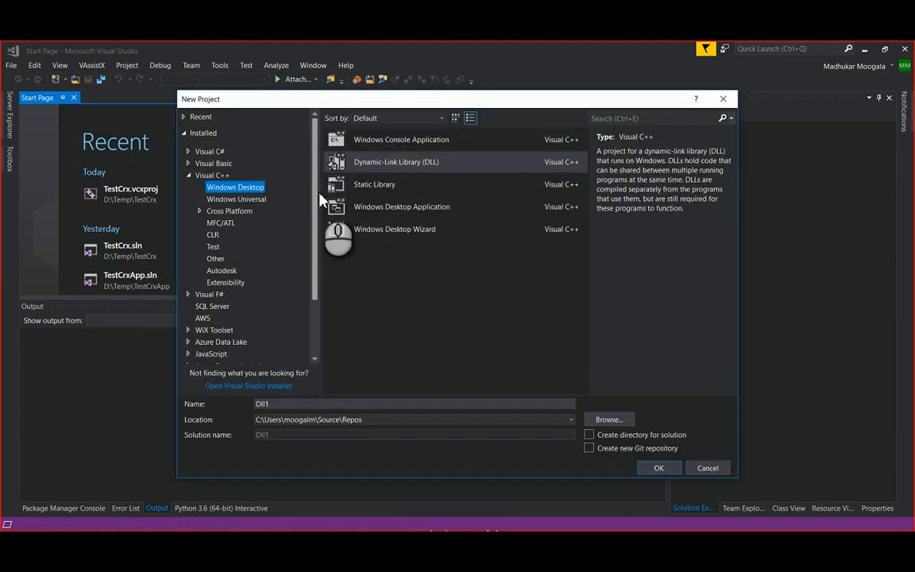
pyautogui.click(395, 162)
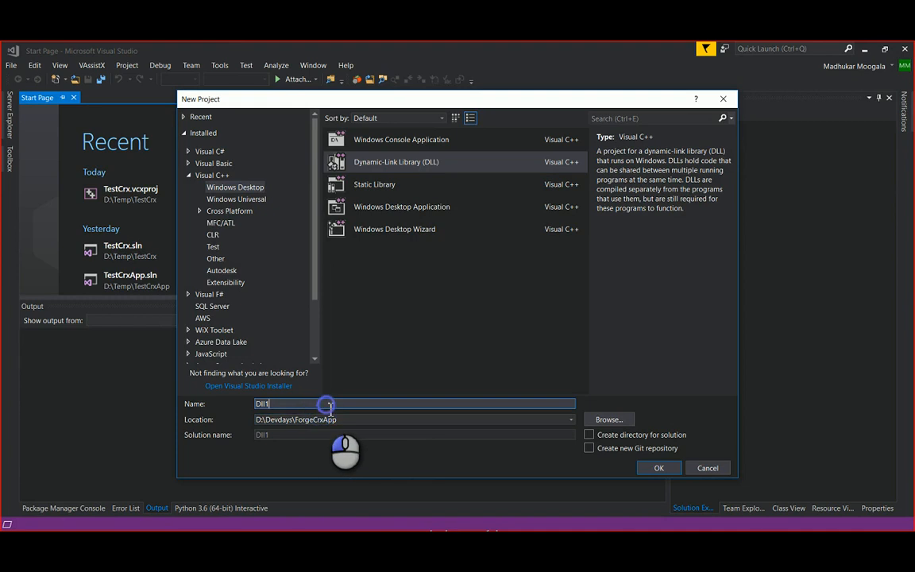
pyautogui.write('H')
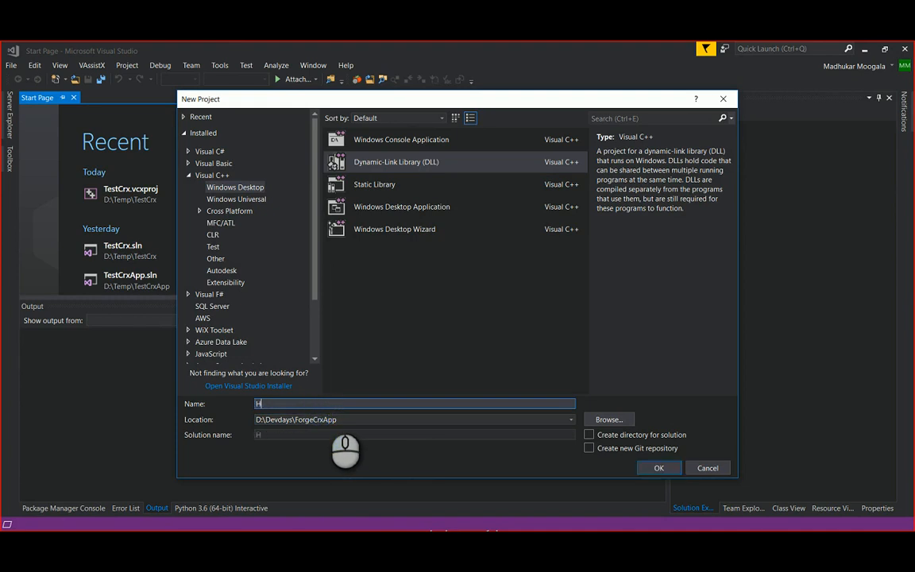
pyautogui.write('elloCR')
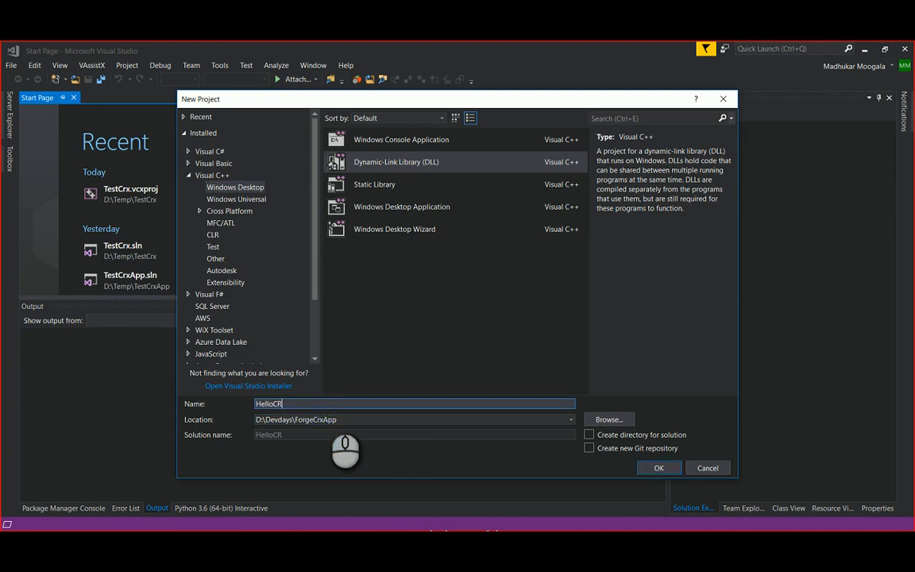
pyautogui.press('Backspace')
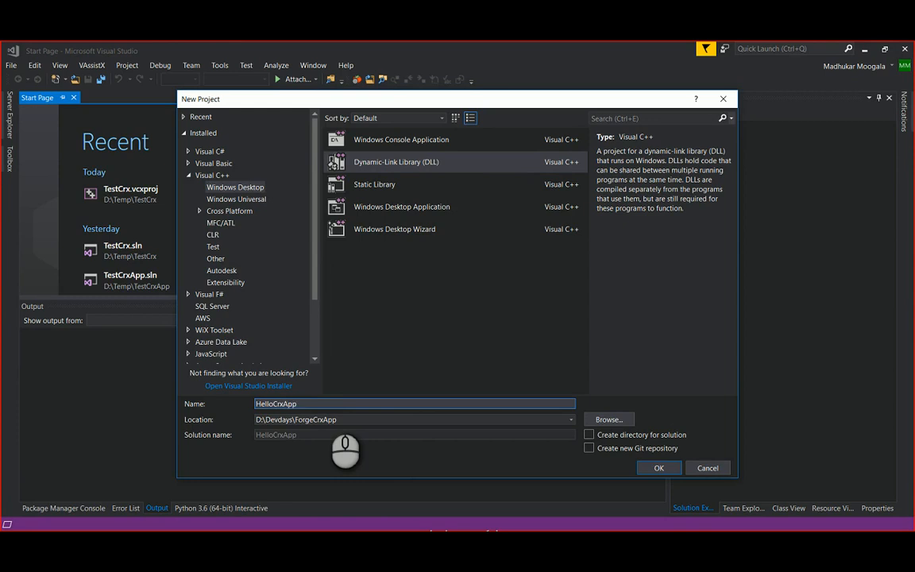
pyautogui.moveTo(657, 467)
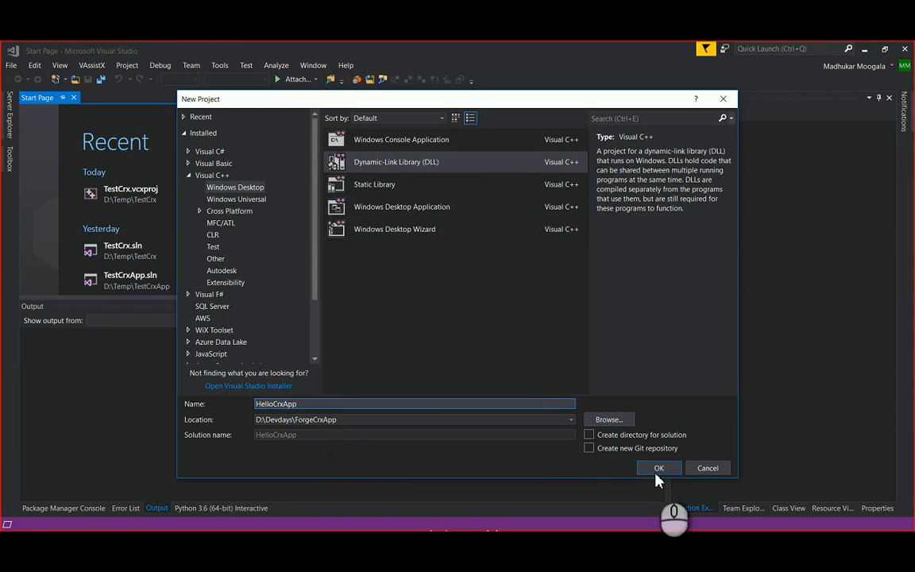
pyautogui.click(657, 467)
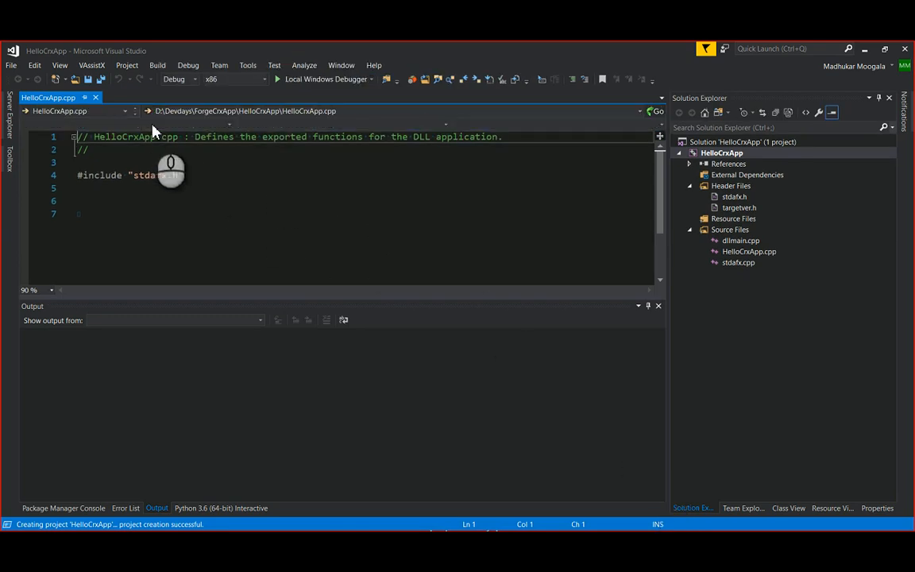
# - Target x64, remove dllmain.cpp from Source Files and bring up stdafx.cpp
pyautogui.click(229, 79)
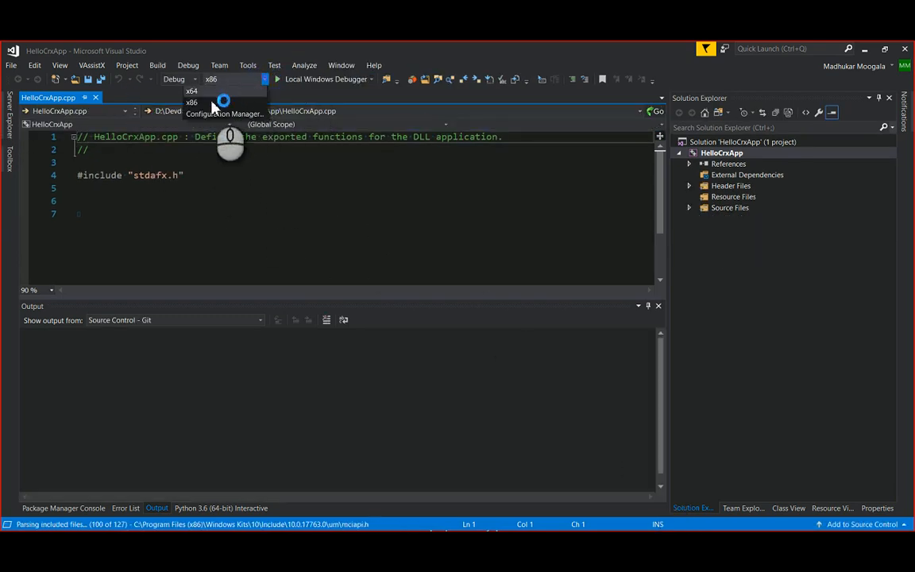
pyautogui.click(190, 90)
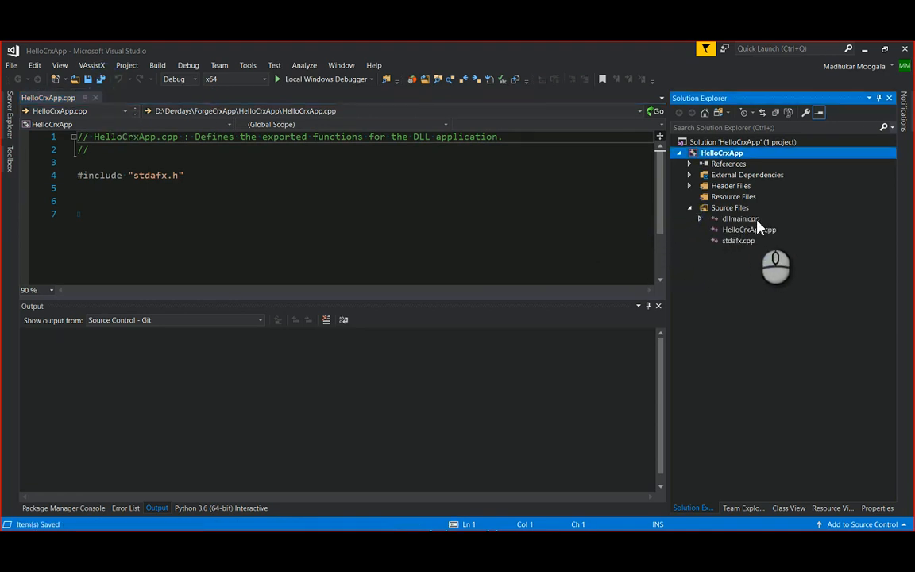
pyautogui.rightClick(740, 219)
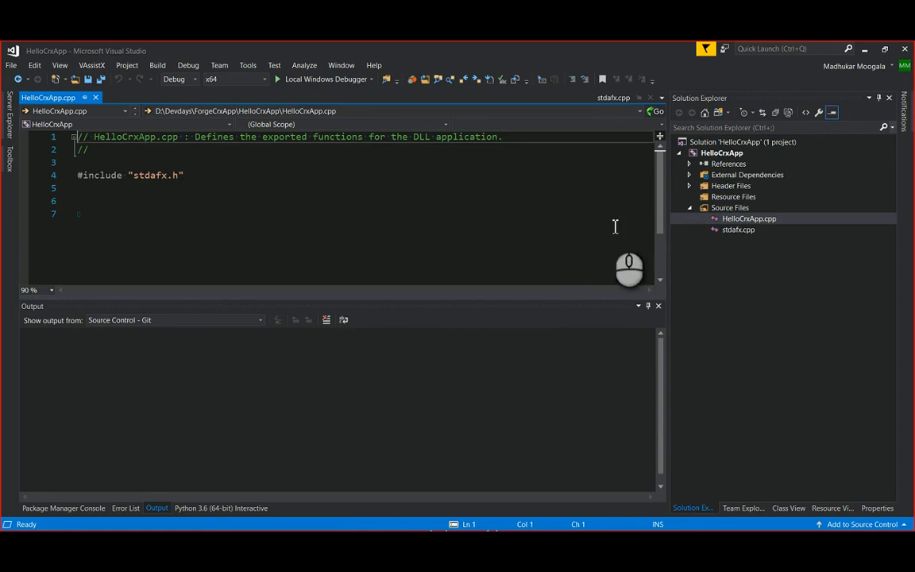
pyautogui.doubleClick(737, 229)
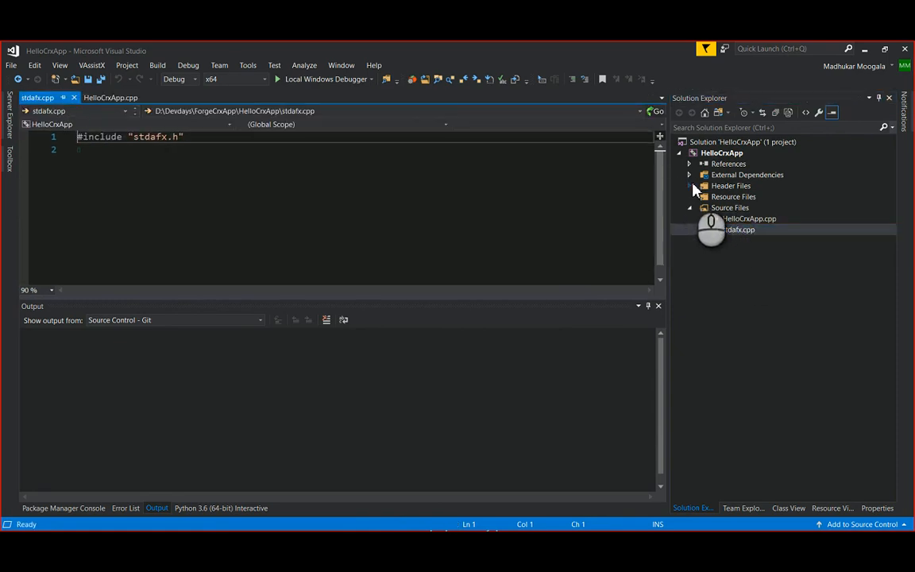
pyautogui.rightClick(721, 153)
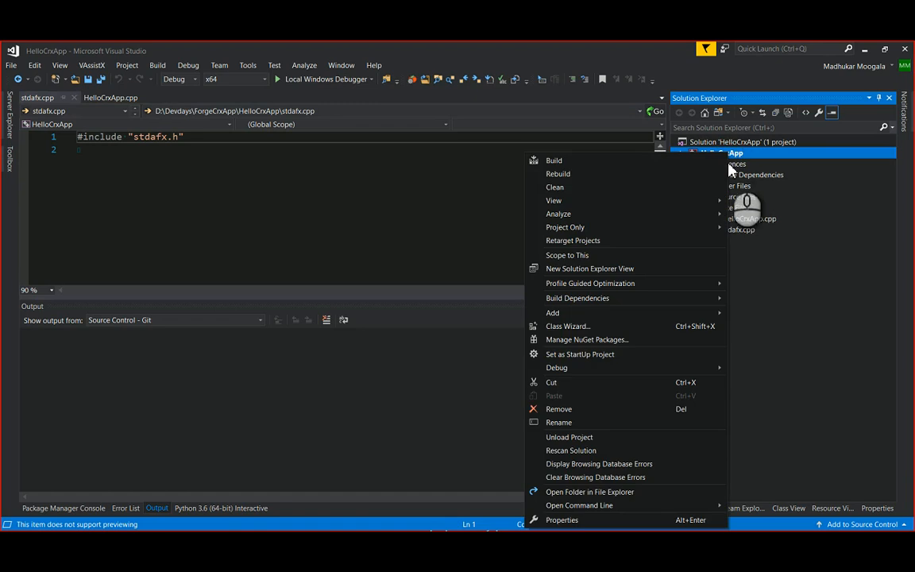
# - Set C/C++ Additional Include Directories to D:\ObjectARX2019\inc;D:\ObjectARX2019\inc-x64 and apply
pyautogui.click(562, 519)
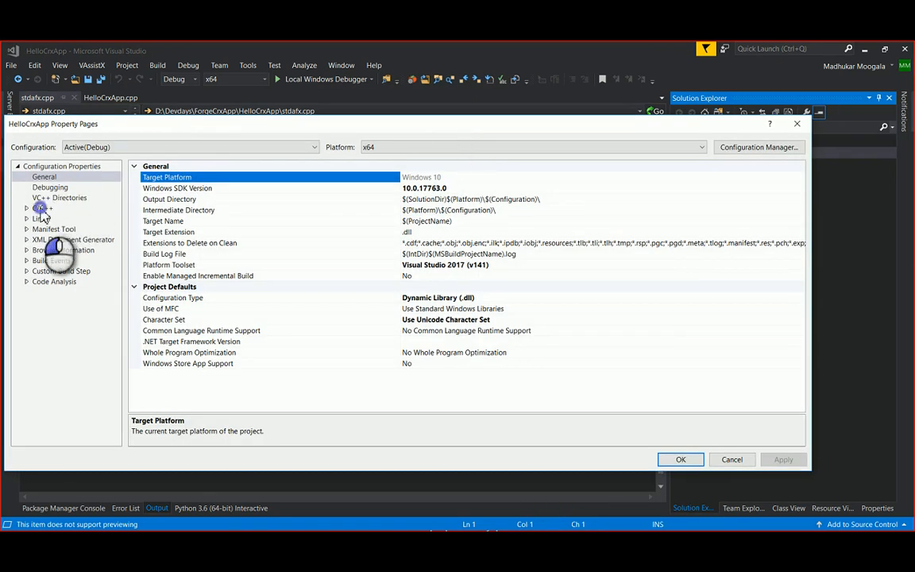
pyautogui.click(41, 206)
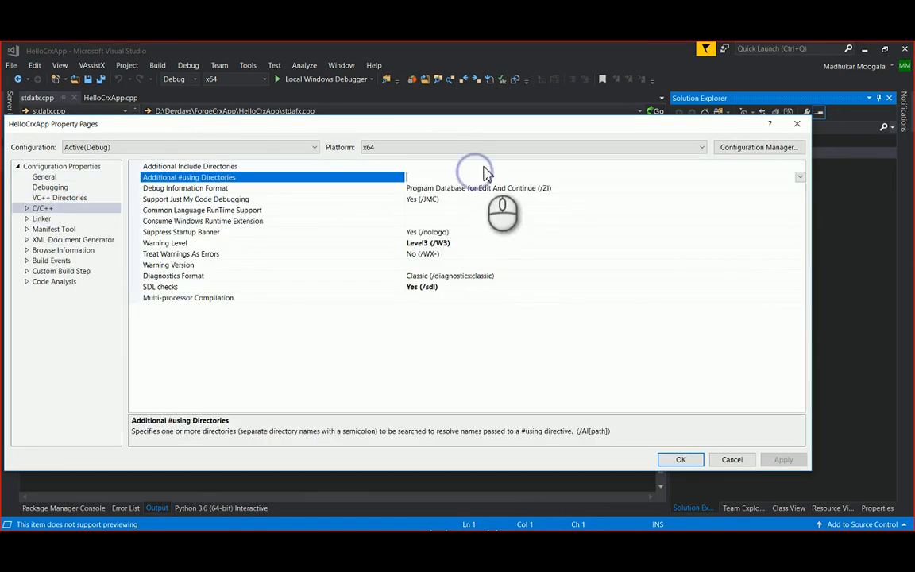
pyautogui.click(190, 167)
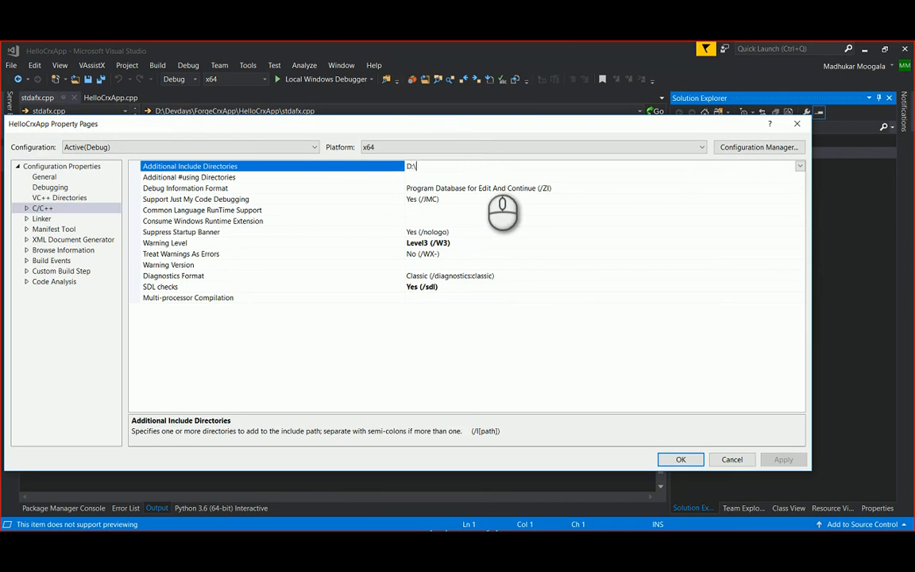
pyautogui.write('ObjectARX')
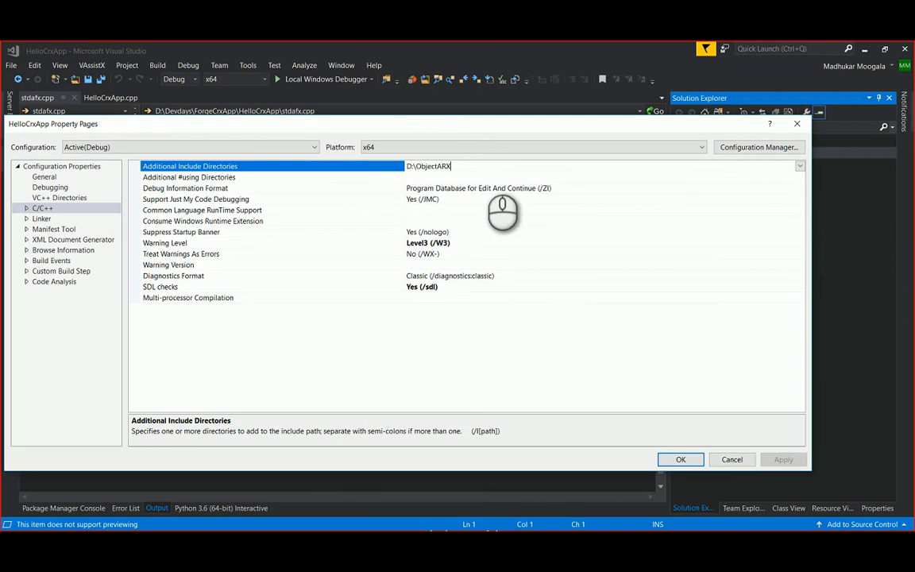
pyautogui.write('2019\\')
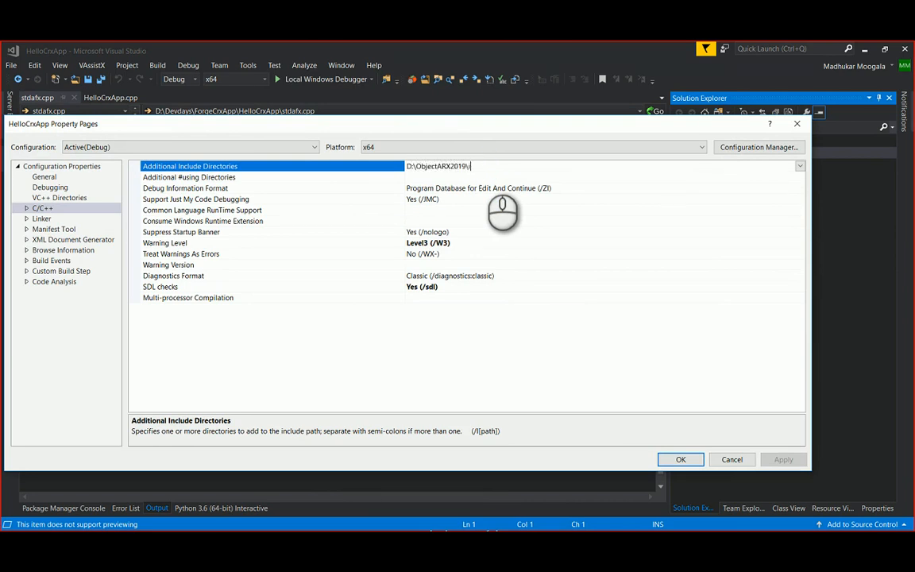
pyautogui.write('inc')
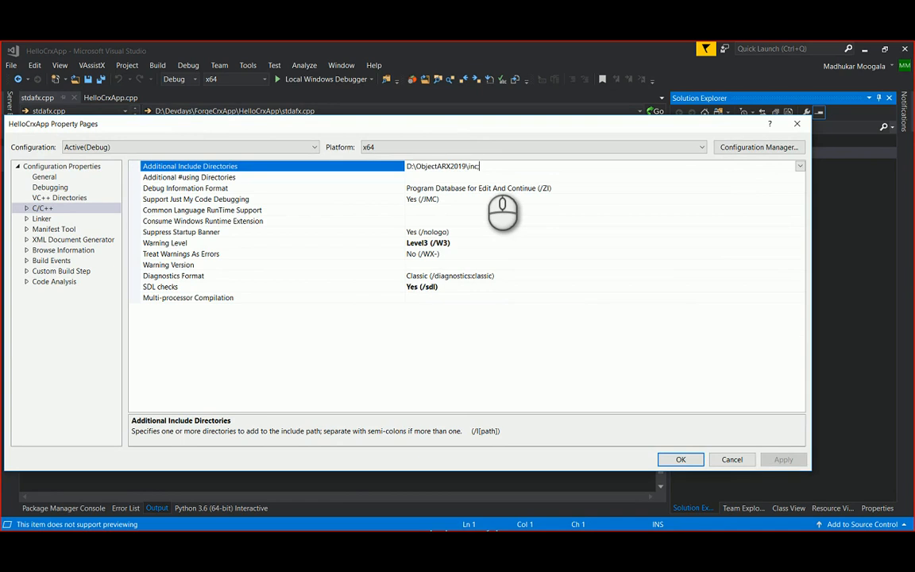
pyautogui.write(';D:\\O')
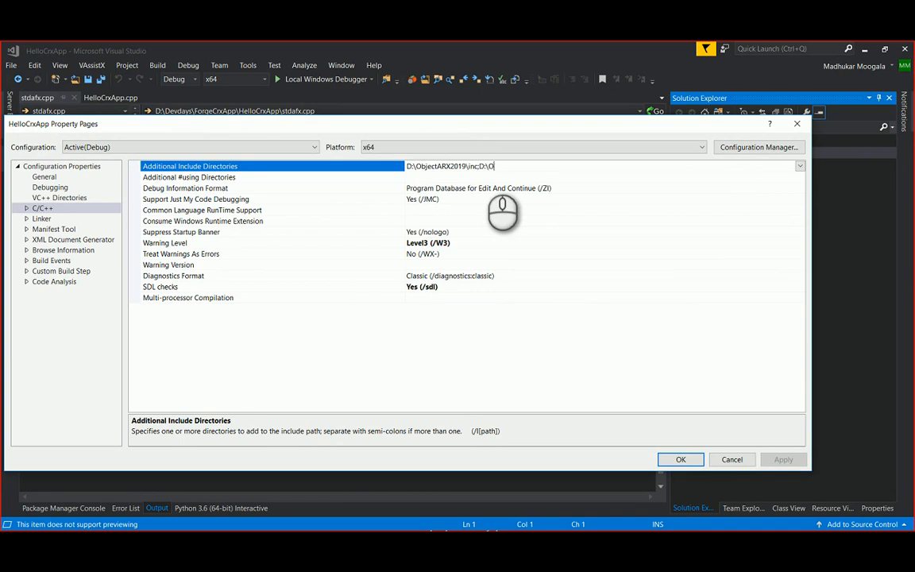
pyautogui.write('bjectARX2019\\inc')
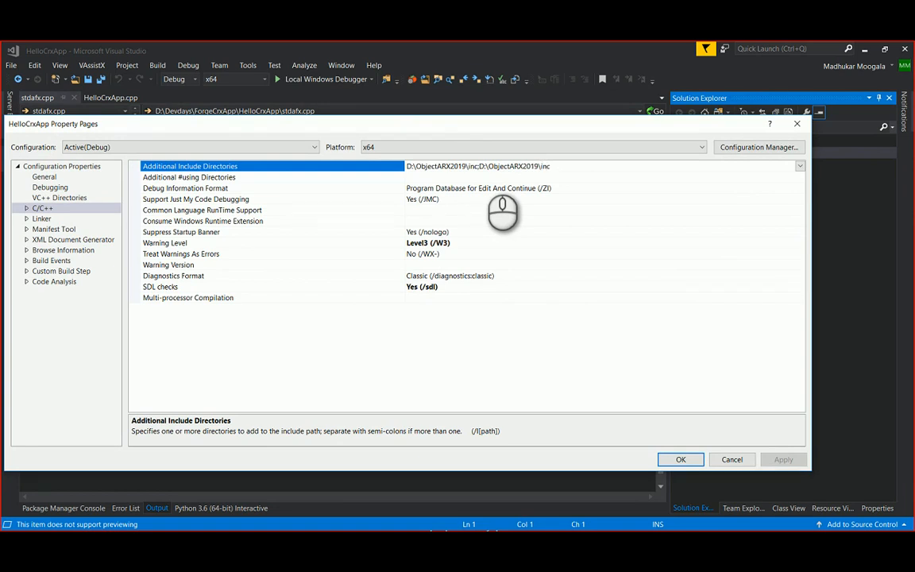
pyautogui.write('-x64')
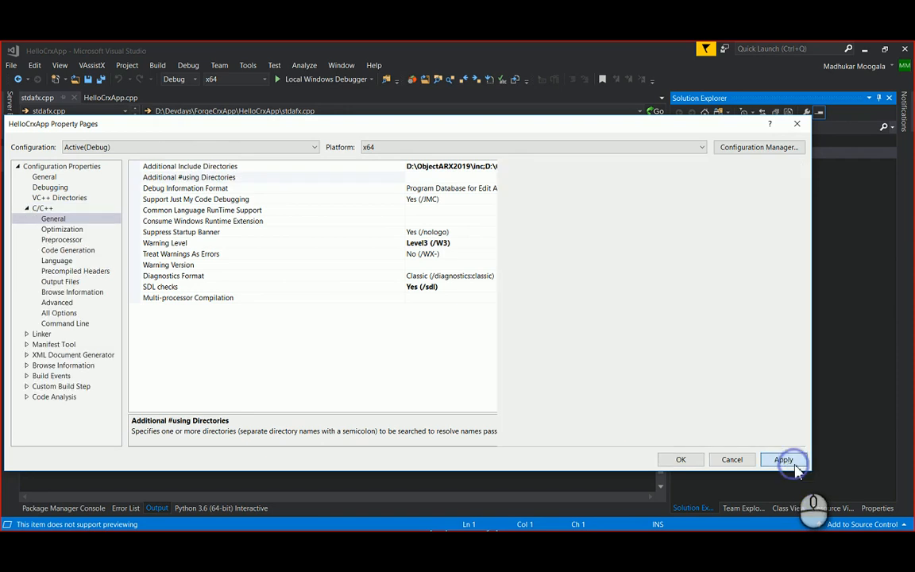
pyautogui.click(783, 459)
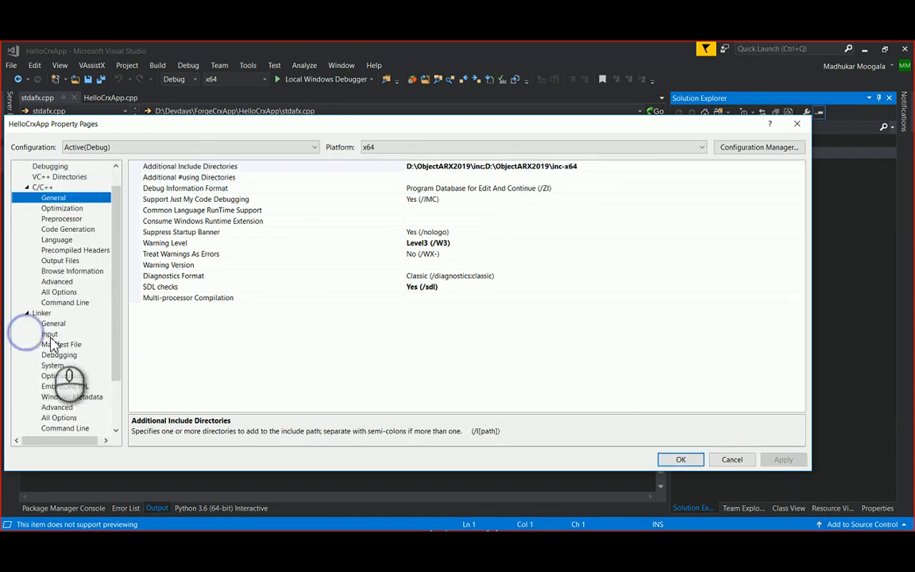
# - Bring up the Additional Dependencies editor under Linker > Input
pyautogui.click(49, 334)
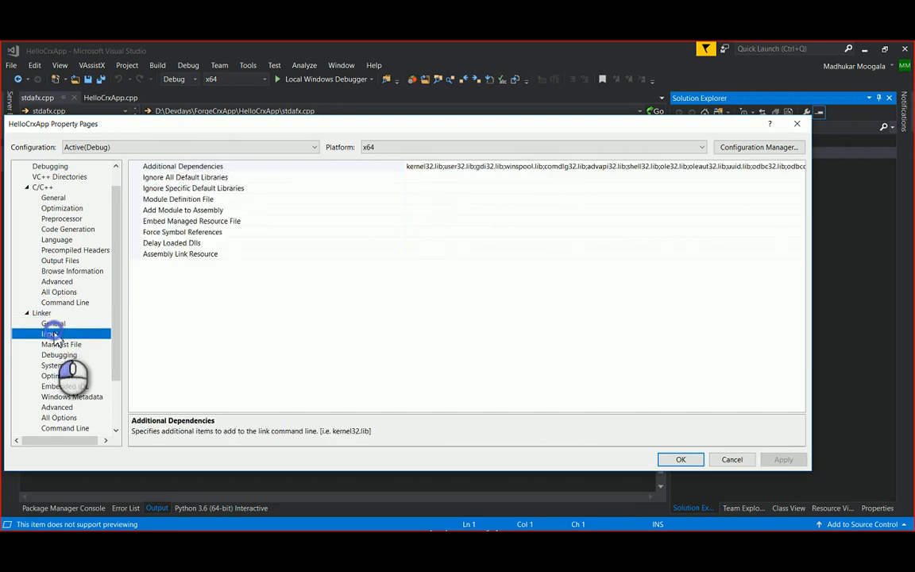
pyautogui.click(183, 165)
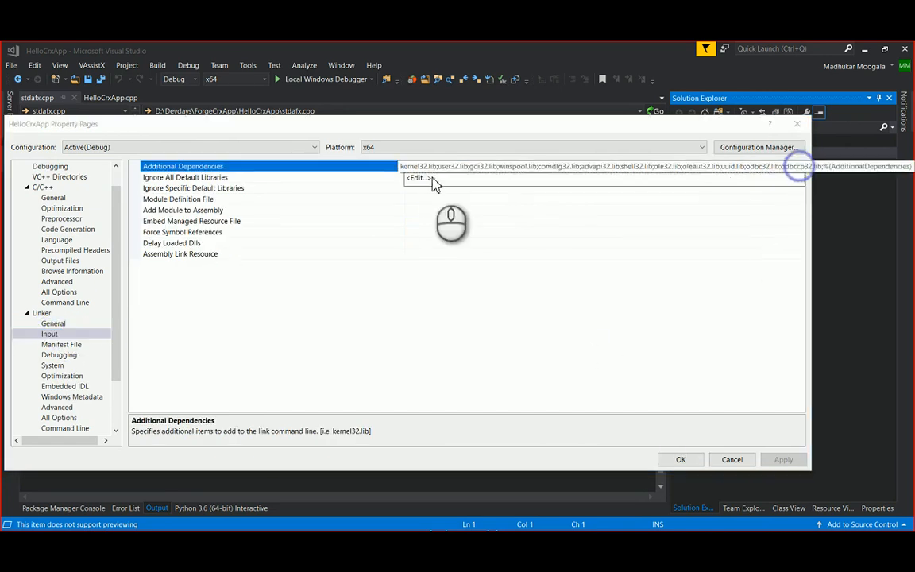
pyautogui.click(416, 178)
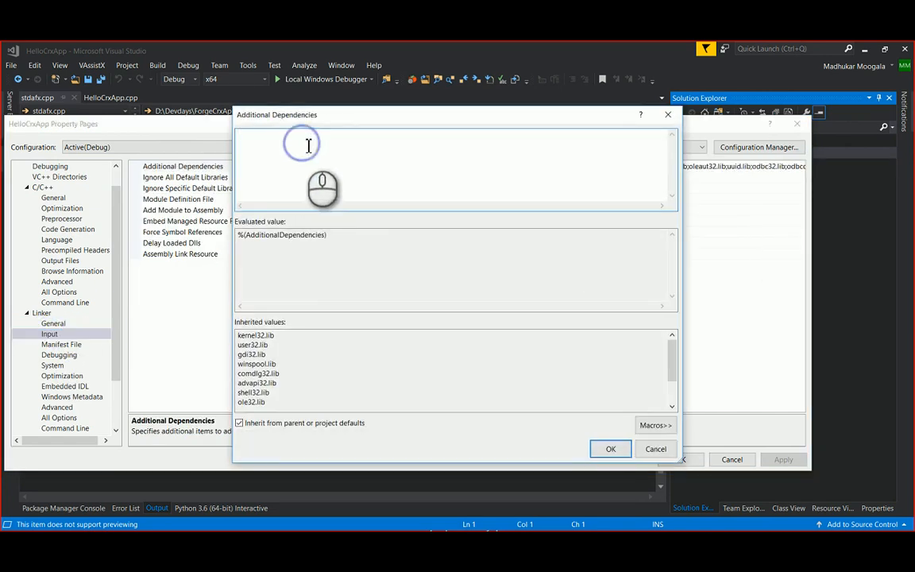
pyautogui.write('r')
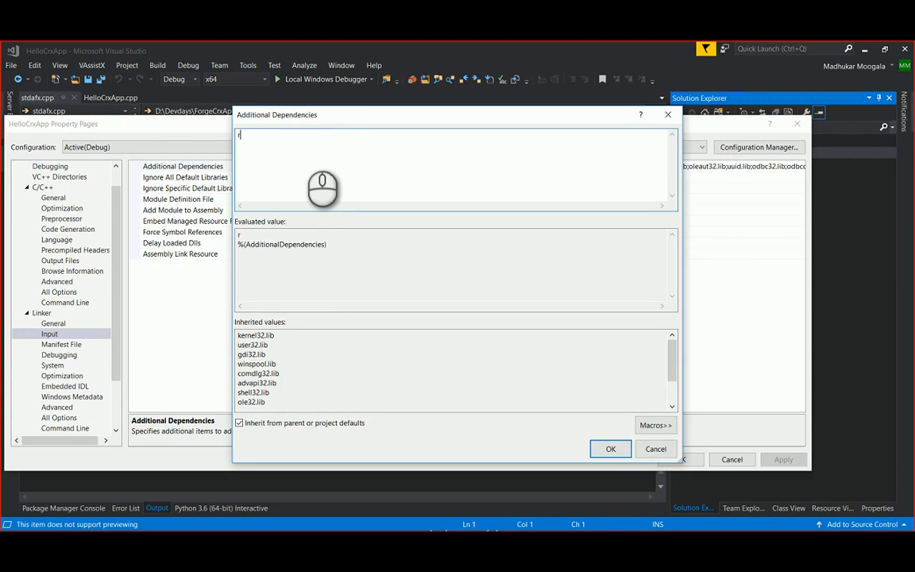
pyautogui.press('backspace')
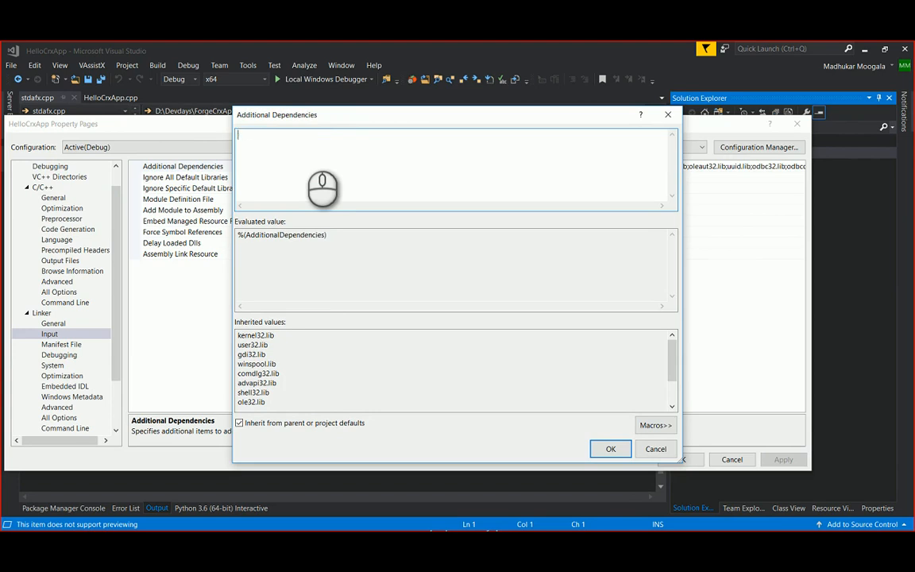
# - List ac1st23.lib, rxapi.lib, accore.lib, acdb23.lib and acad.lib as linker dependencies
pyautogui.write('ac1s')
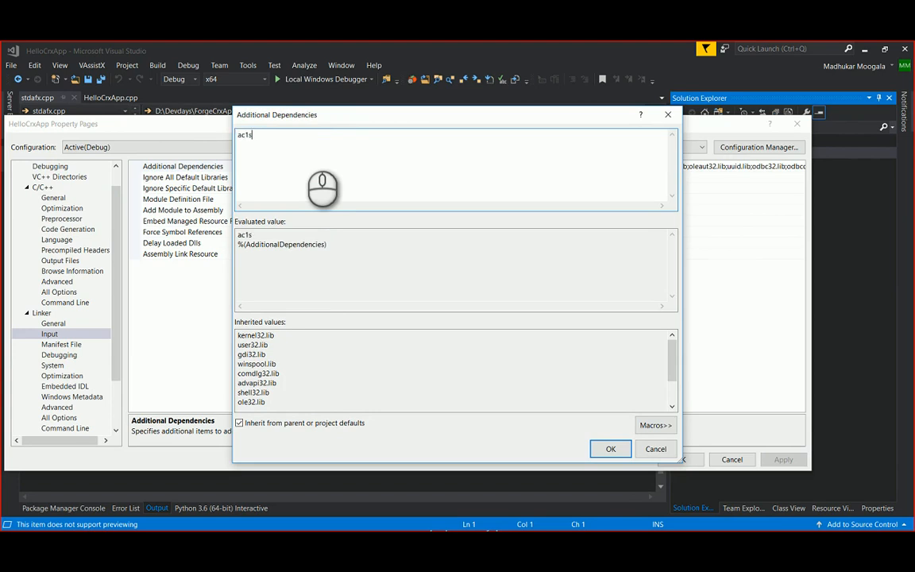
pyautogui.write('t23')
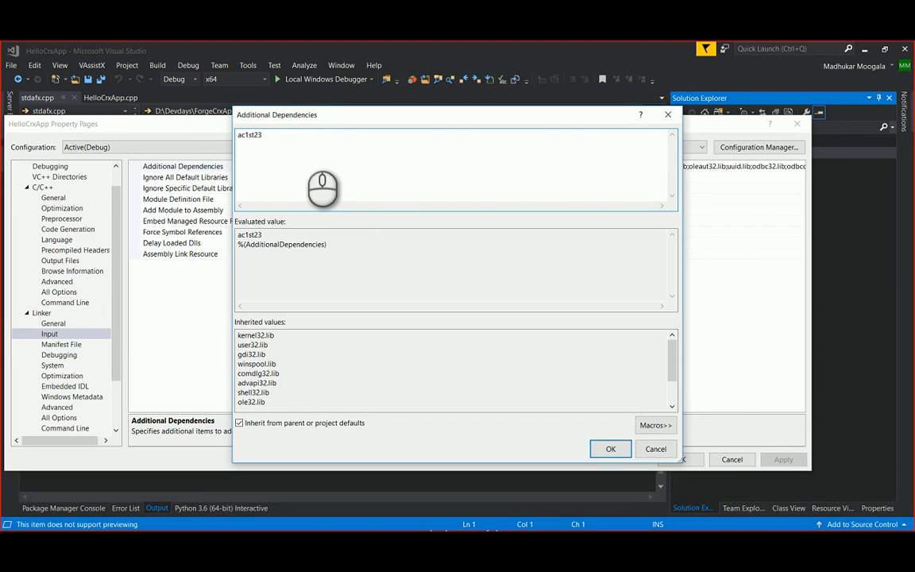
pyautogui.write('.lib')
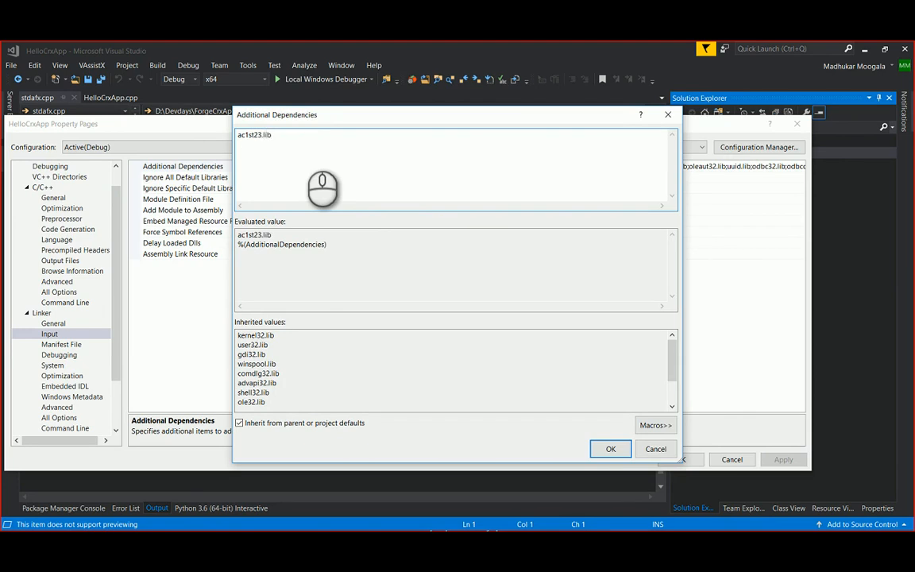
pyautogui.write('rxapi')
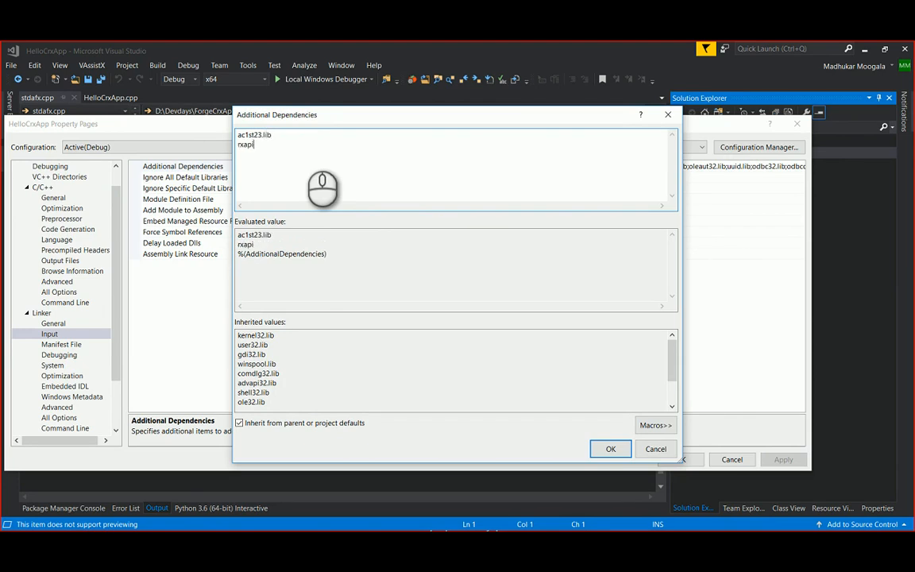
pyautogui.write('.lib')
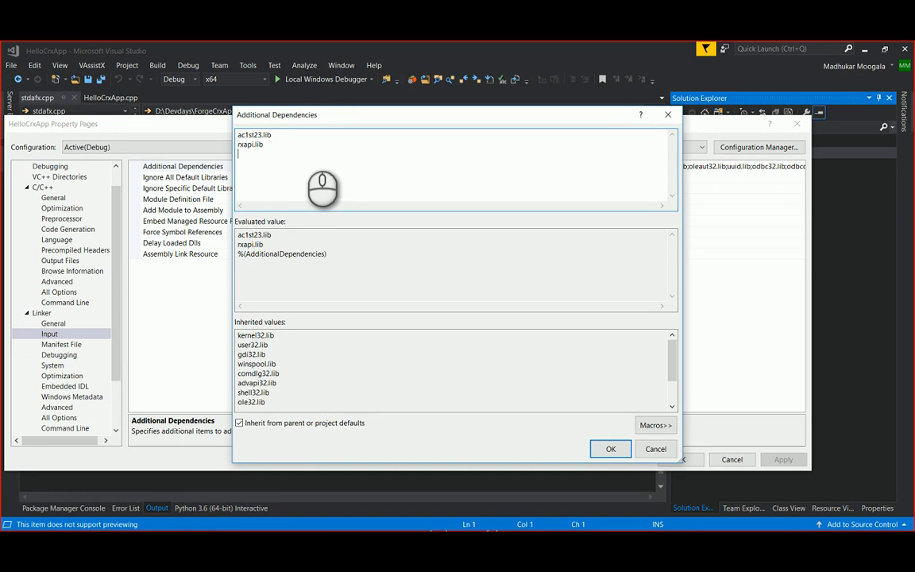
pyautogui.write('accor')
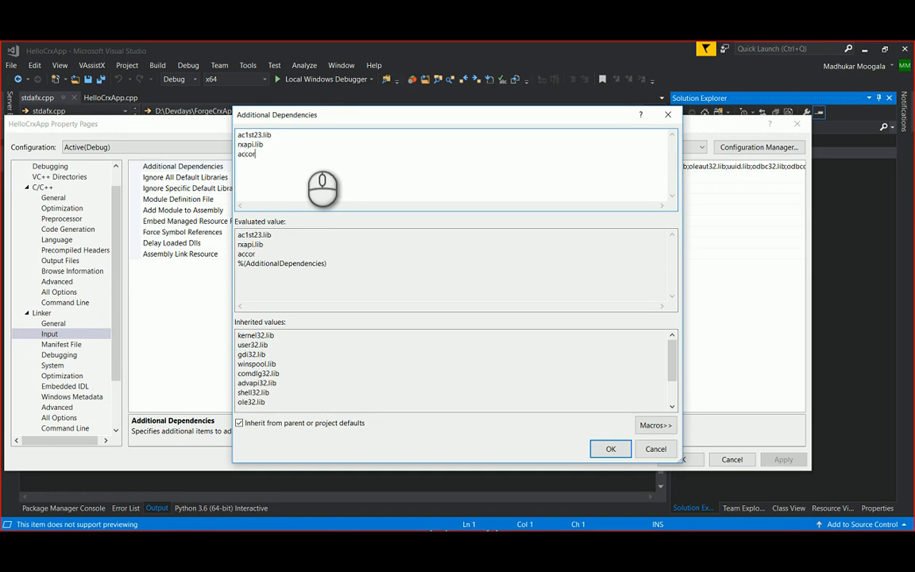
pyautogui.write('e.lib')
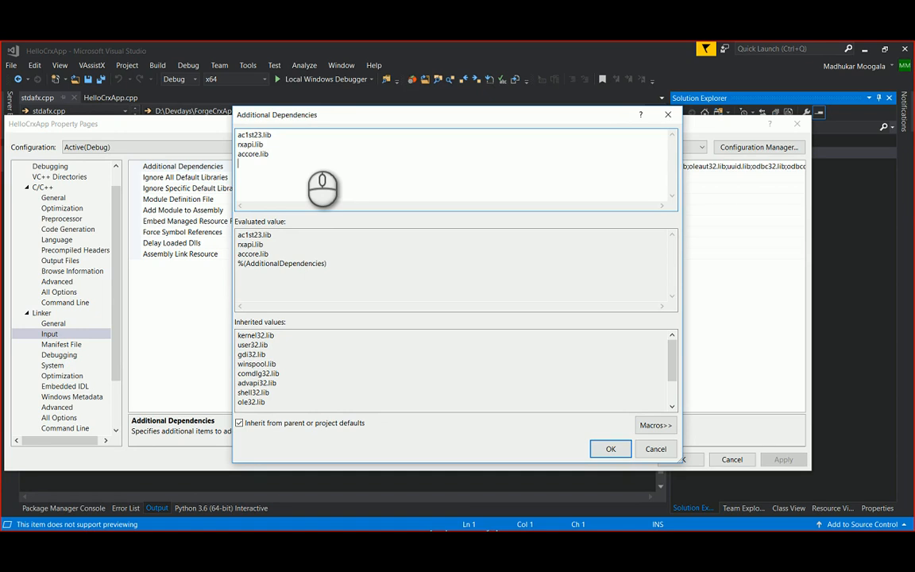
pyautogui.write('acdb23')
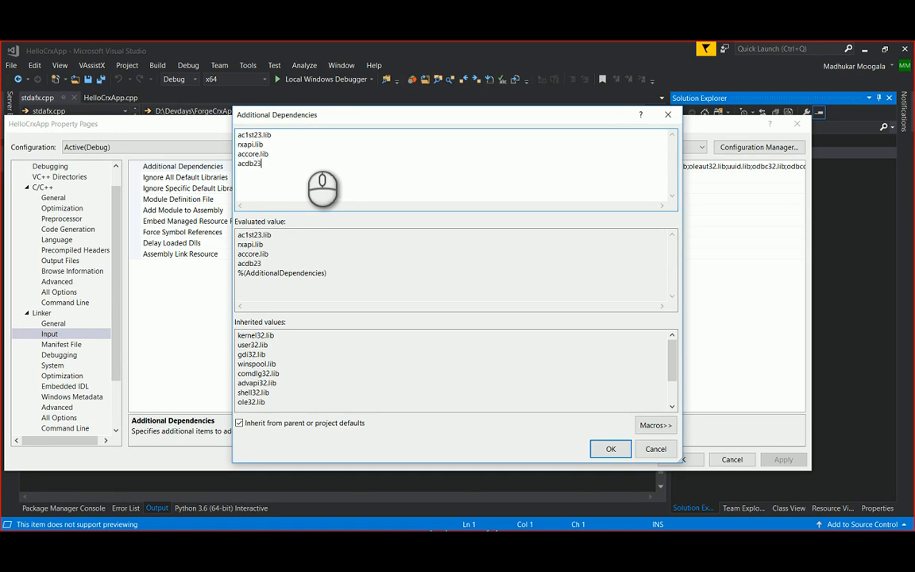
pyautogui.write('.lib')
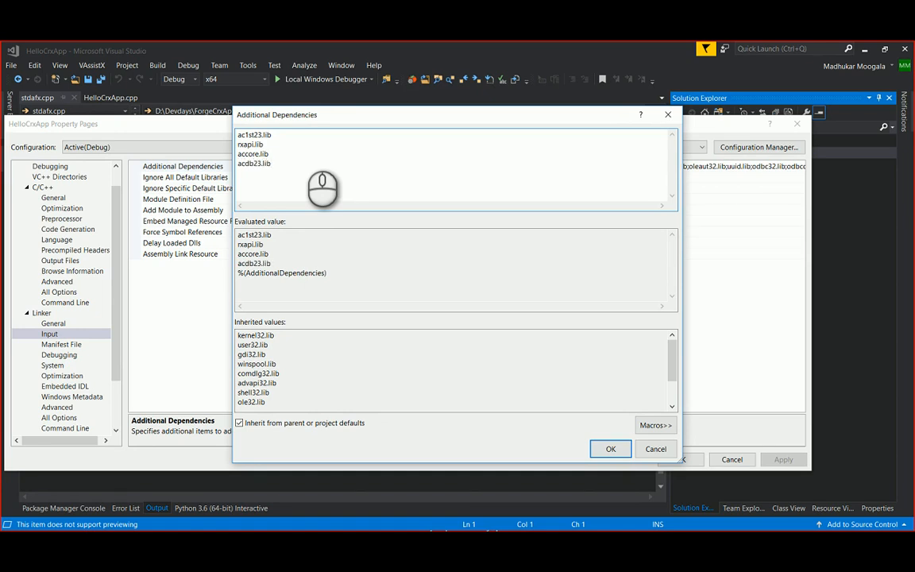
pyautogui.click(254, 162)
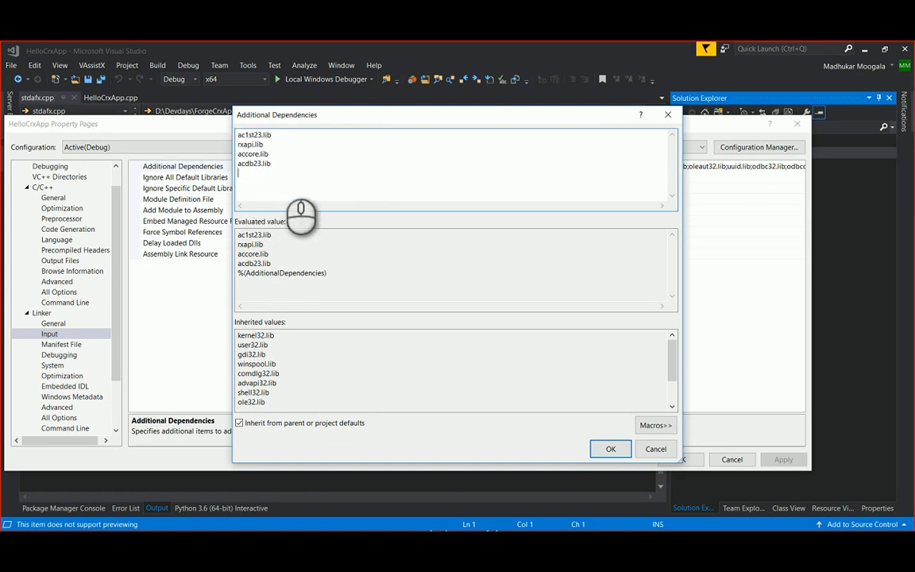
pyautogui.write('acad.l')
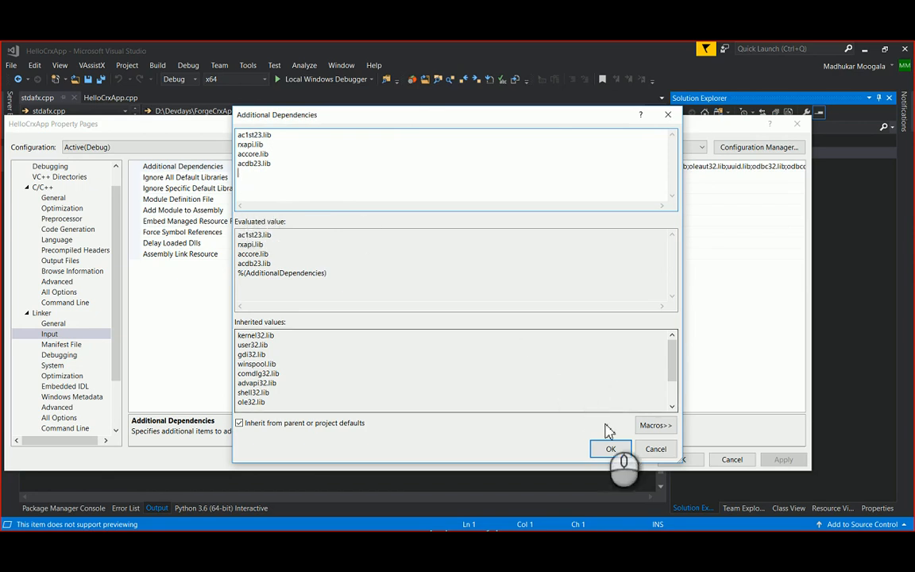
# - Confirm the dependency list and load the adndevblog 'developing-a-crx-app' post in Chrome
pyautogui.click(610, 448)
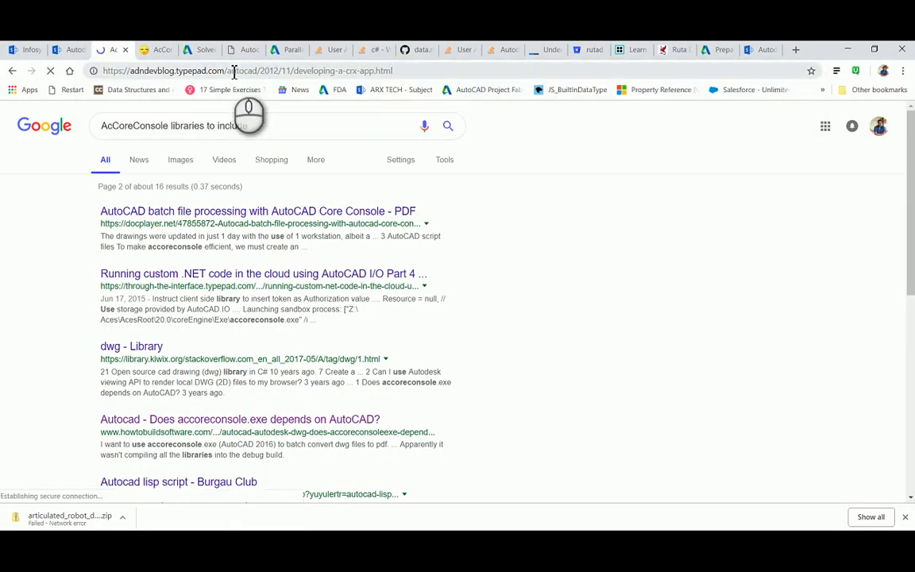
pyautogui.rightClick(114, 49)
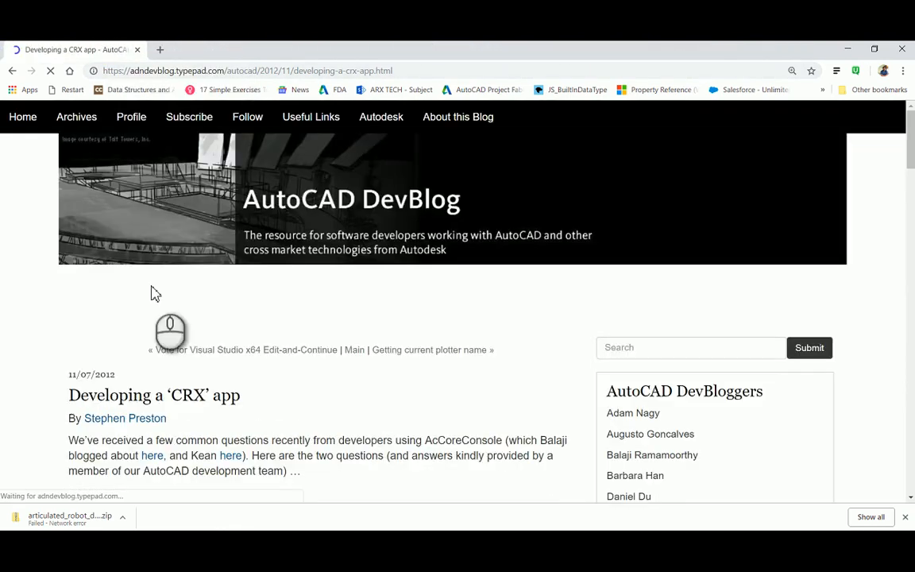
pyautogui.scroll(-3)
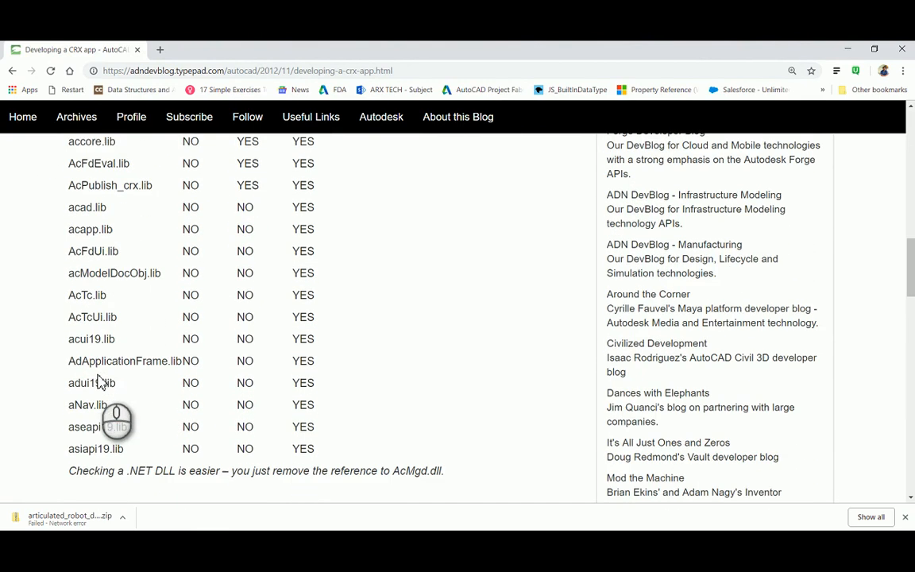
pyautogui.scroll(-3)
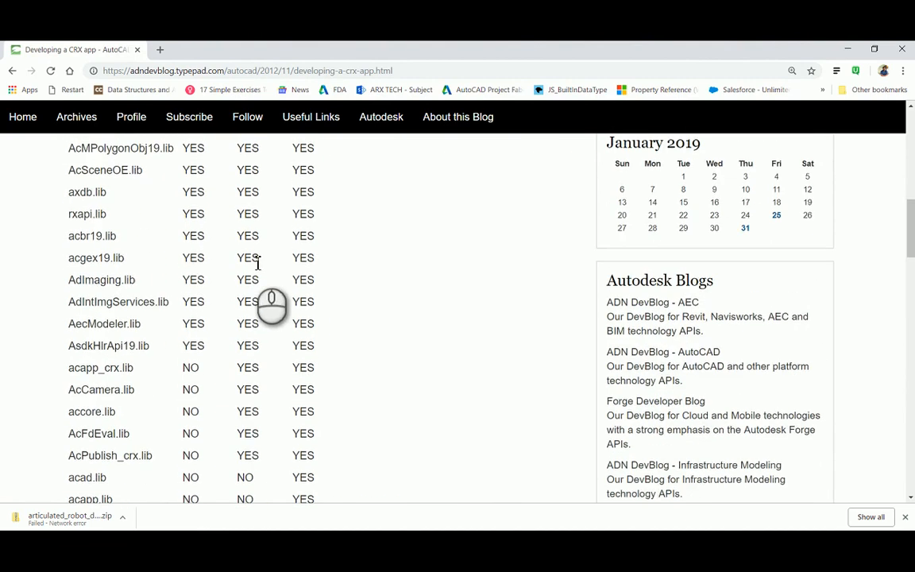
# - Review the DBX/CRX/ARX library table and highlight the libraries unusable in CRX apps
pyautogui.scroll(3)
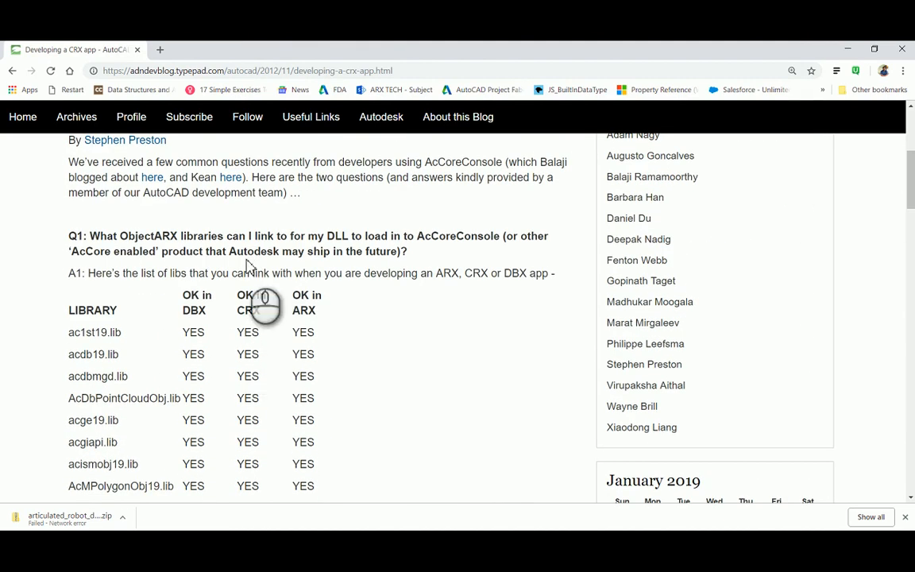
pyautogui.scroll(-3)
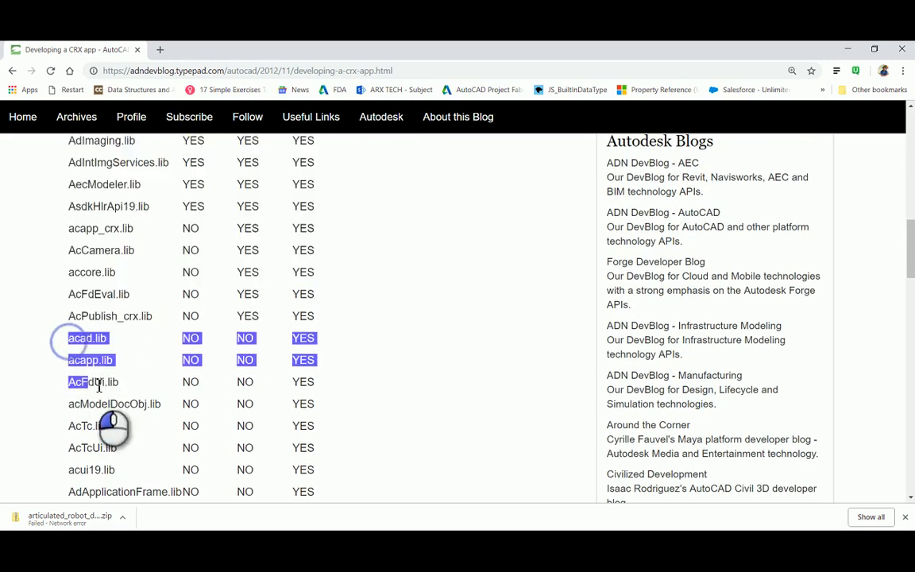
pyautogui.scroll(-3)
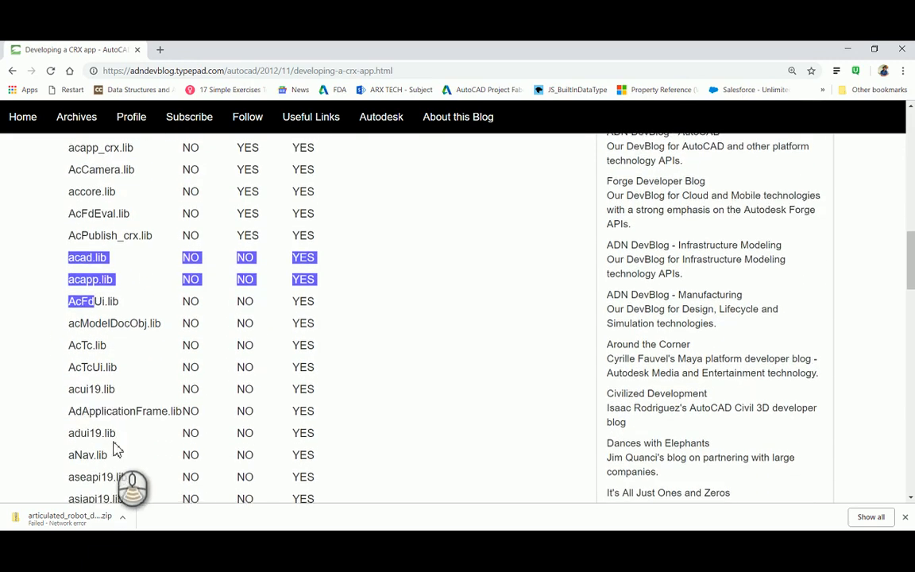
pyautogui.scroll(-3)
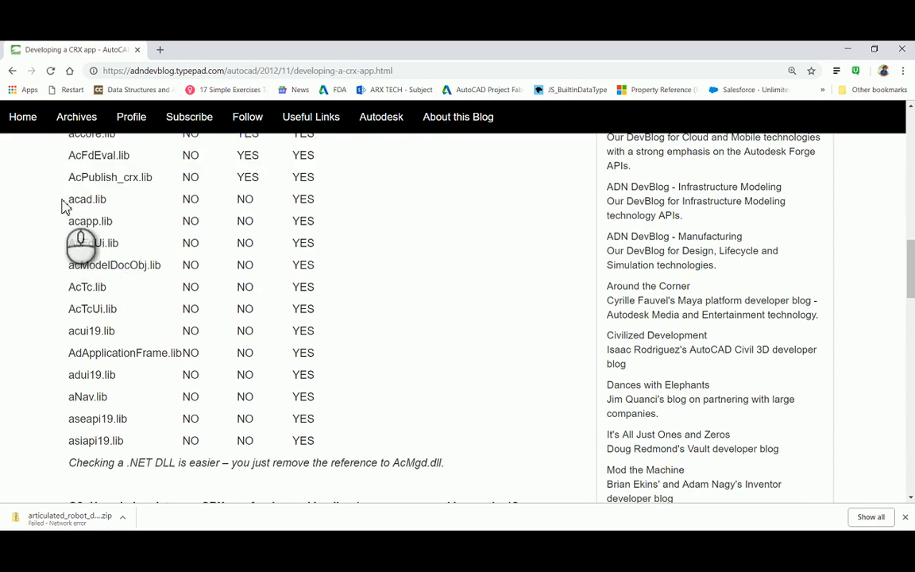
pyautogui.moveTo(68, 199); pyautogui.dragTo(146, 441)
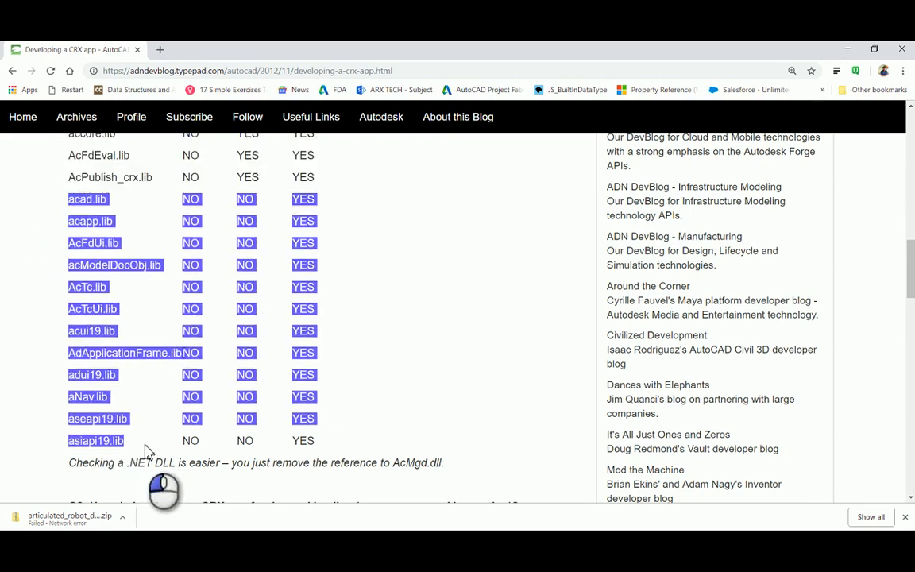
pyautogui.click(371, 395)
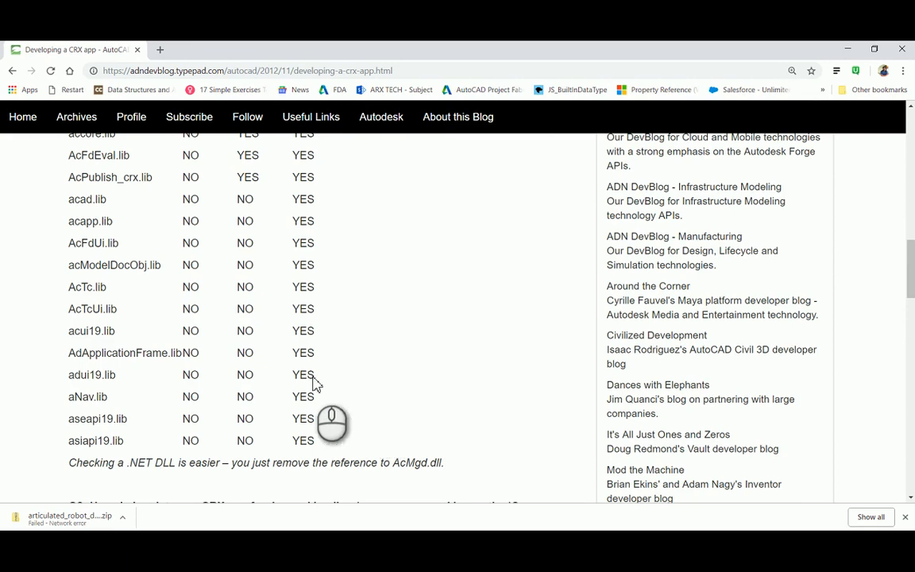
pyautogui.moveTo(7, 334)
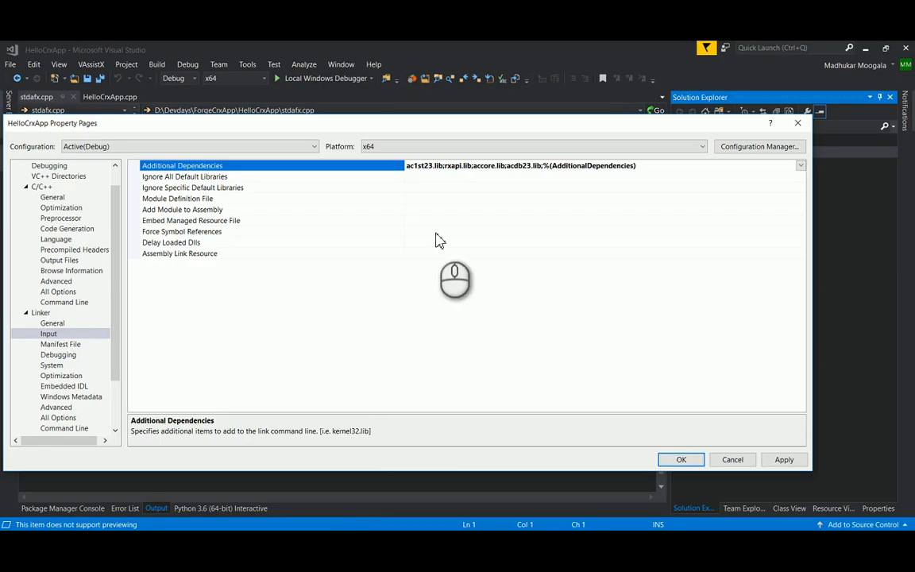
# - Set Linker Additional Library Directories to D:\ObjectARX2019\lib-x64 and apply
pyautogui.click(50, 323)
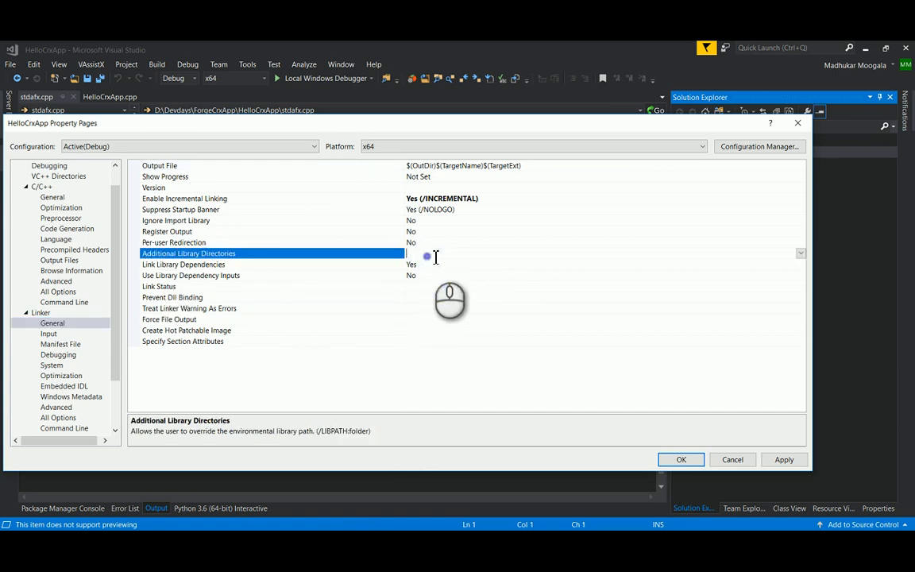
pyautogui.write('D:\\O')
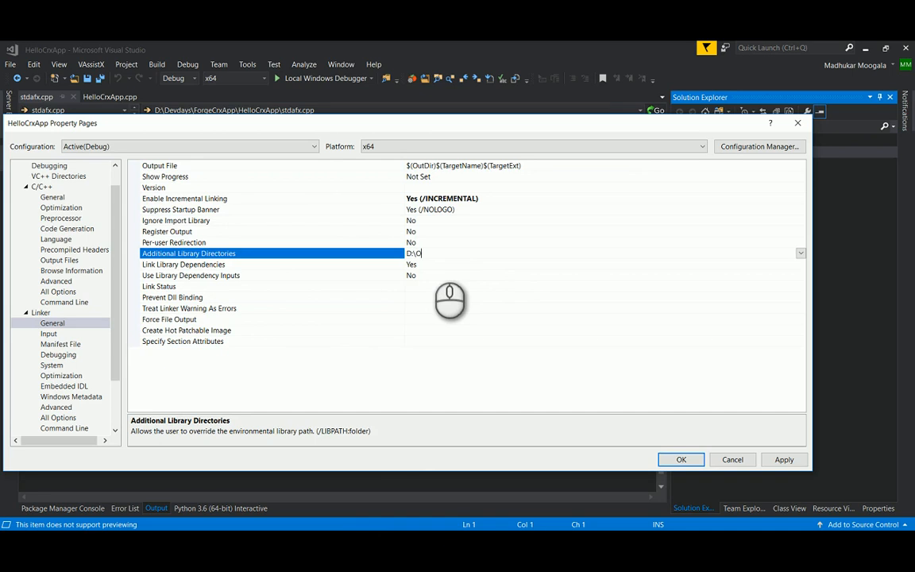
pyautogui.write('be')
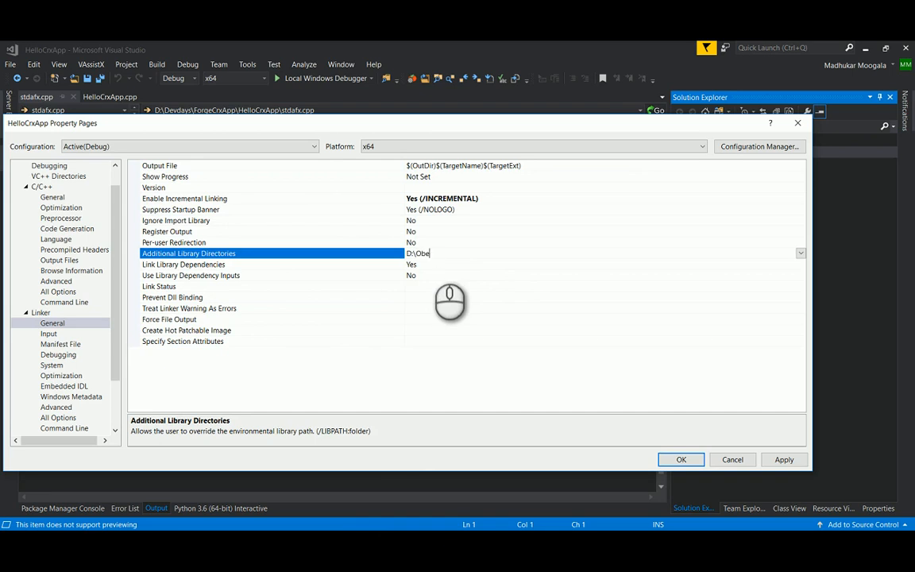
pyautogui.press('Backspace')
pyautogui.write('jectARX')
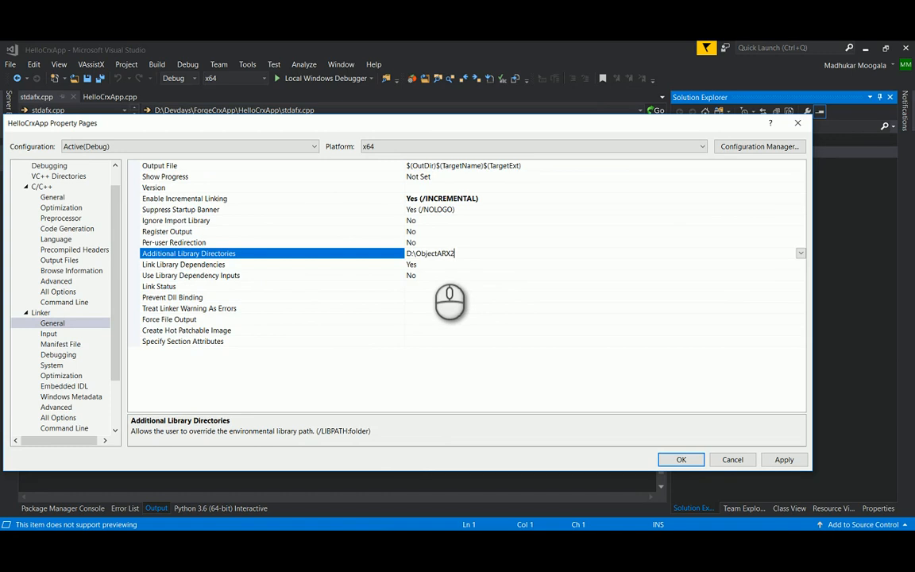
pyautogui.write('2019\\')
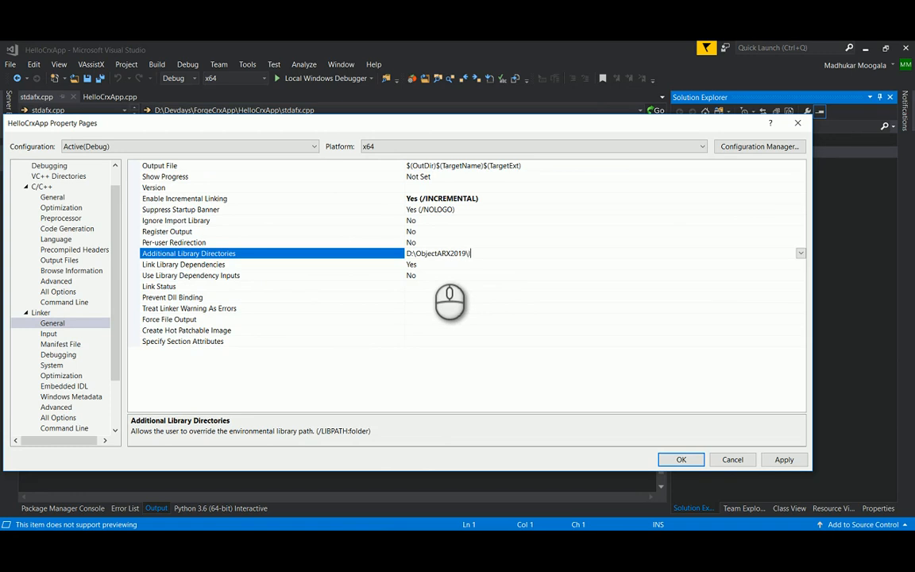
pyautogui.write('lib-x64')
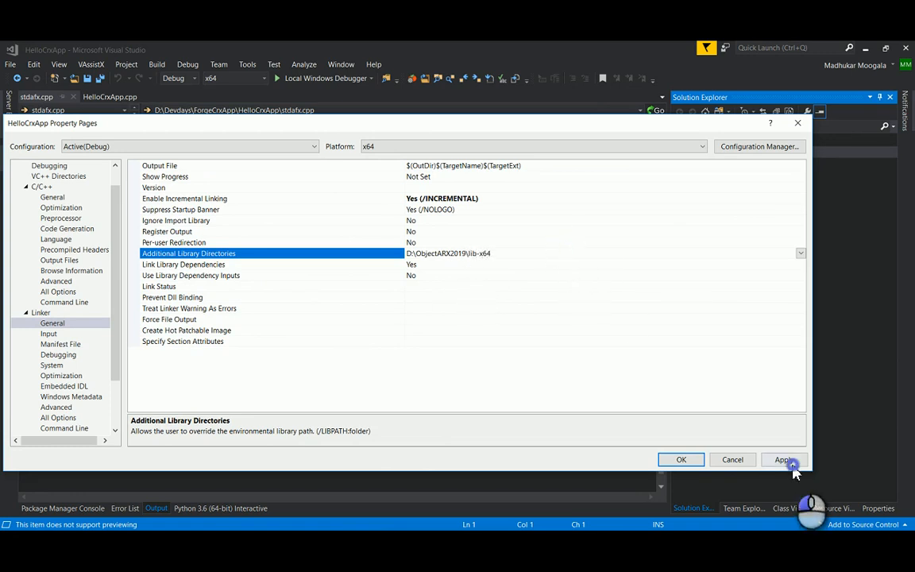
pyautogui.click(783, 459)
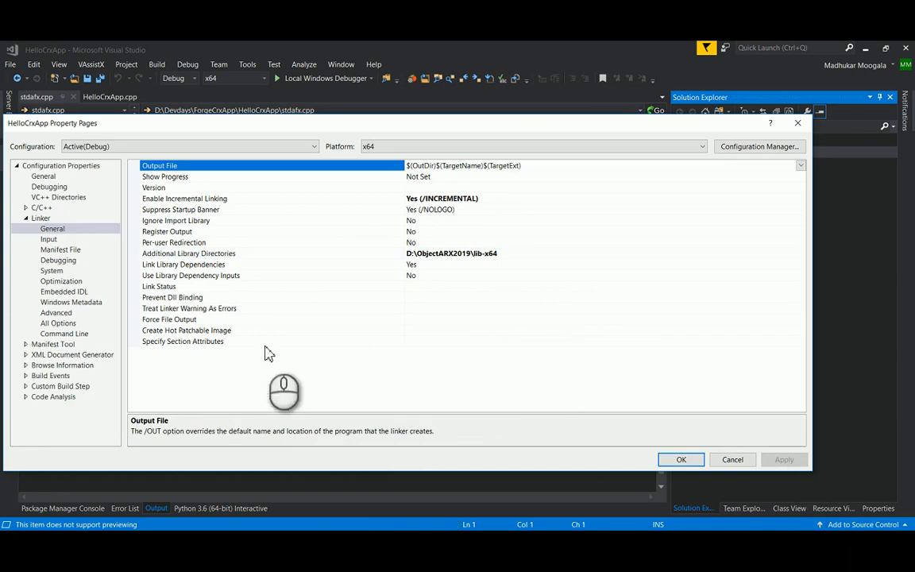
# - Set the Module Definition File to D:\ObjectARX2019\inc\AcRxDefault.def and confirm the properties
pyautogui.click(47, 238)
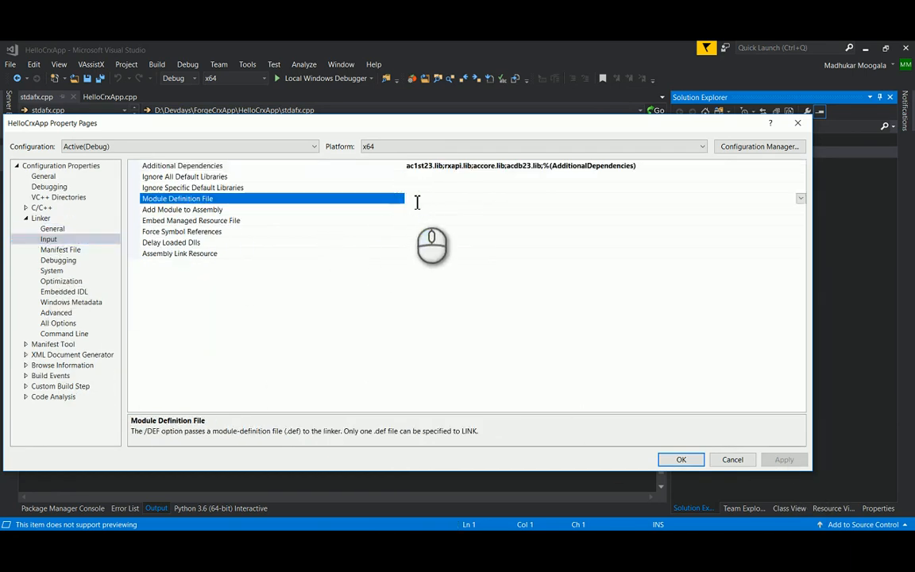
pyautogui.write('D:\\Object')
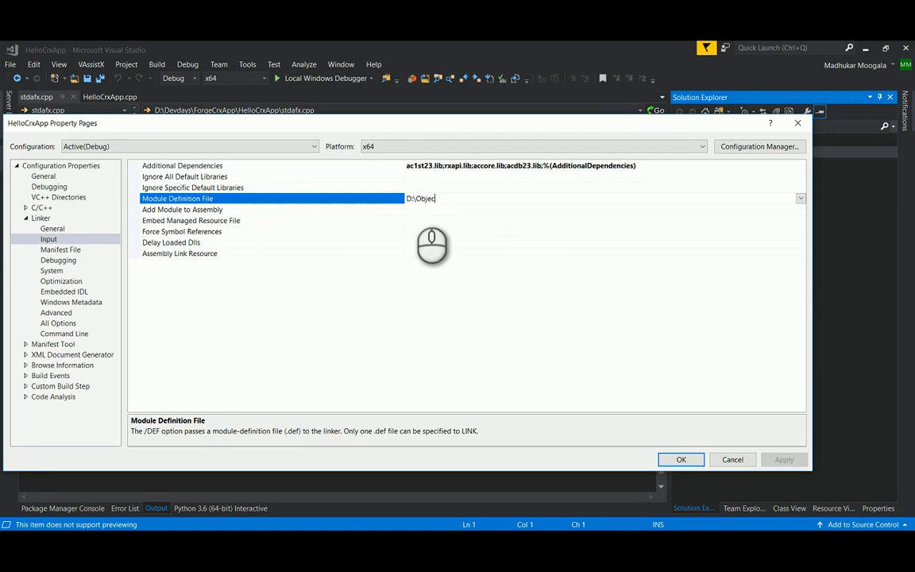
pyautogui.write('ARX2019')
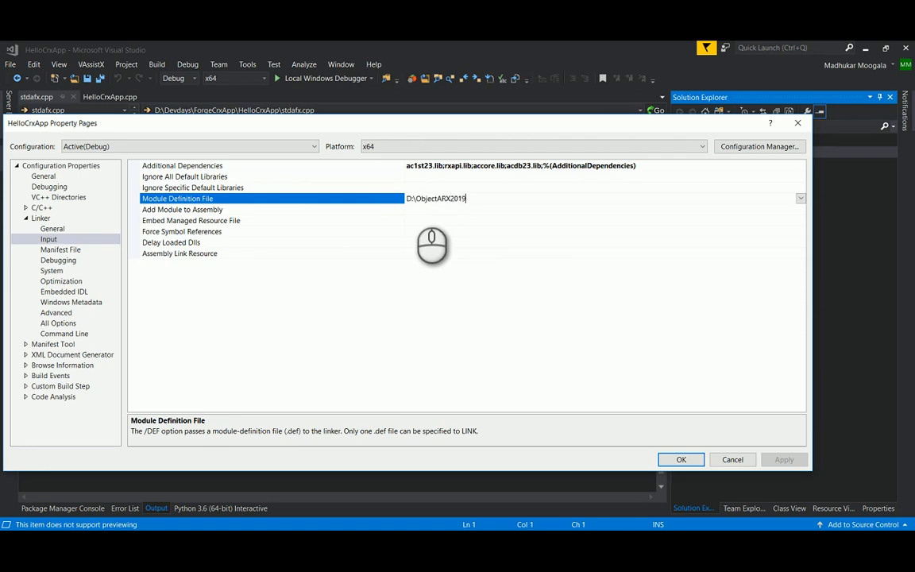
pyautogui.write('\\AcRxDefault.def')
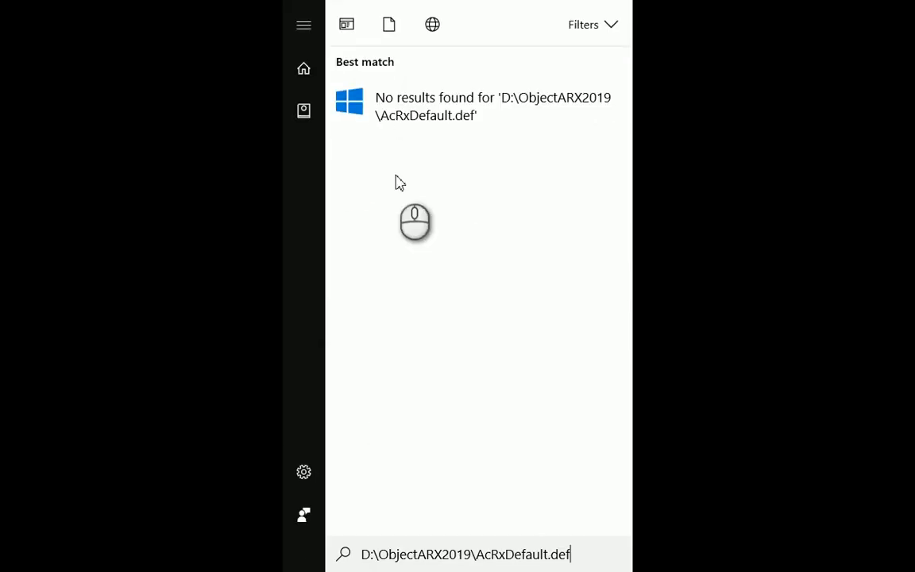
pyautogui.moveTo(685, 530)
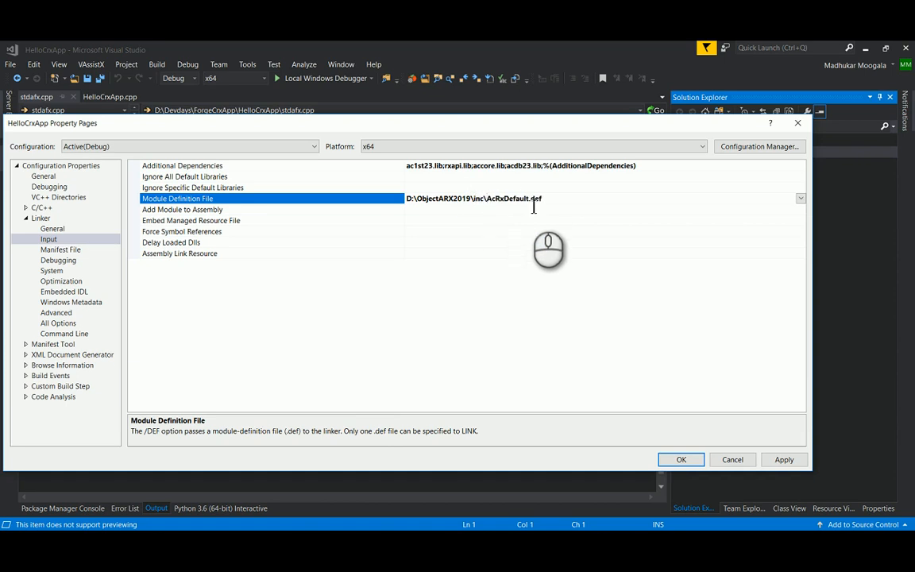
pyautogui.doubleClick(474, 197)
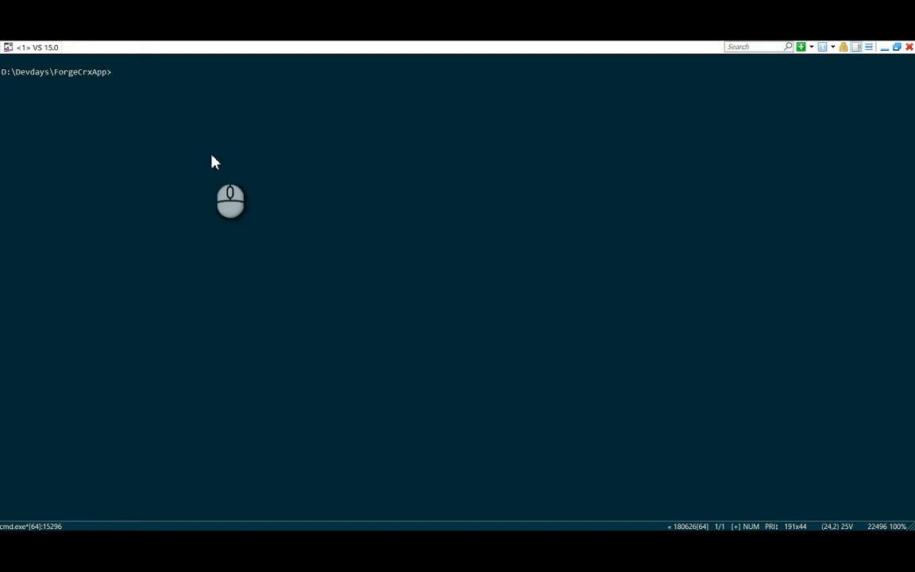
pyautogui.write('powe')
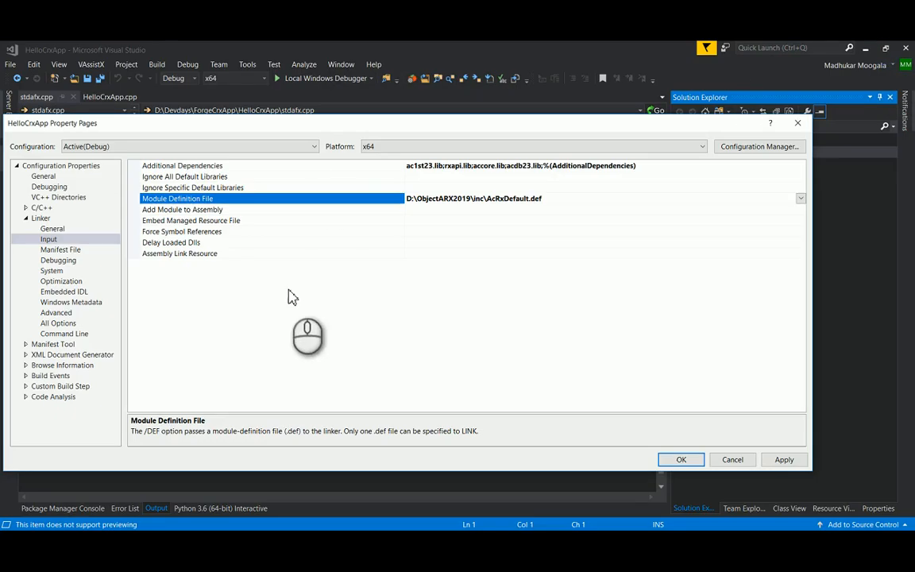
pyautogui.click(181, 210)
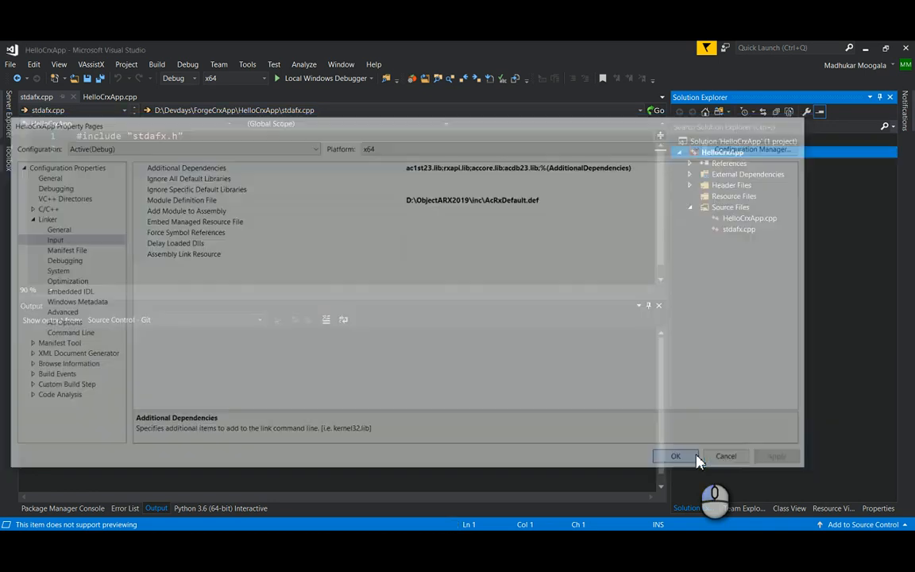
# - Switch the C/C++ Runtime Library to Multi-threaded DLL (/MD) and confirm
pyautogui.rightClick(723, 153)
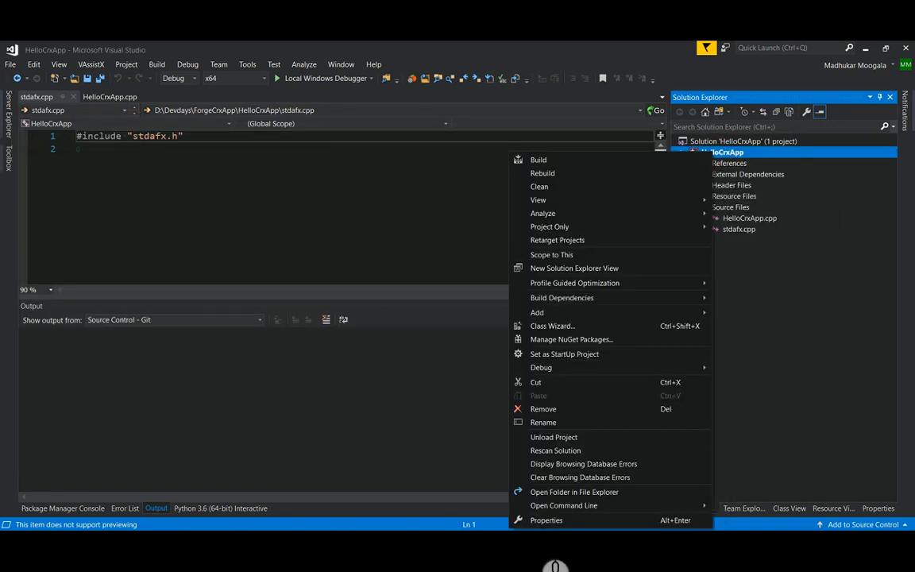
pyautogui.click(547, 519)
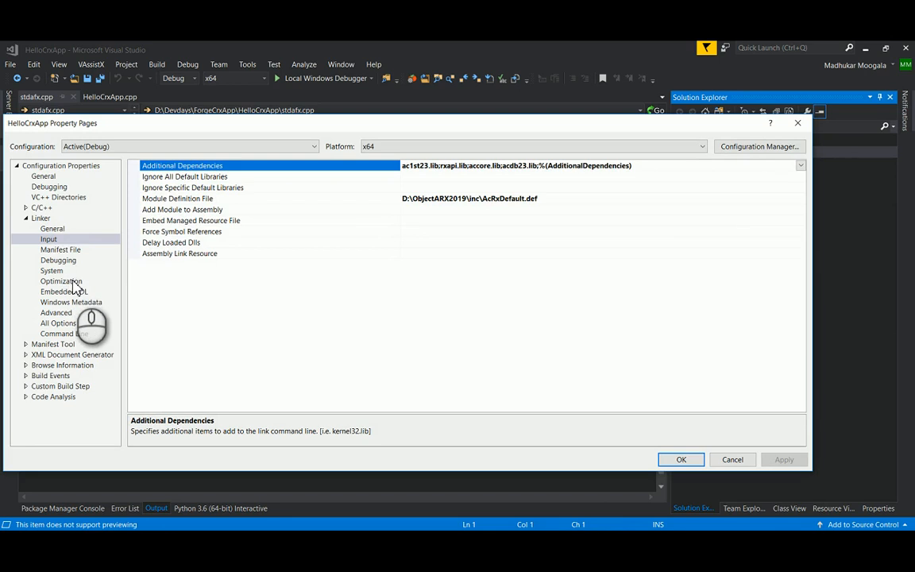
pyautogui.click(58, 260)
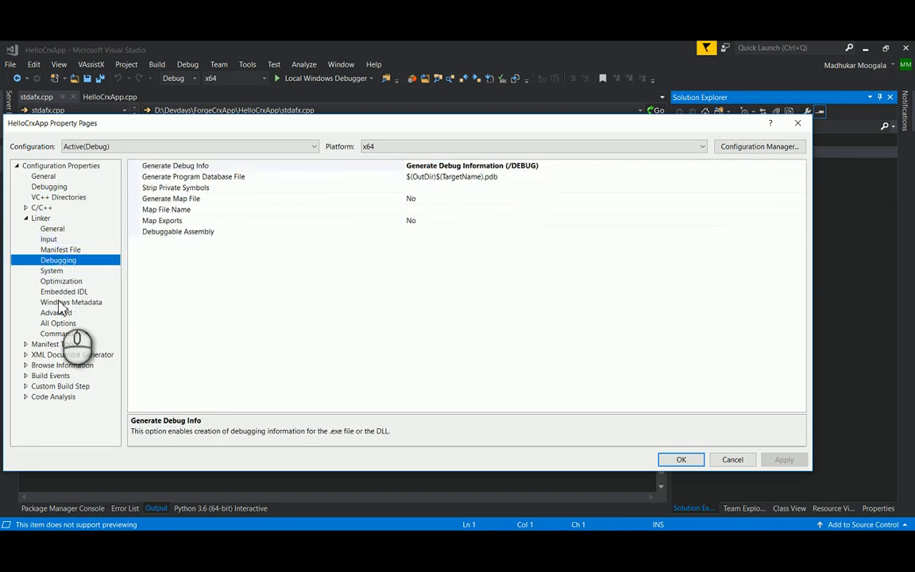
pyautogui.click(69, 249)
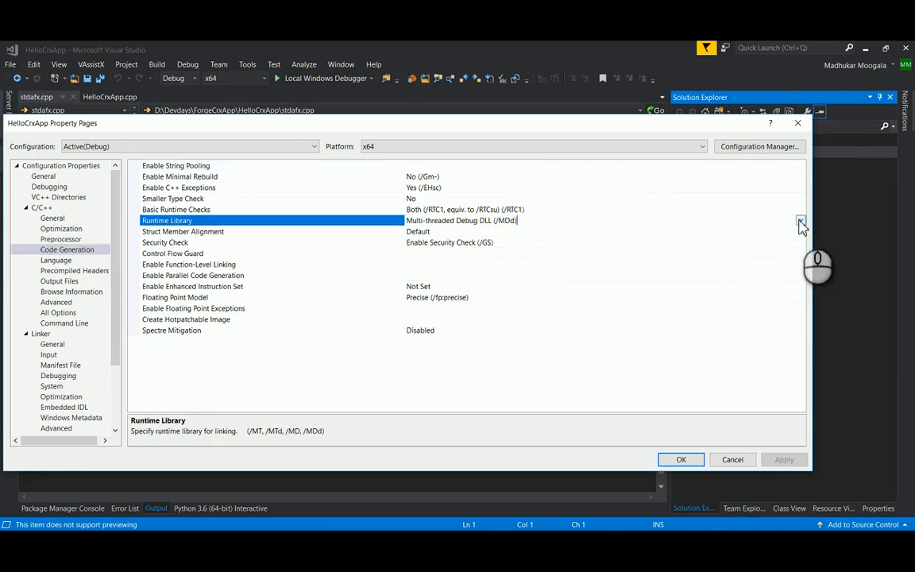
pyautogui.click(801, 219)
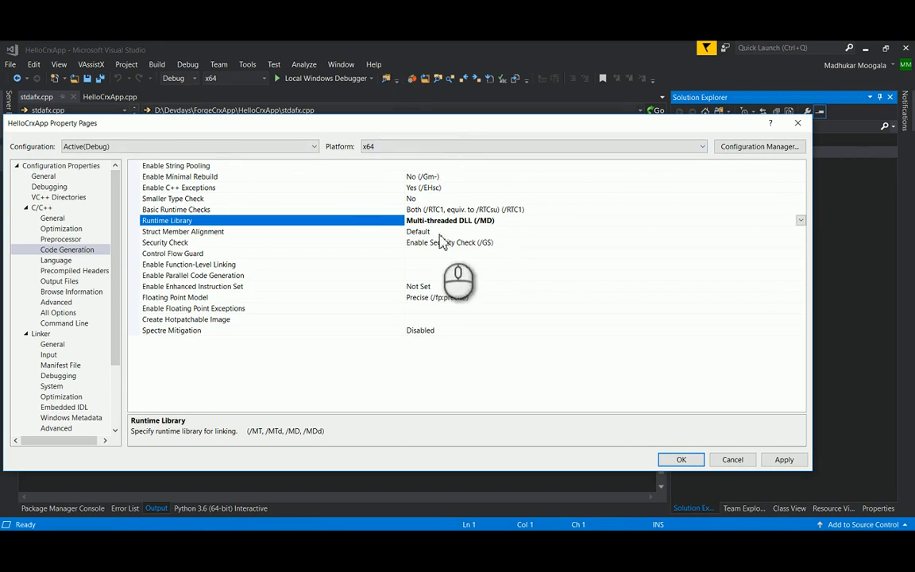
pyautogui.moveTo(458, 188)
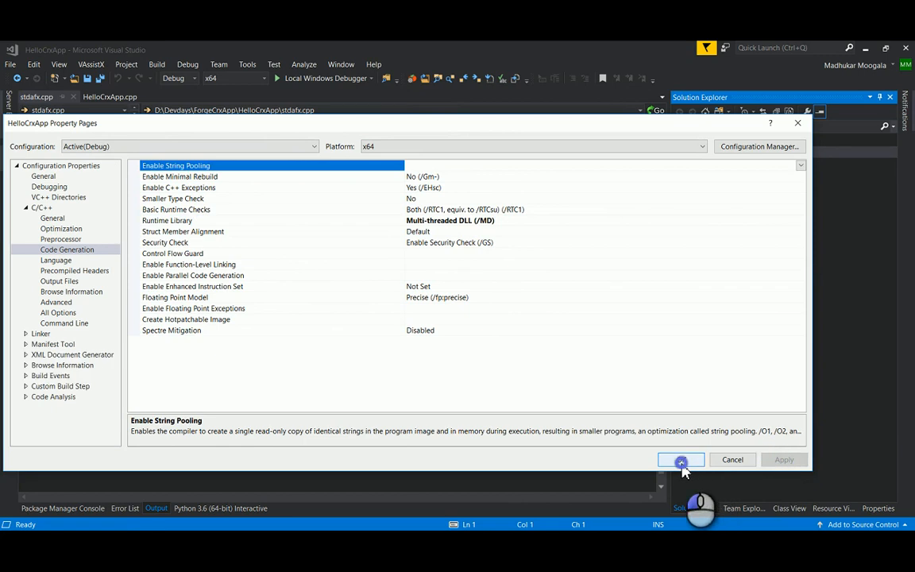
pyautogui.click(680, 459)
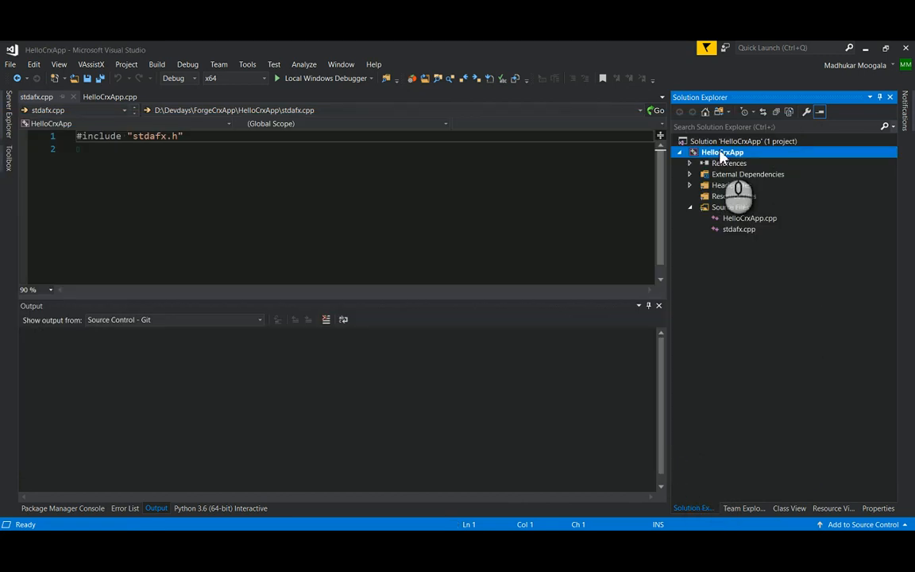
# - Build HelloCrxApp and inspect the unresolved acrxEntryPoint linker error
pyautogui.rightClick(723, 153)
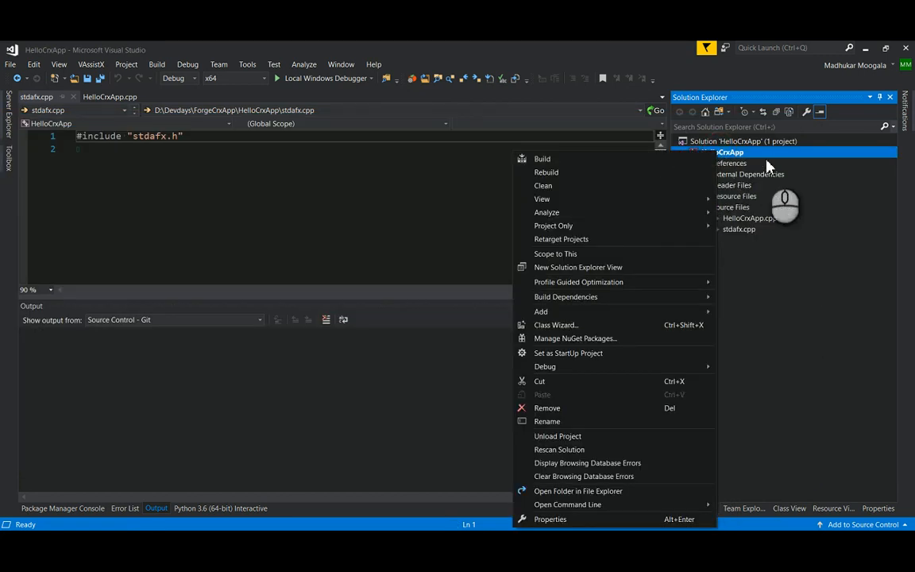
pyautogui.click(542, 158)
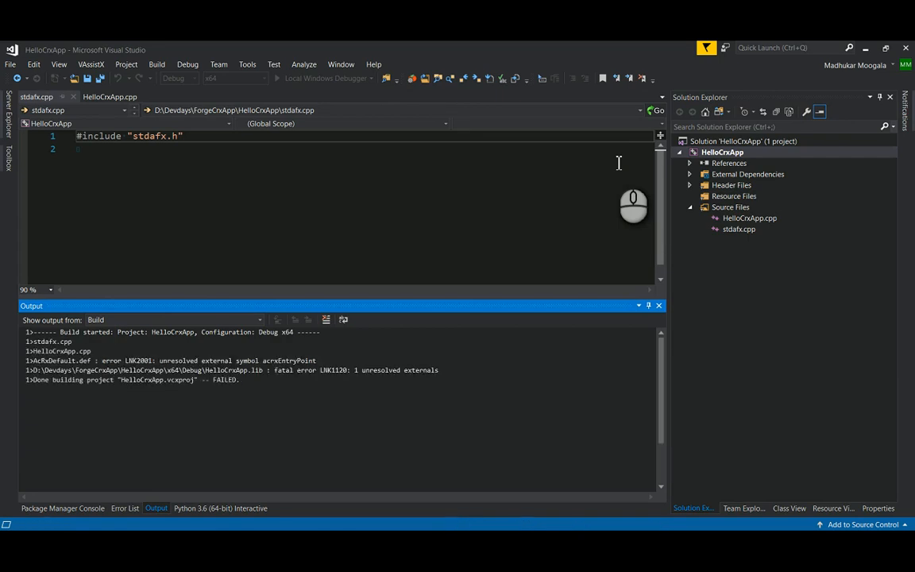
pyautogui.click(124, 509)
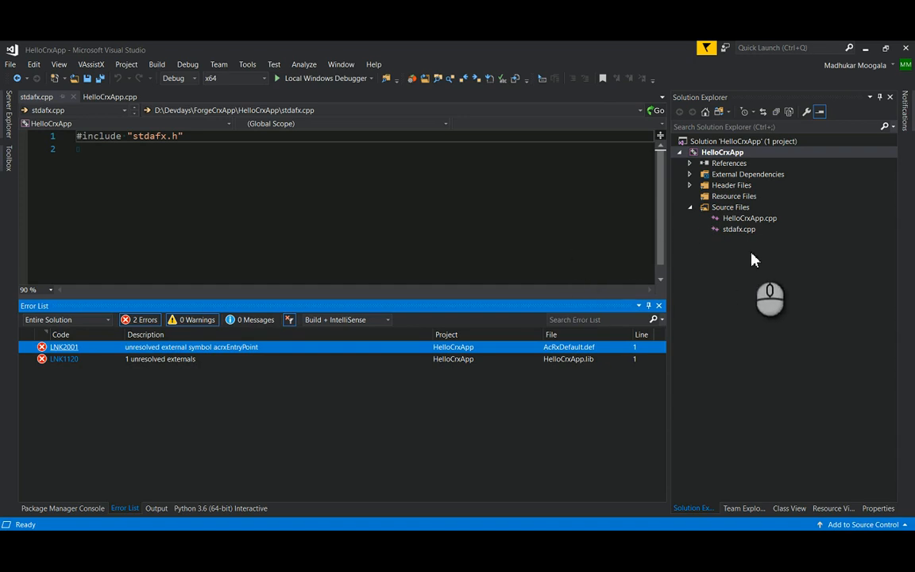
pyautogui.doubleClick(749, 218)
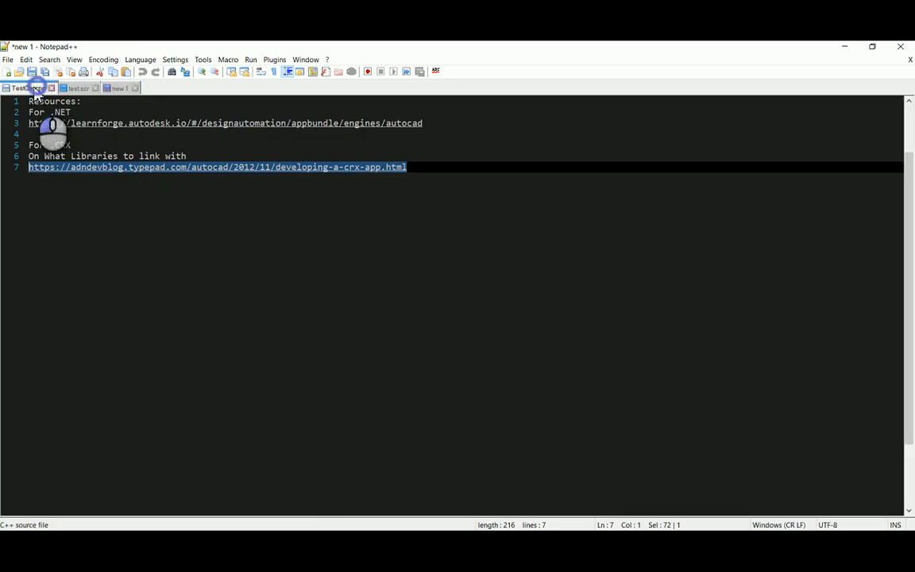
# - Copy the TestCrx.cpp sample code with the HELLOWORLD_COMMANDS registration from Notepad++
pyautogui.click(29, 88)
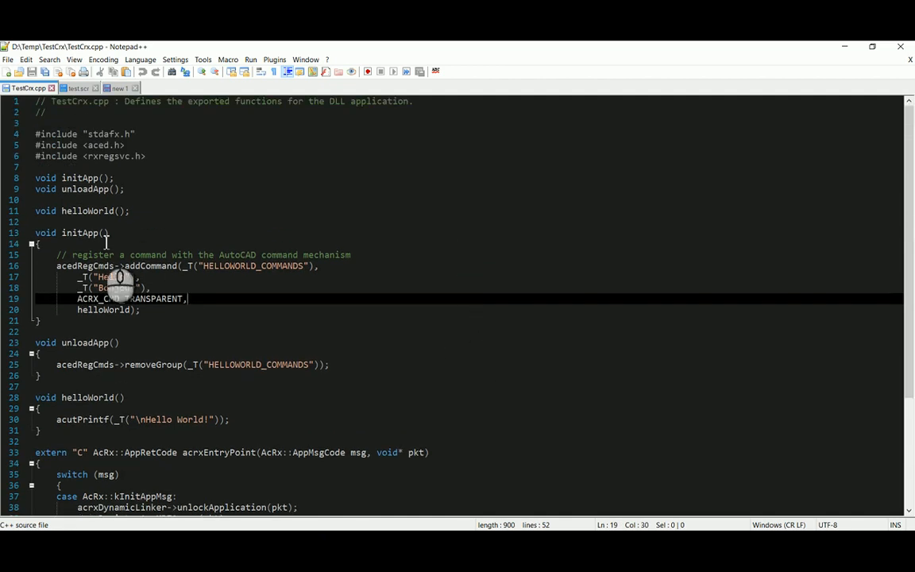
pyautogui.scroll(-3)
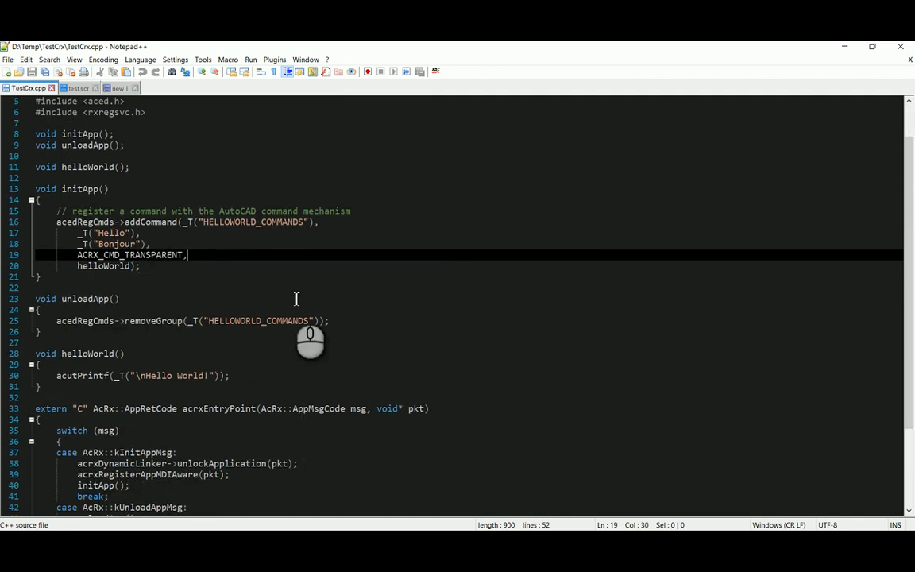
pyautogui.press('ctrl+a')
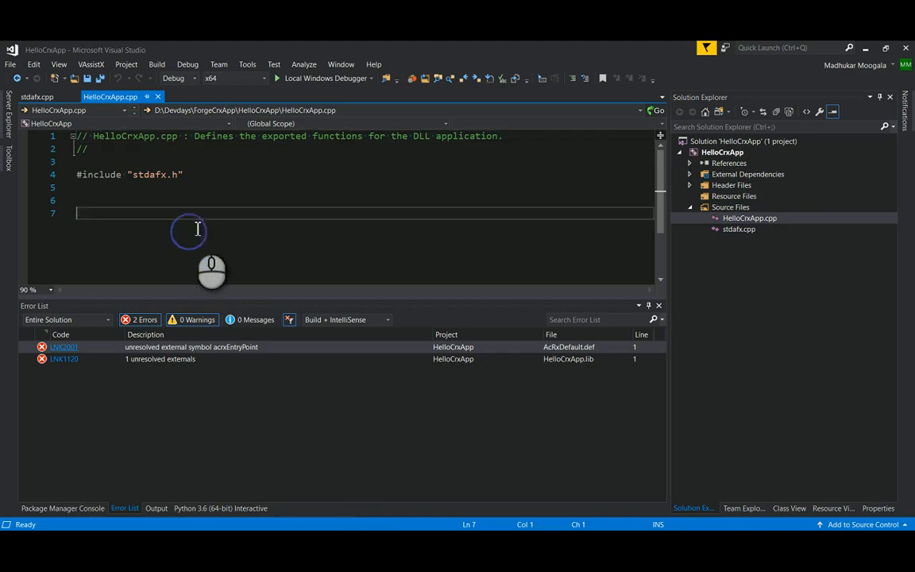
# - Paste the sample command code into HelloCrxApp.cpp and add #include <tchar.h> to stdafx.h
pyautogui.press('ctrl+a')
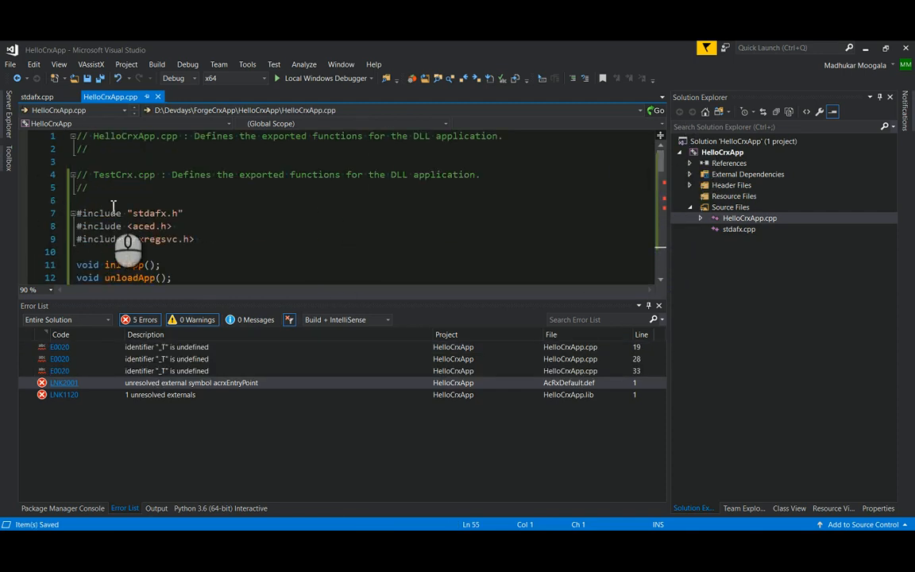
pyautogui.click(148, 213)
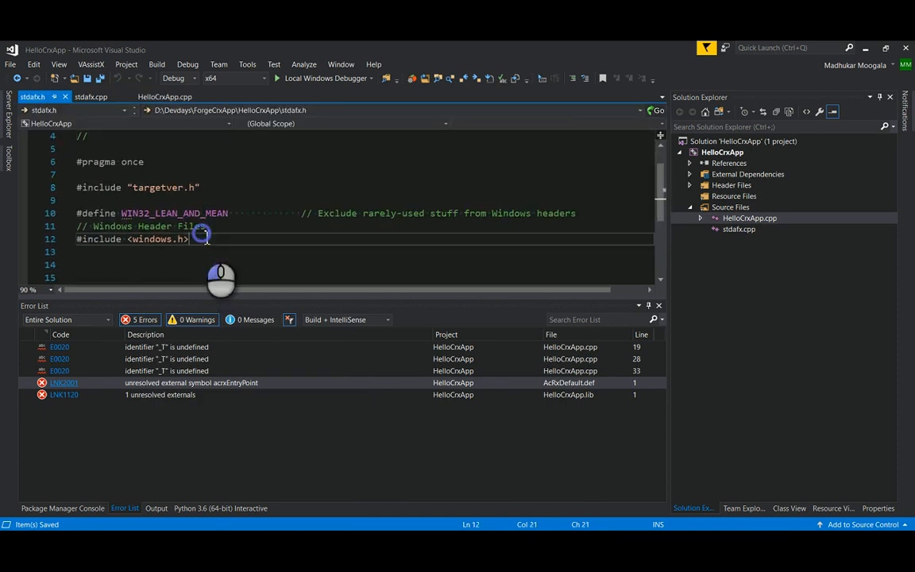
pyautogui.write('#i')
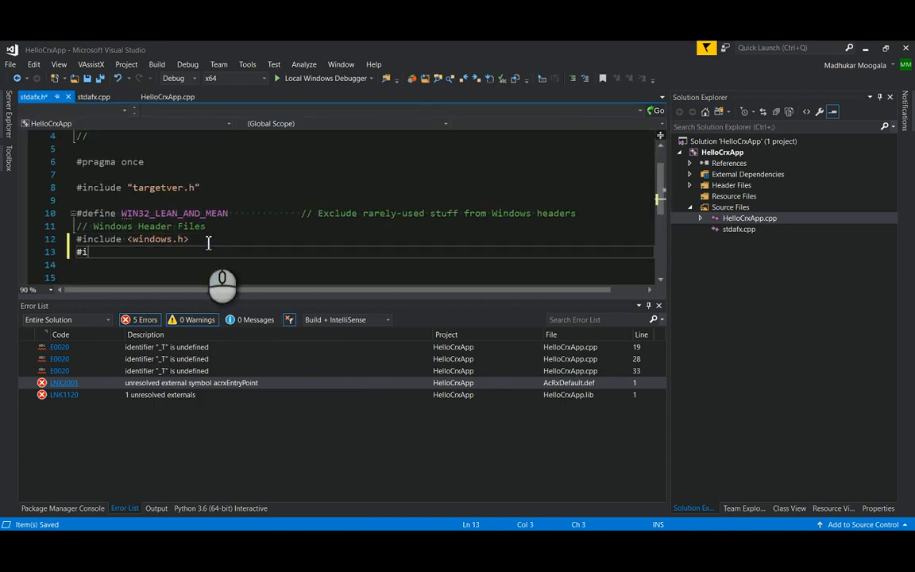
pyautogui.write('ncl')
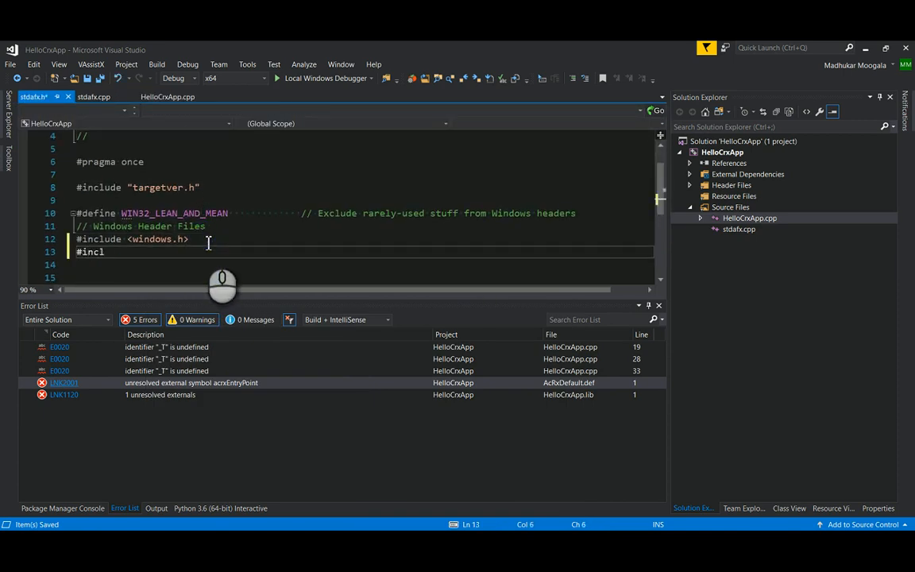
pyautogui.write('#include <tchar.h>')
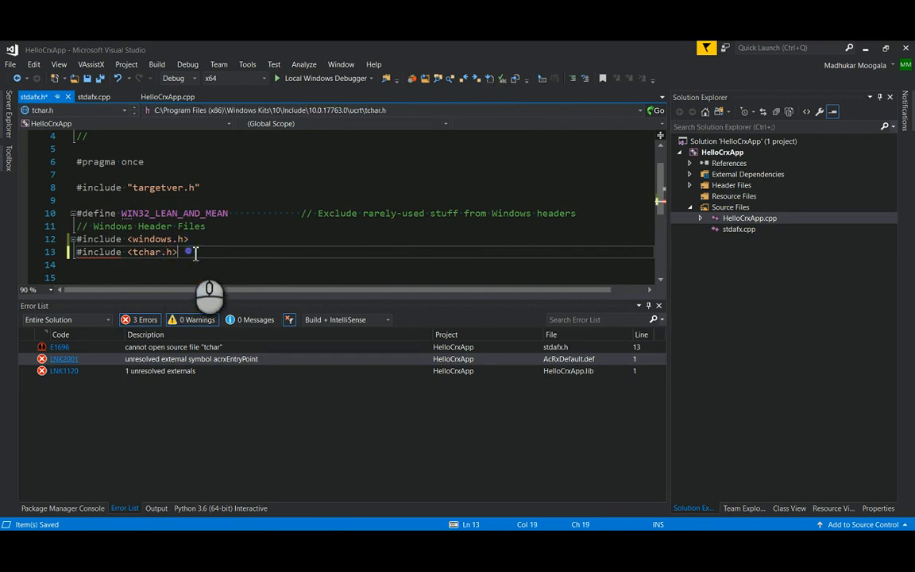
# - Rebuild HelloCrxApp, then set its Target Extension to .crx in the General property page
pyautogui.rightClick(723, 153)
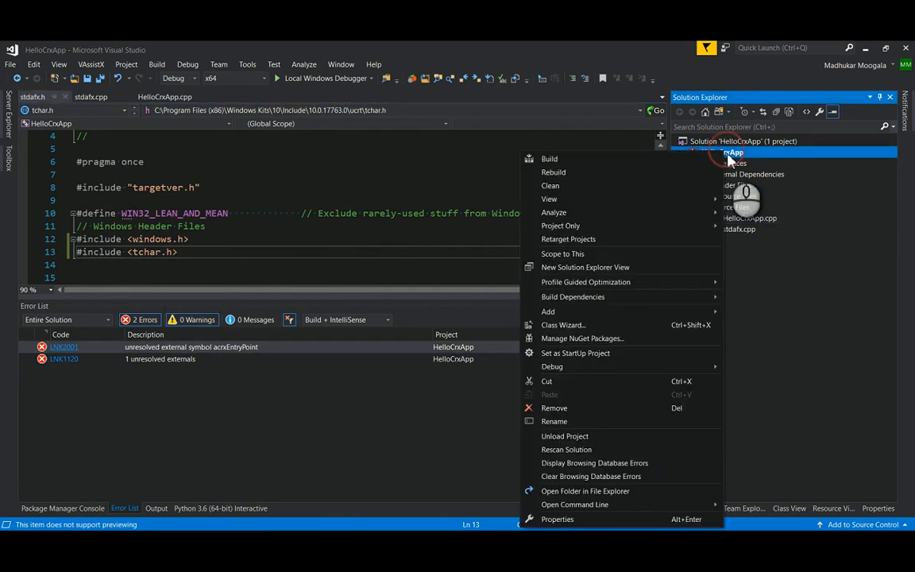
pyautogui.click(550, 159)
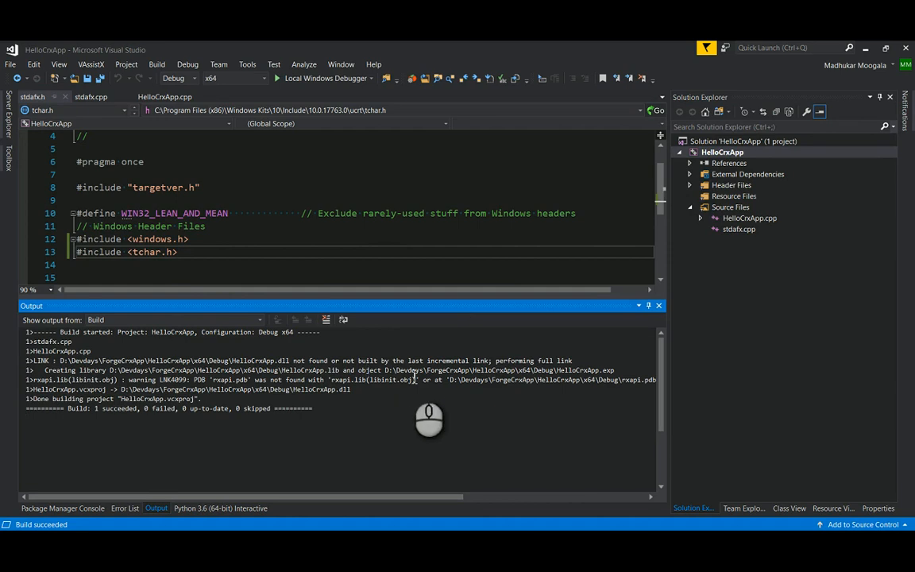
pyautogui.rightClick(721, 152)
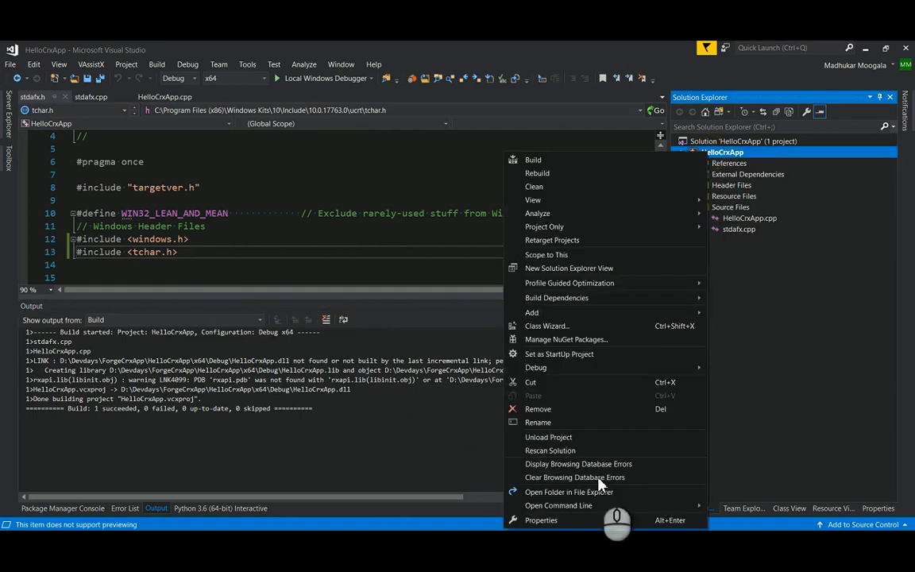
pyautogui.click(541, 519)
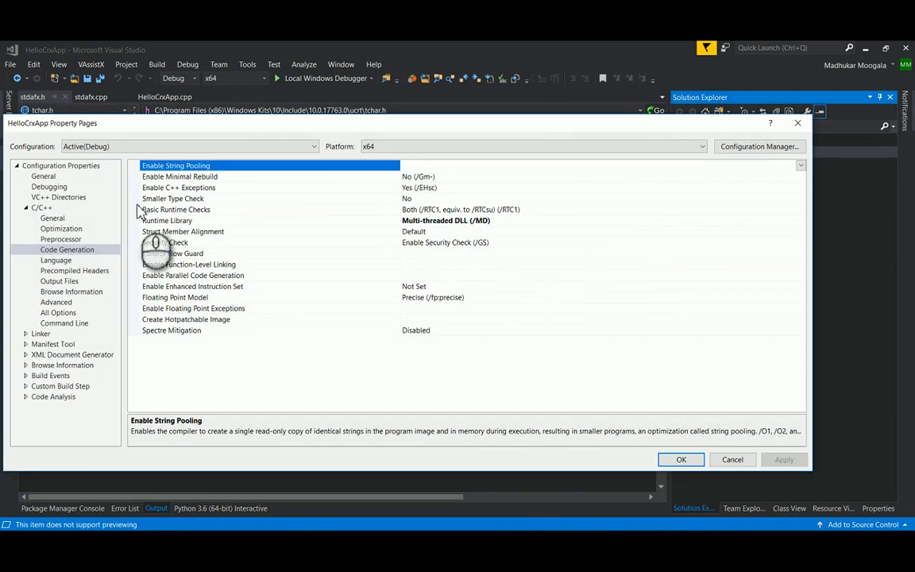
pyautogui.click(43, 174)
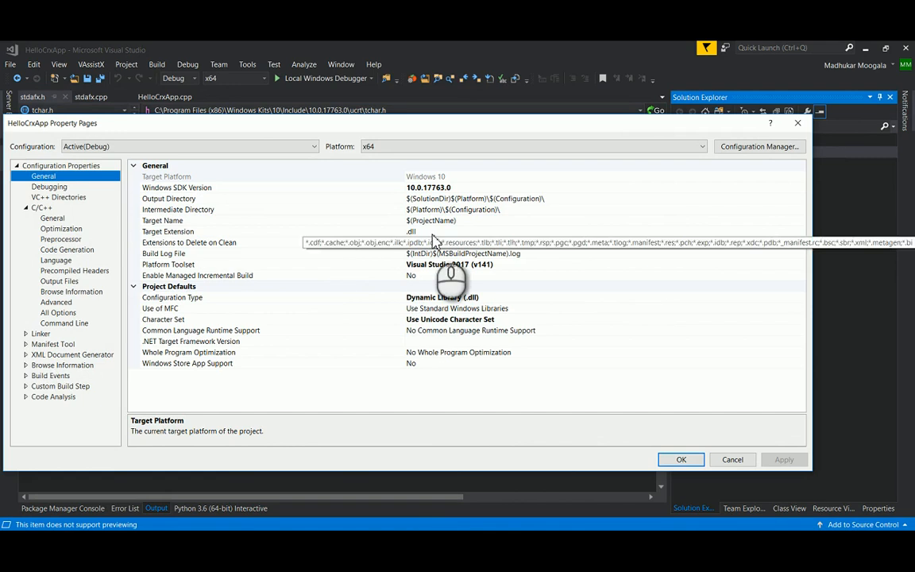
pyautogui.click(273, 232)
pyautogui.write('.crx')
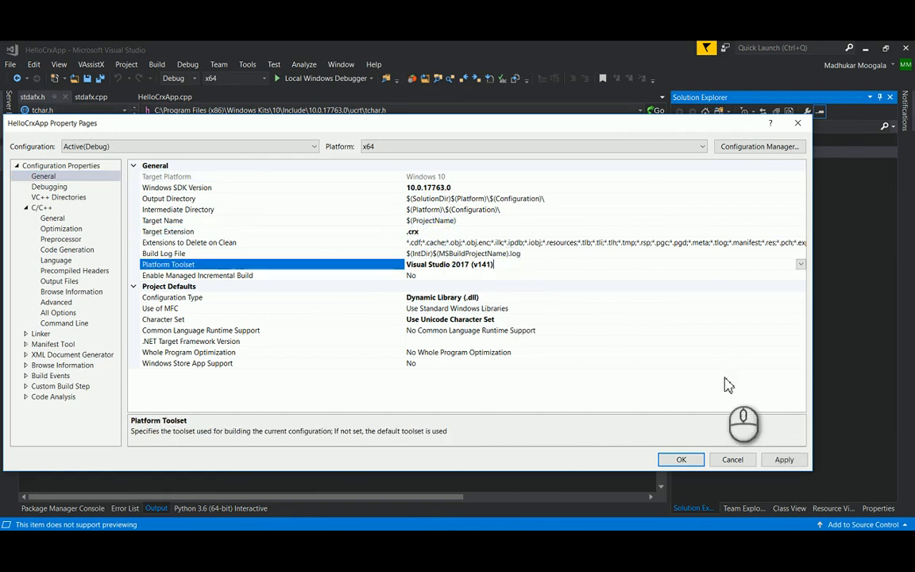
pyautogui.click(785, 459)
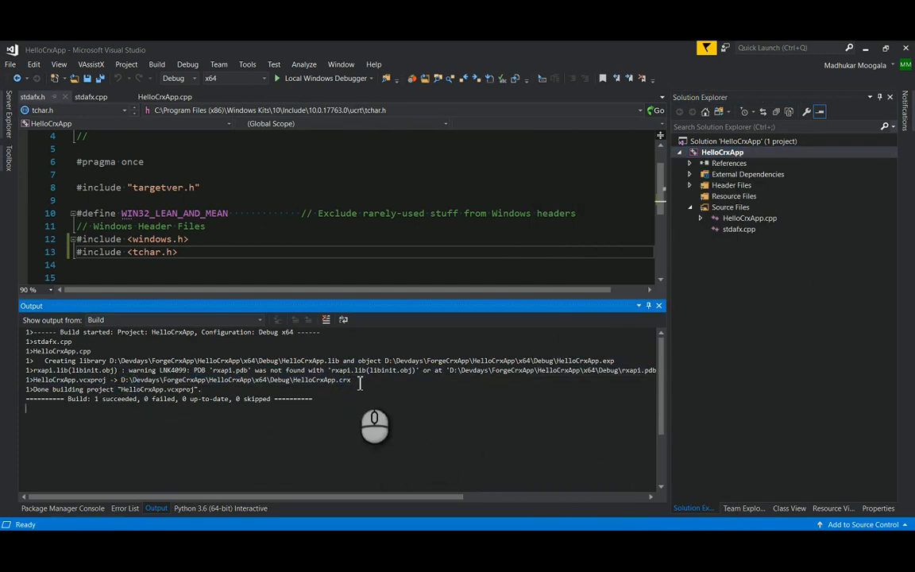
# - Add a new Utility text file named test.scr to the HelloCrxApp project
pyautogui.doubleClick(235, 378)
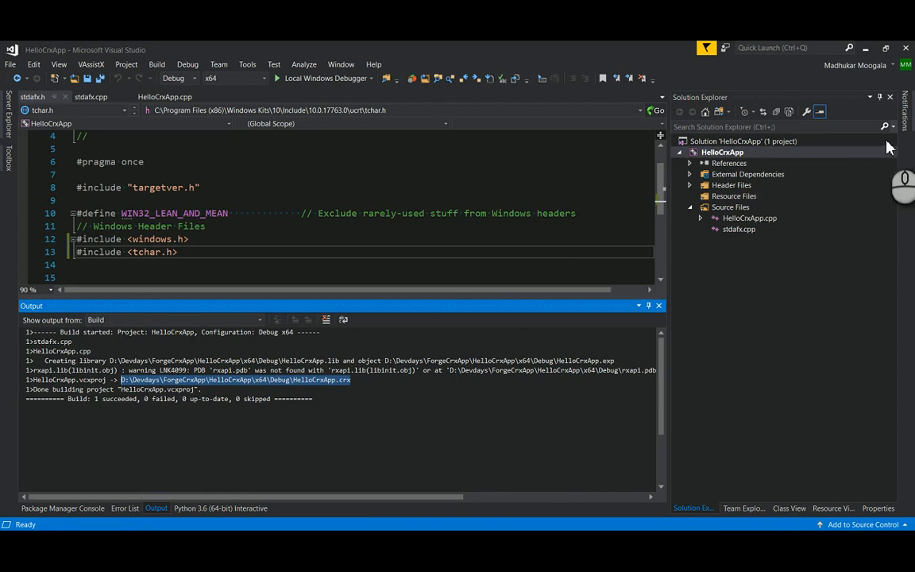
pyautogui.rightClick(721, 152)
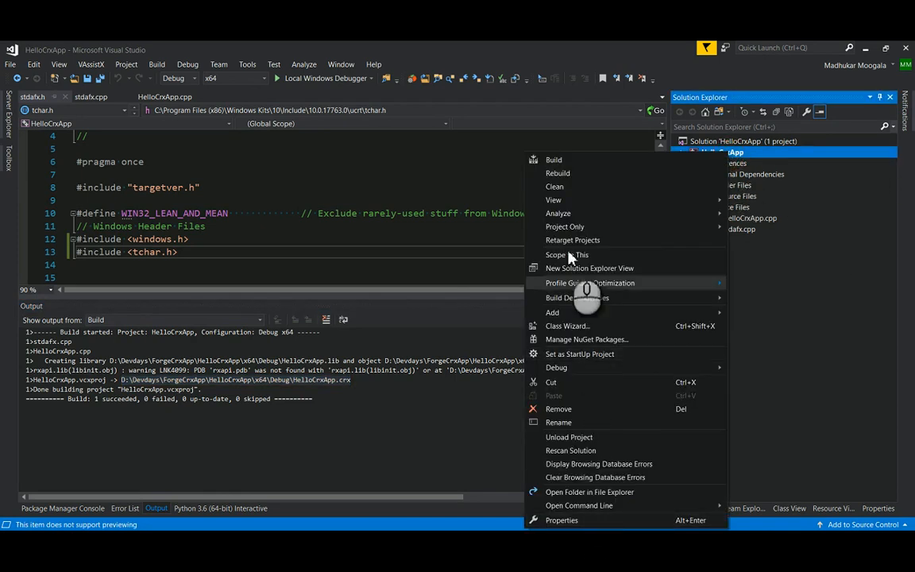
pyautogui.moveTo(552, 311)
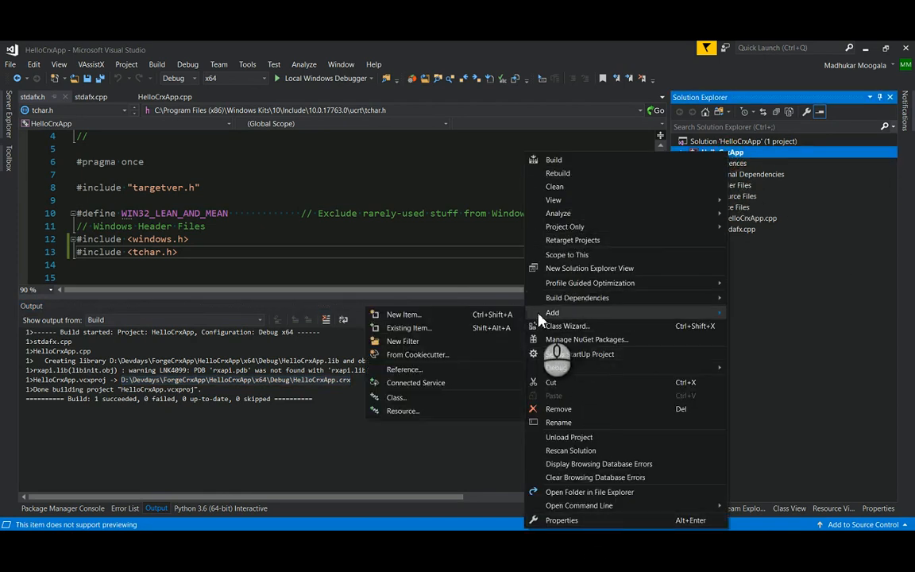
pyautogui.click(403, 314)
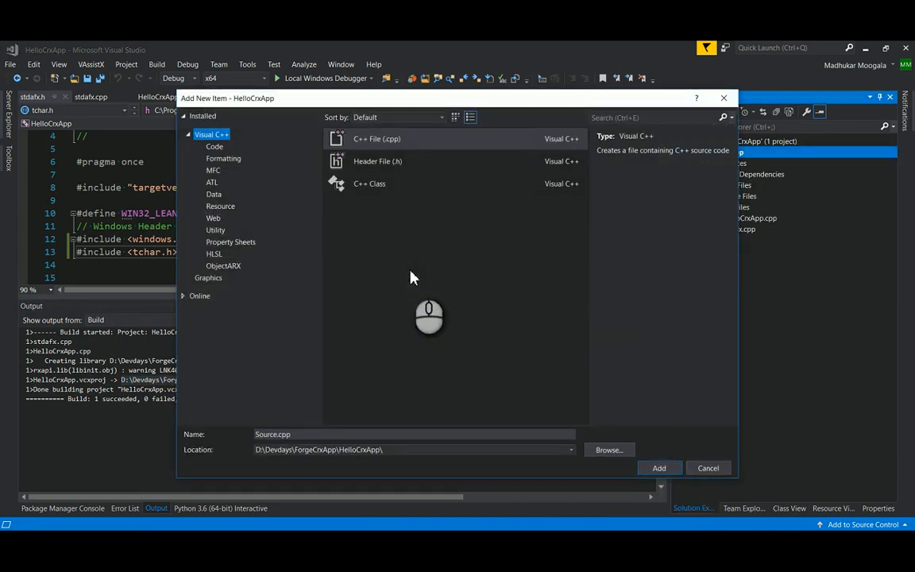
pyautogui.click(213, 193)
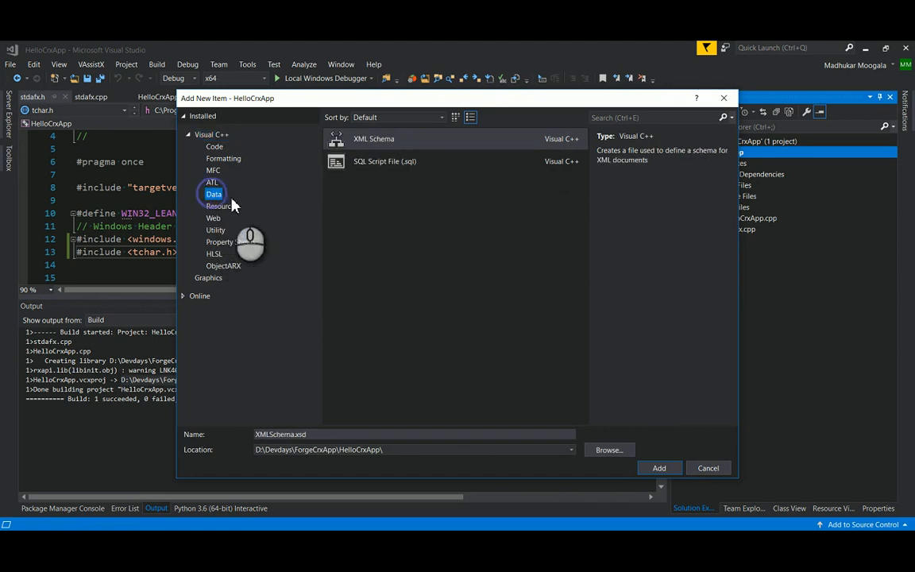
pyautogui.click(216, 229)
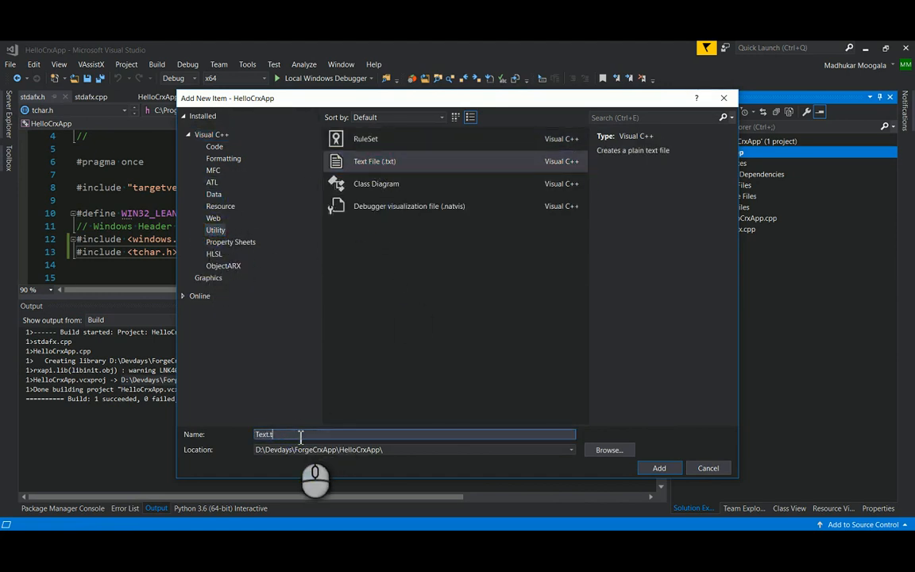
pyautogui.write('1')
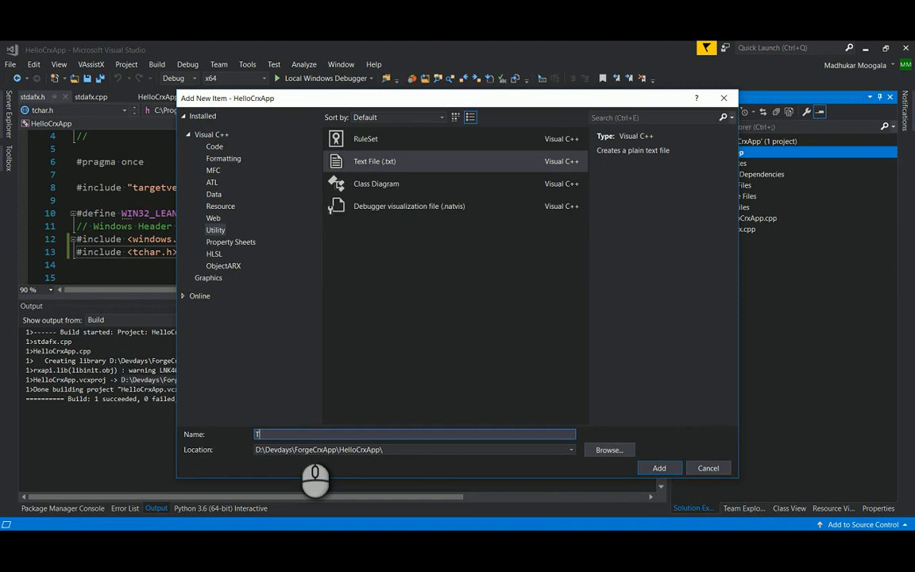
pyautogui.write('test.sc')
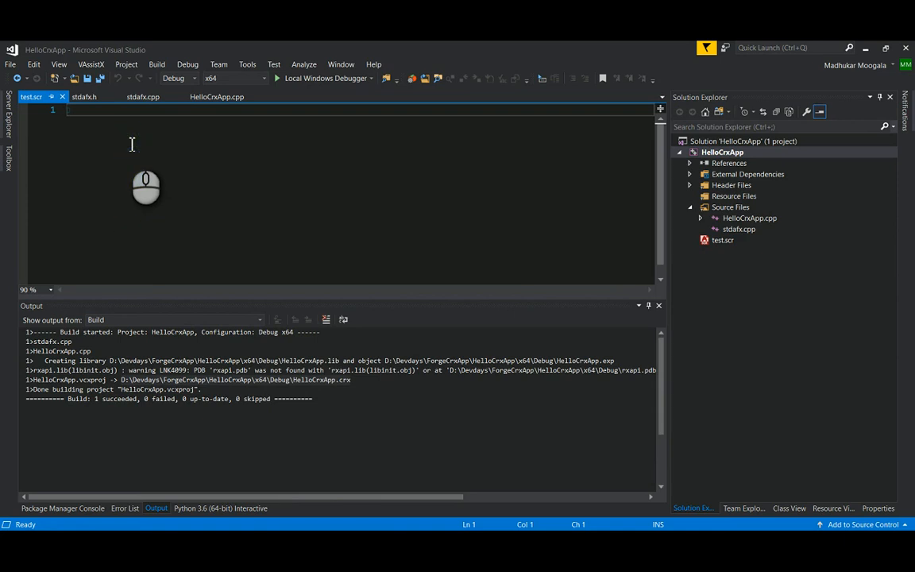
# - Write SECURELOAD, 0 and the (arxload "…/HelloCrxApp.crx") line into test.scr
pyautogui.write('SECUR')
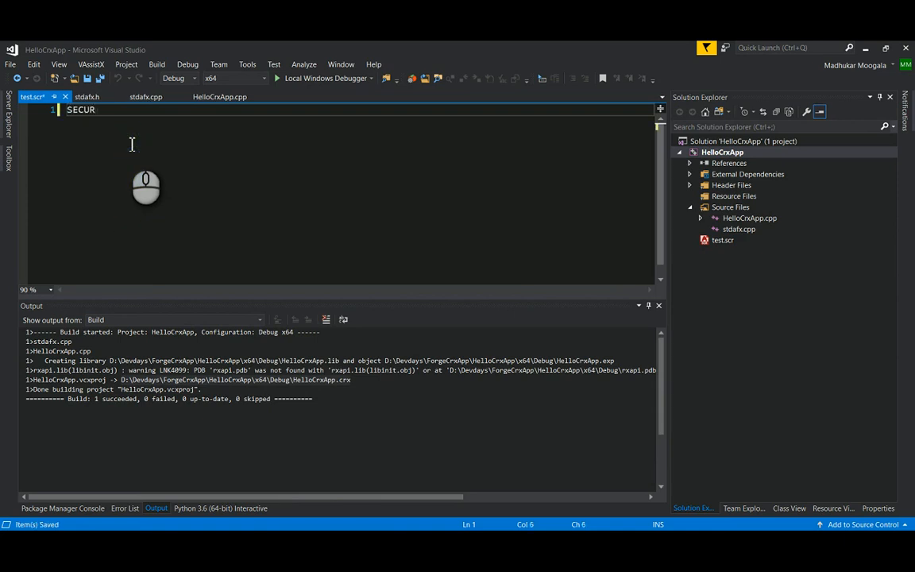
pyautogui.write('ELOAD')
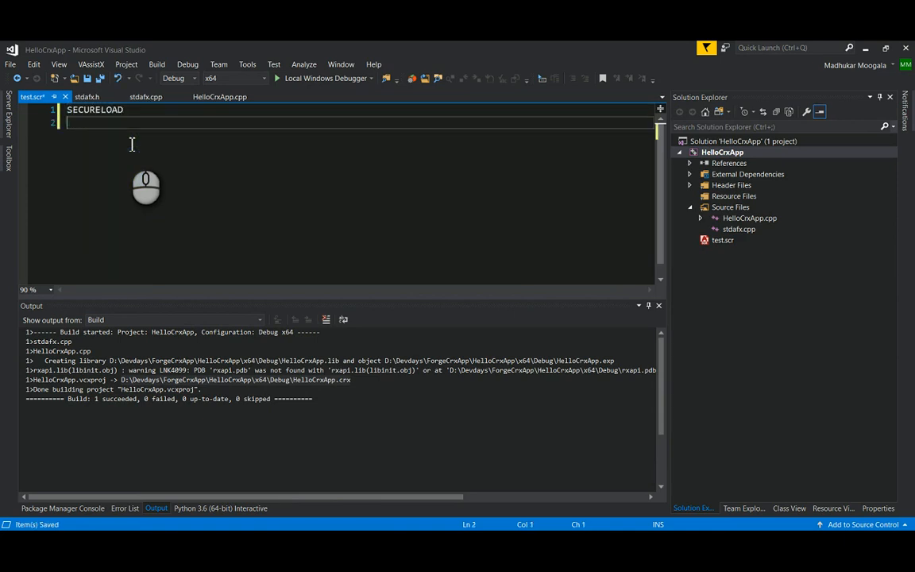
pyautogui.write('0')
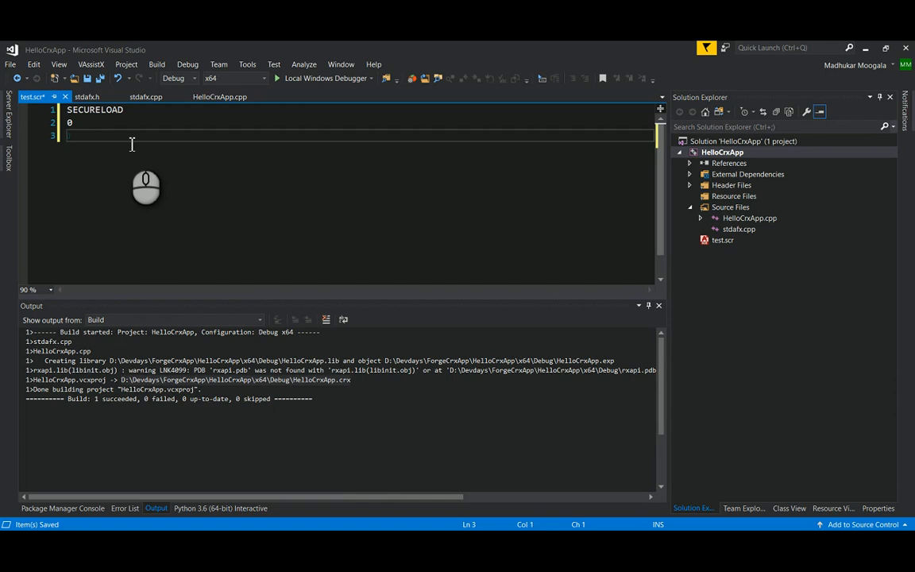
pyautogui.write('(arxload)')
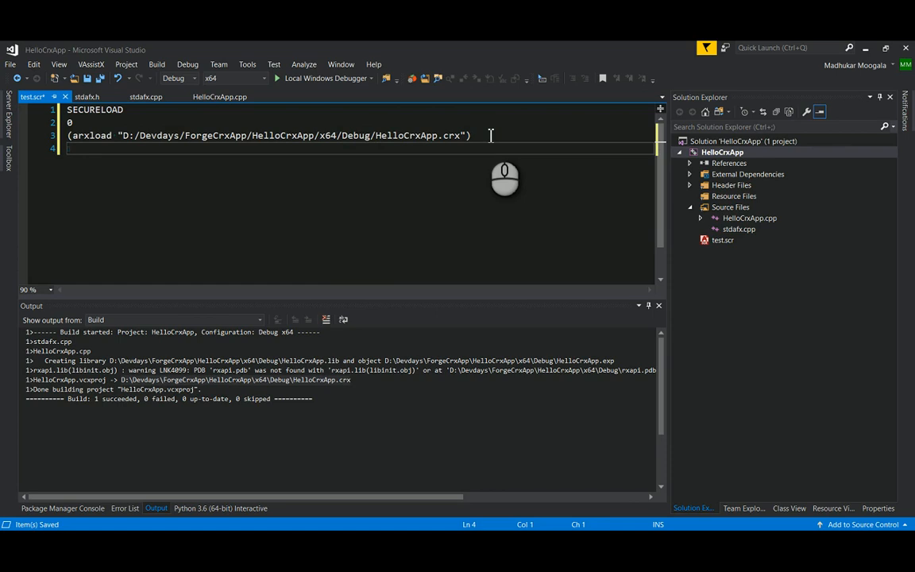
# - Finish test.scr with Hello and Quit lines and save the script
pyautogui.write('H')
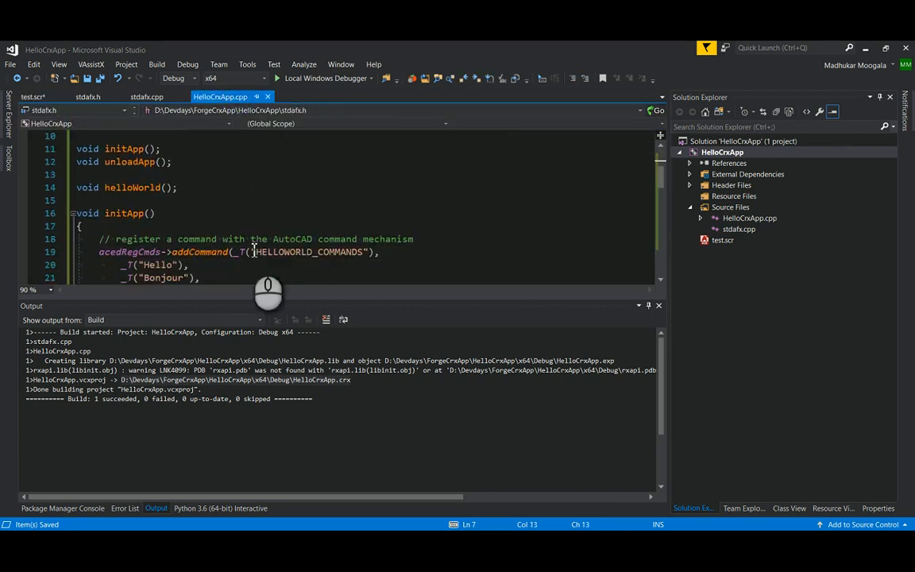
pyautogui.click(32, 97)
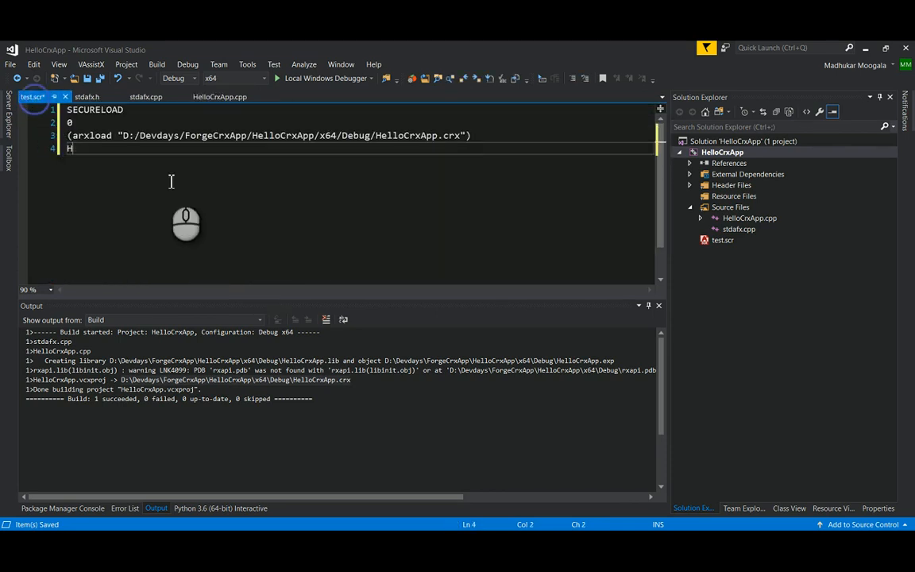
pyautogui.write('ello')
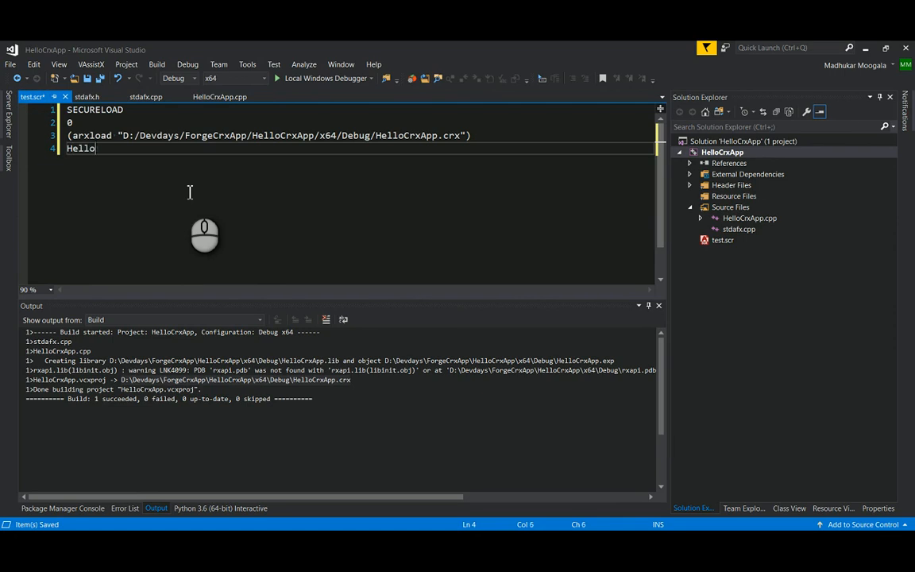
pyautogui.write('Quit')
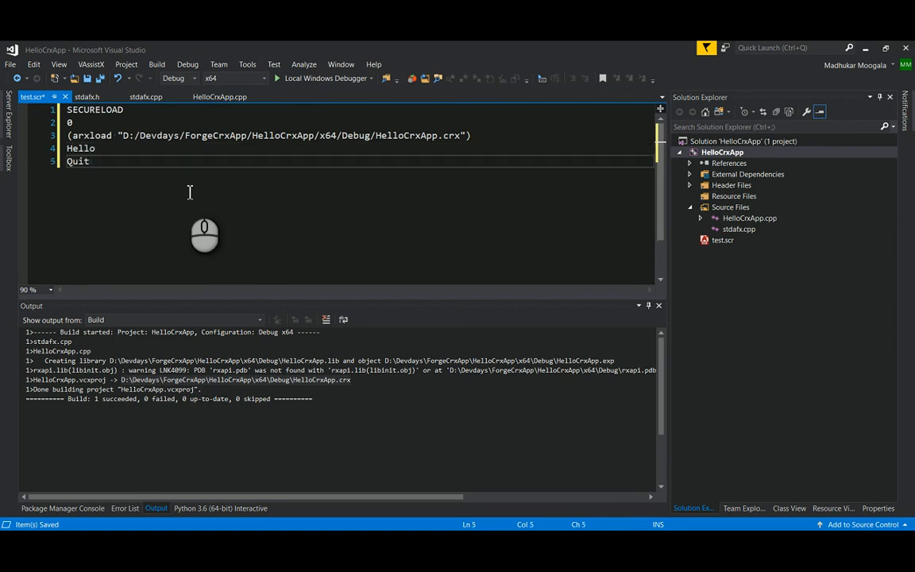
pyautogui.write('S')
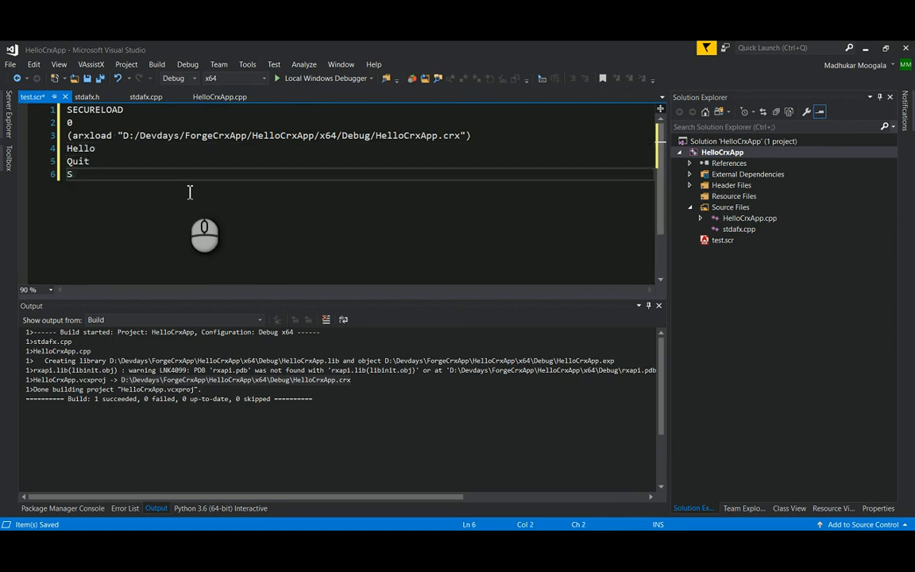
pyautogui.press('backspace')
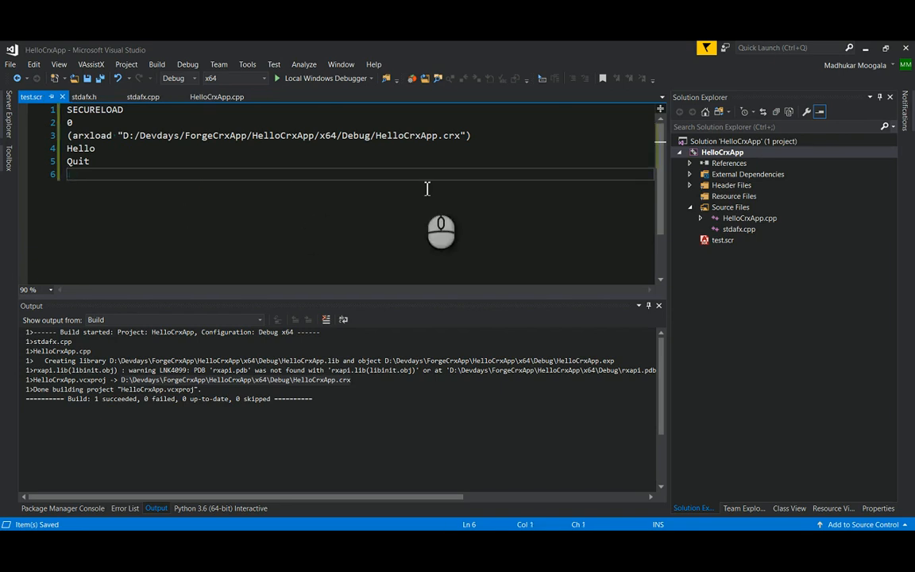
# - Set the Debugging Command to C:\Program Files\Autodesk\AutoCAD 2019\AcCoreConsole.exe
pyautogui.rightClick(723, 153)
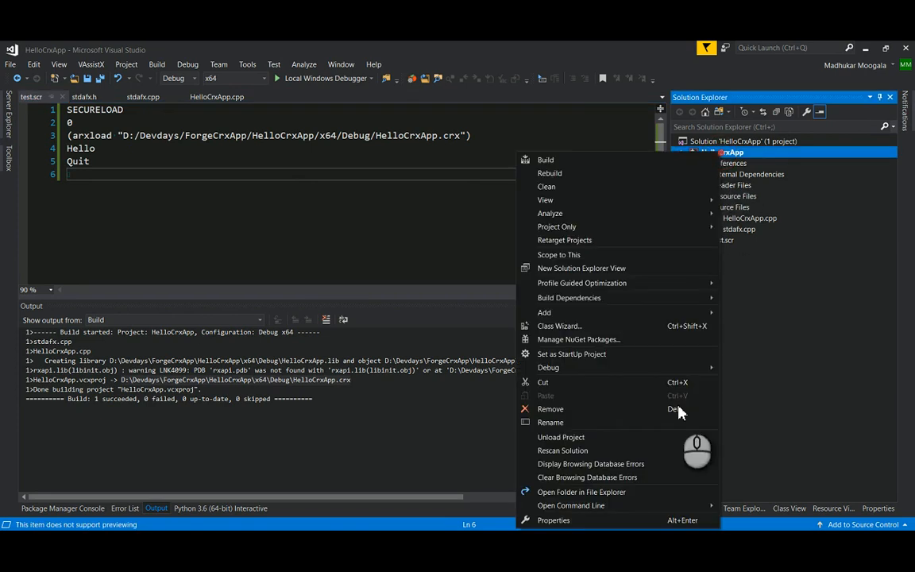
pyautogui.click(553, 520)
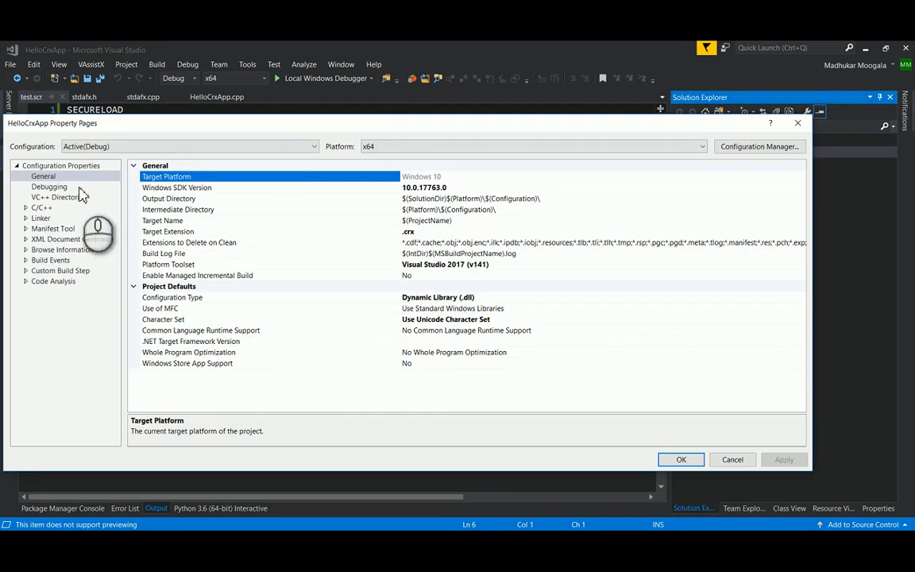
pyautogui.click(50, 188)
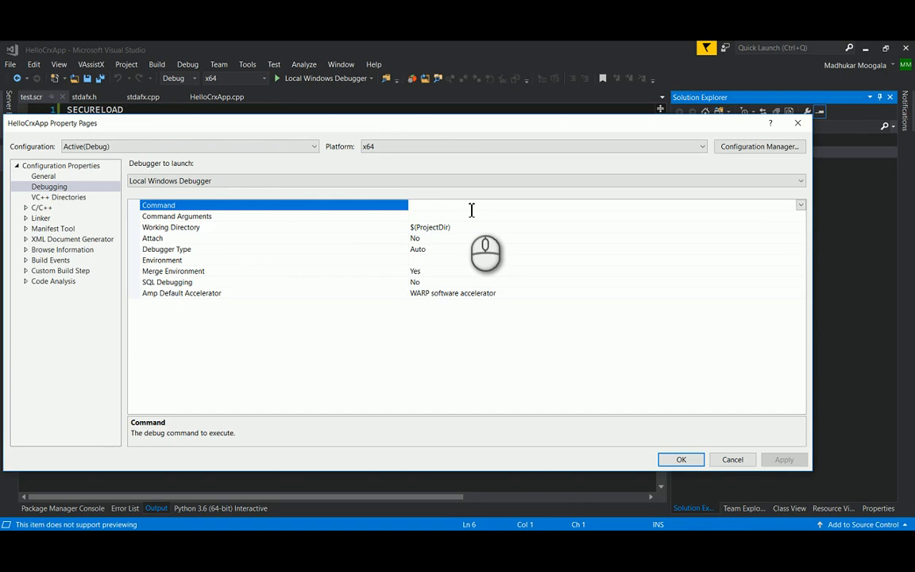
pyautogui.write('C:\\Program Files\\Au')
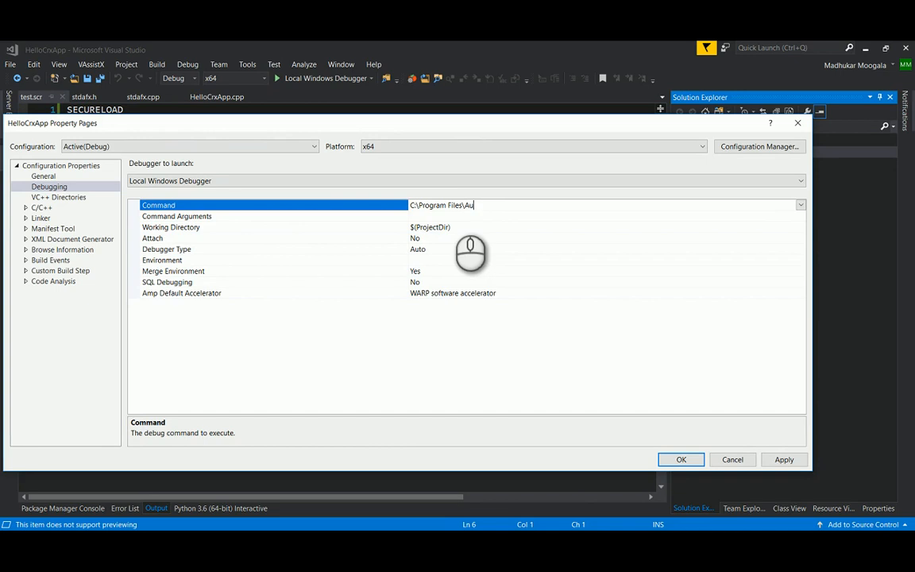
pyautogui.write('todesk\\A')
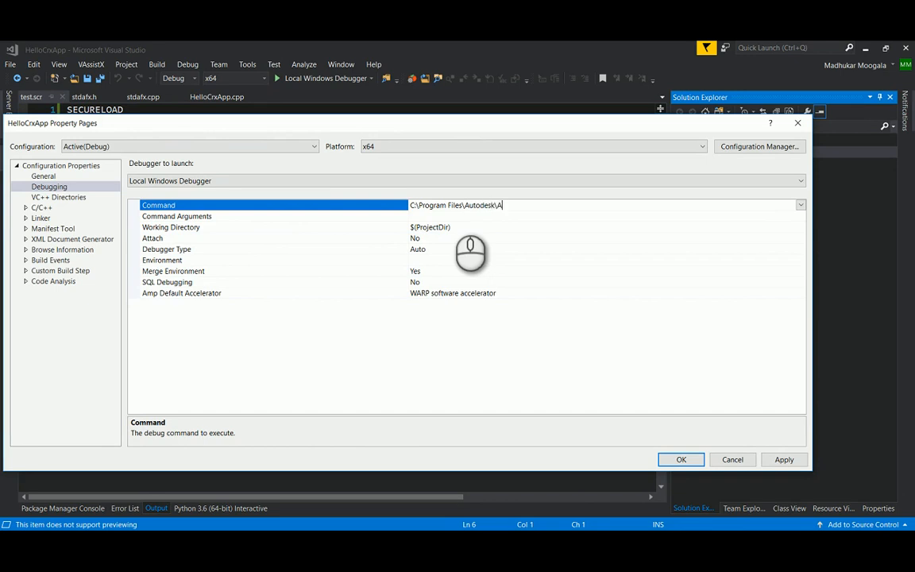
pyautogui.write('utoCAD')
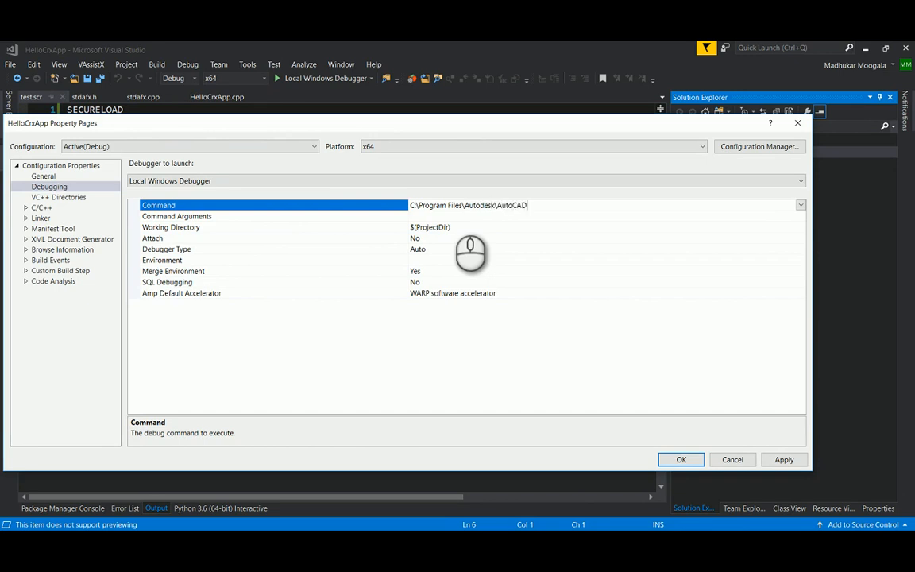
pyautogui.write('2019\\')
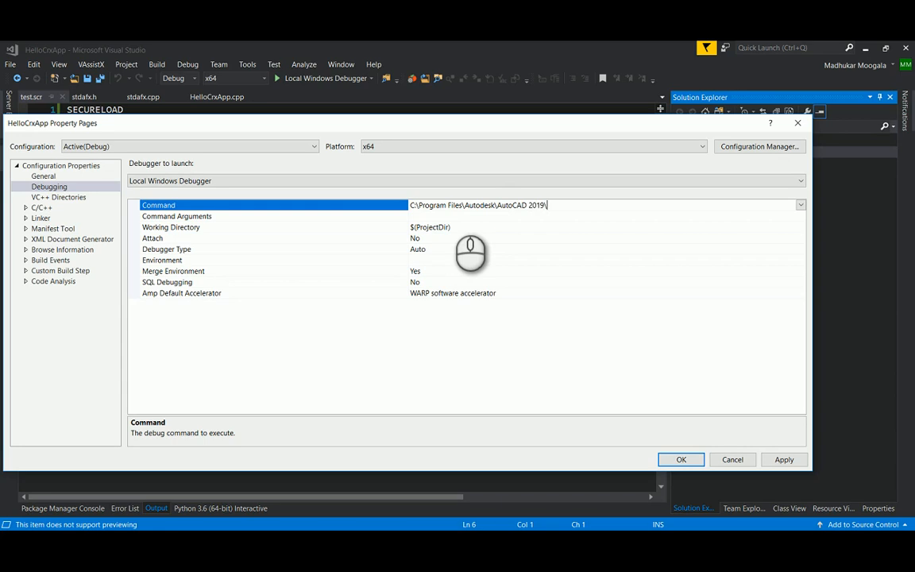
pyautogui.write('AcCoreConsole.exe')
pyautogui.click(606, 216)
pyautogui.write('/s')
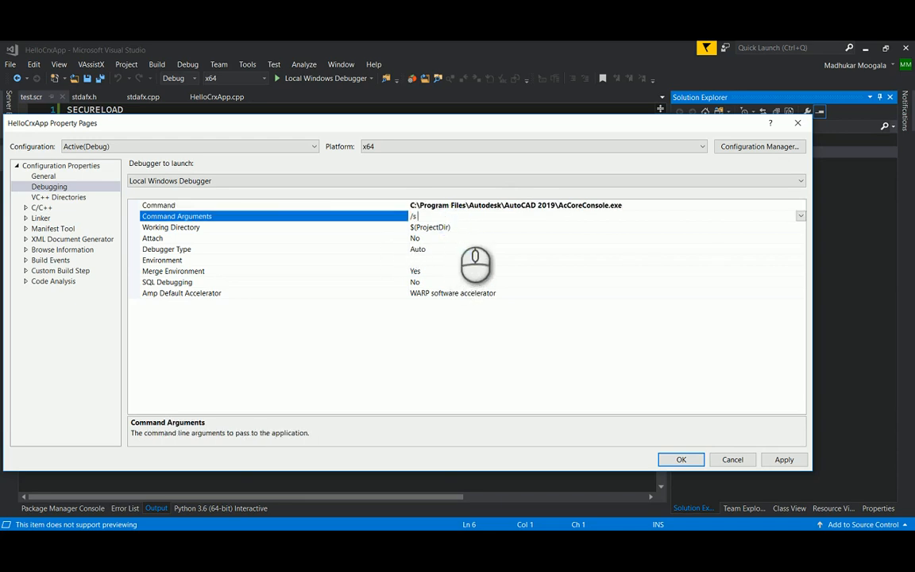
pyautogui.moveTo(332, 88)
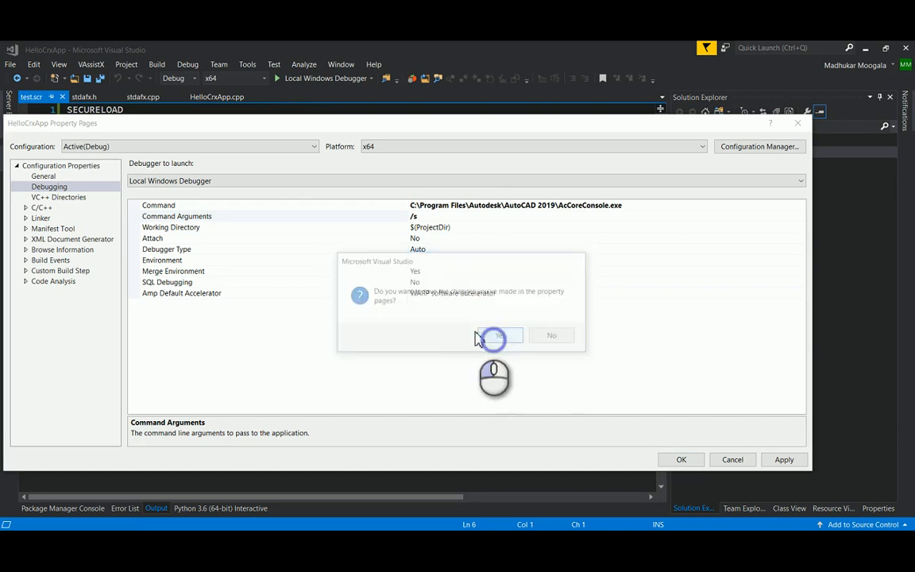
# - Confirm the Command Arguments /s test.scr for HelloCrxApp and close the property pages
pyautogui.click(495, 334)
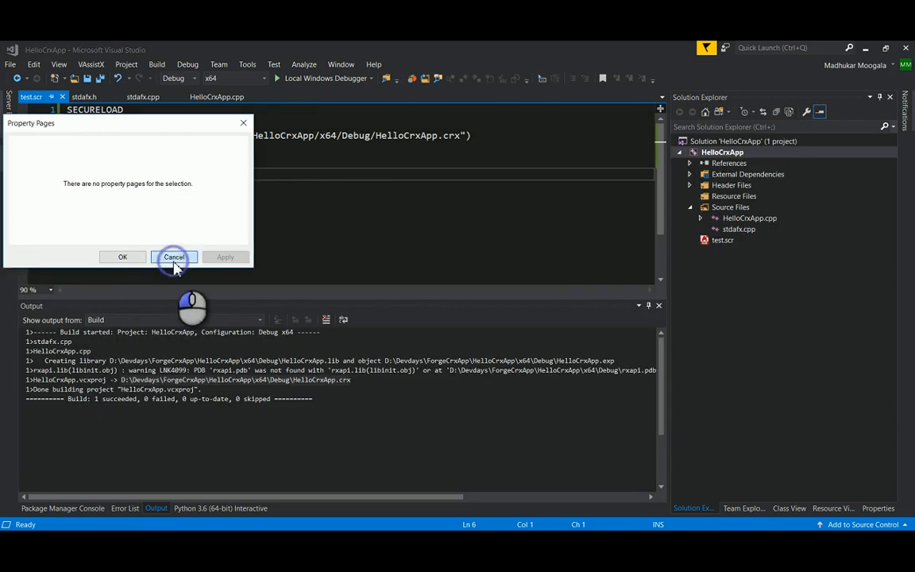
pyautogui.click(173, 257)
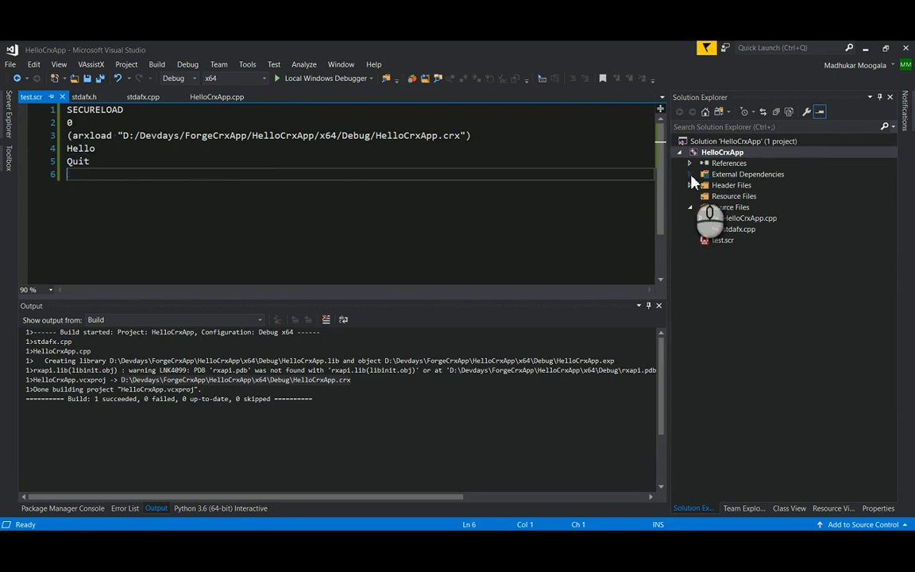
pyautogui.rightClick(721, 152)
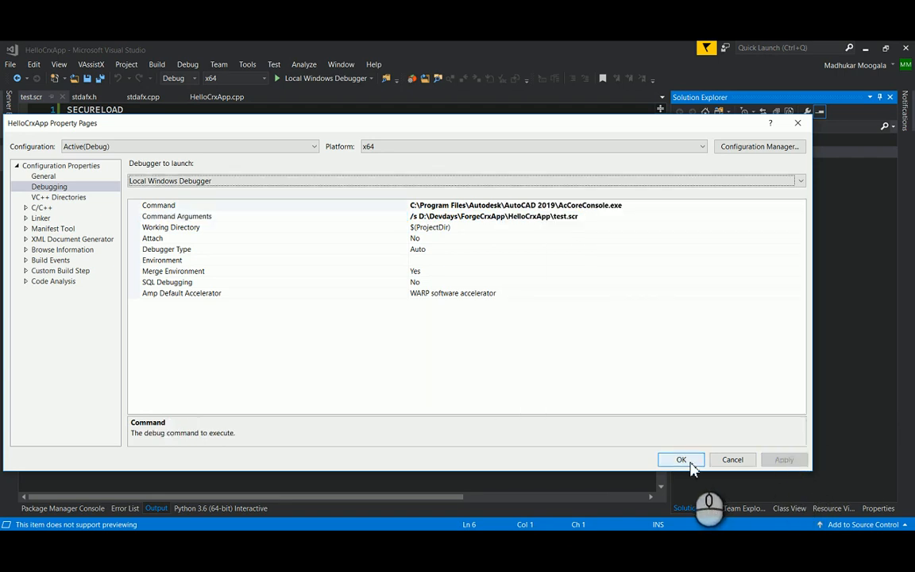
pyautogui.moveTo(464, 230)
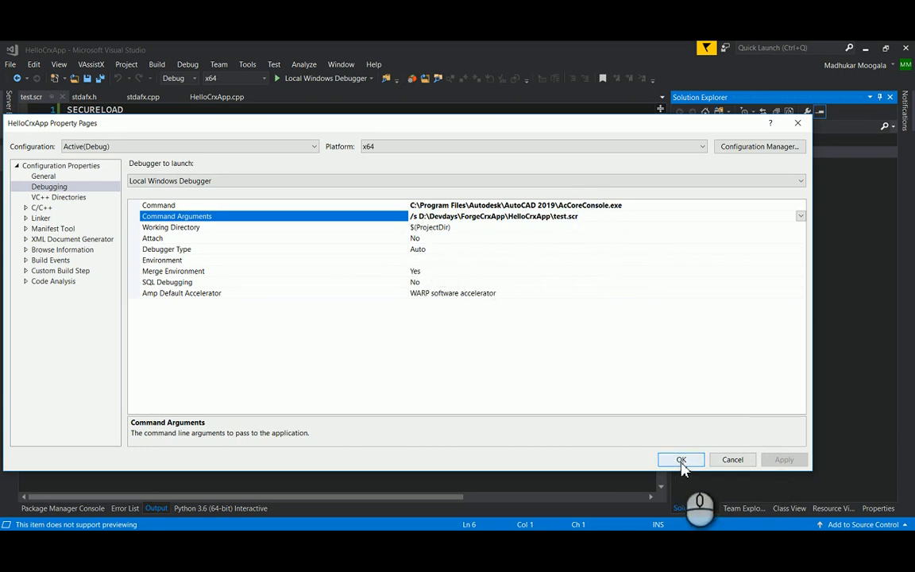
pyautogui.click(680, 459)
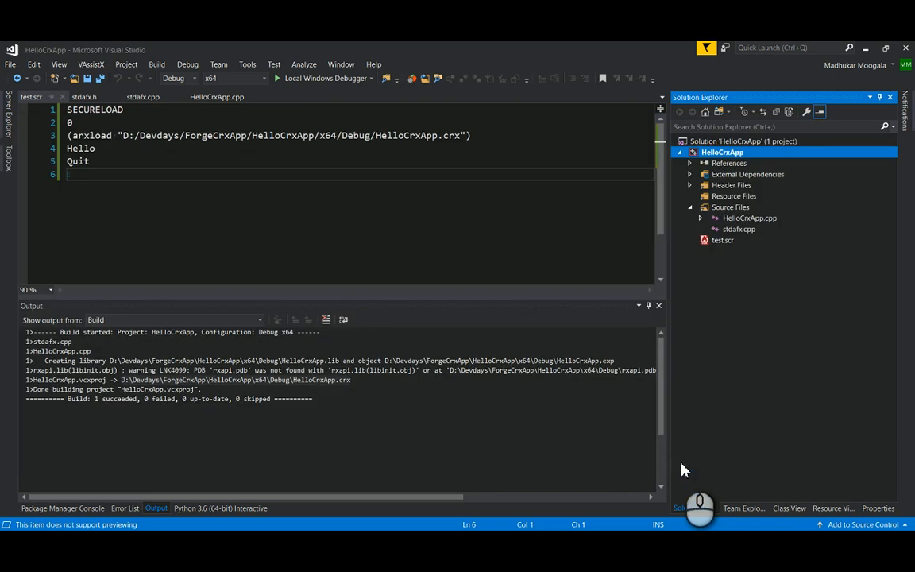
# - Start the Local Windows Debugger so AcCoreConsole hits the breakpoint in helloWorld's acutPrintf
pyautogui.rightClick(721, 153)
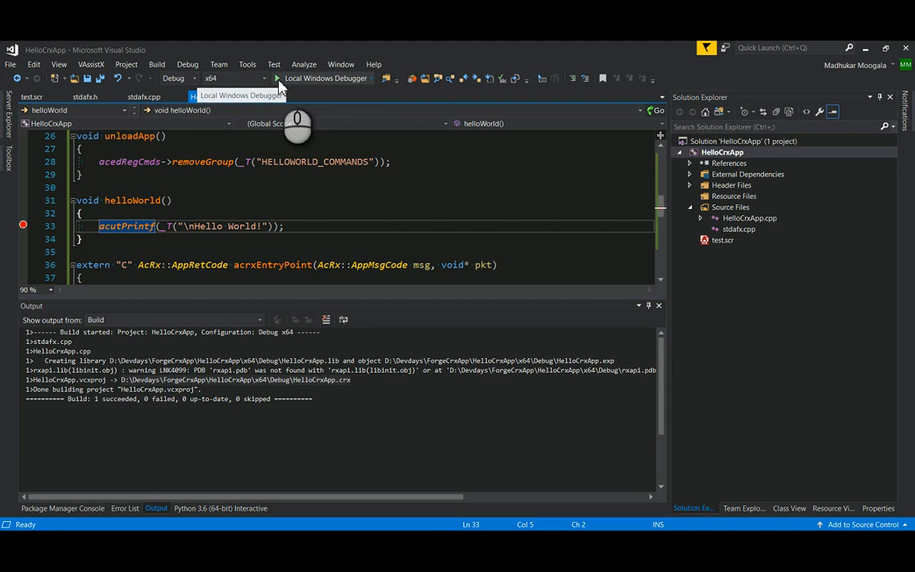
pyautogui.click(324, 78)
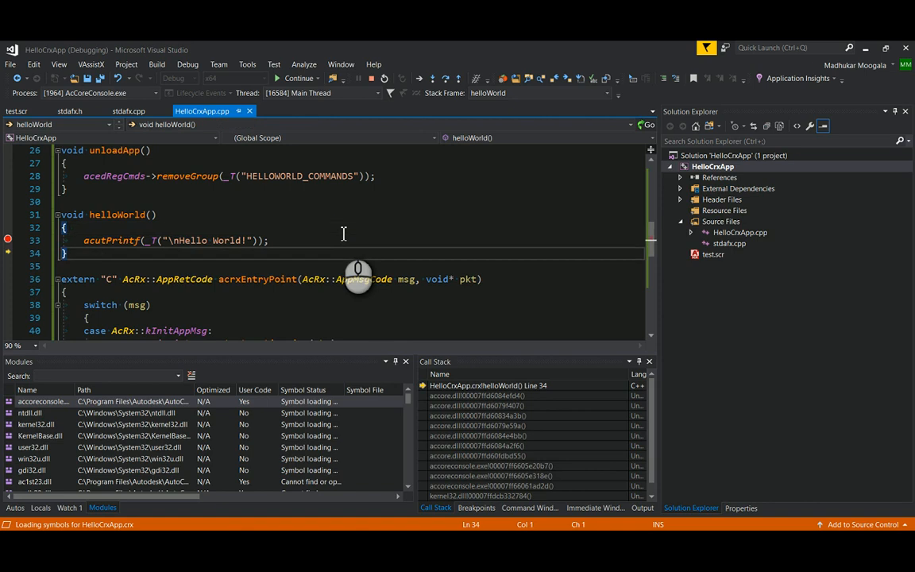
pyautogui.click(299, 78)
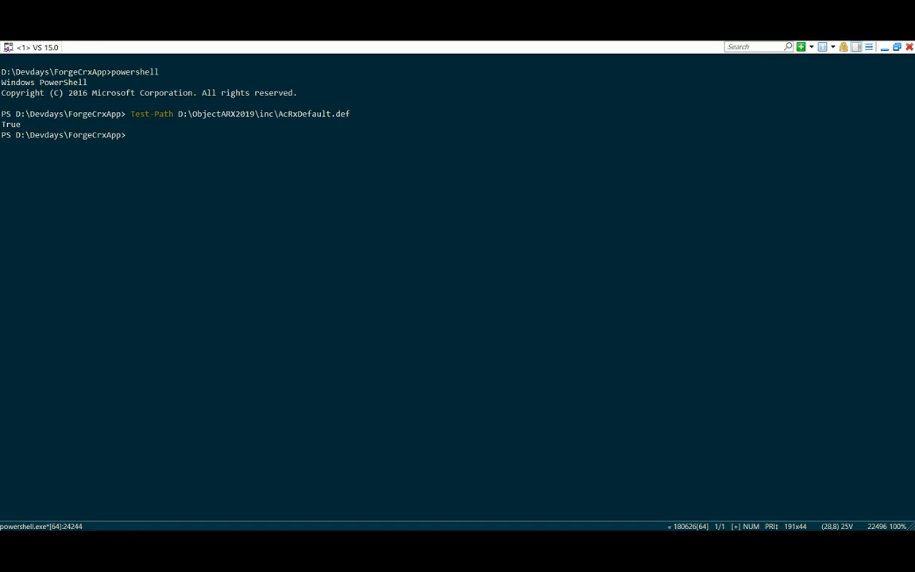
# - Start cmd and cd to "C:\Program Files\Autodesk\AutoCAD 2019\"
pyautogui.write('cmd')
pyautogui.write('cd "C:\\Program Files"\\')
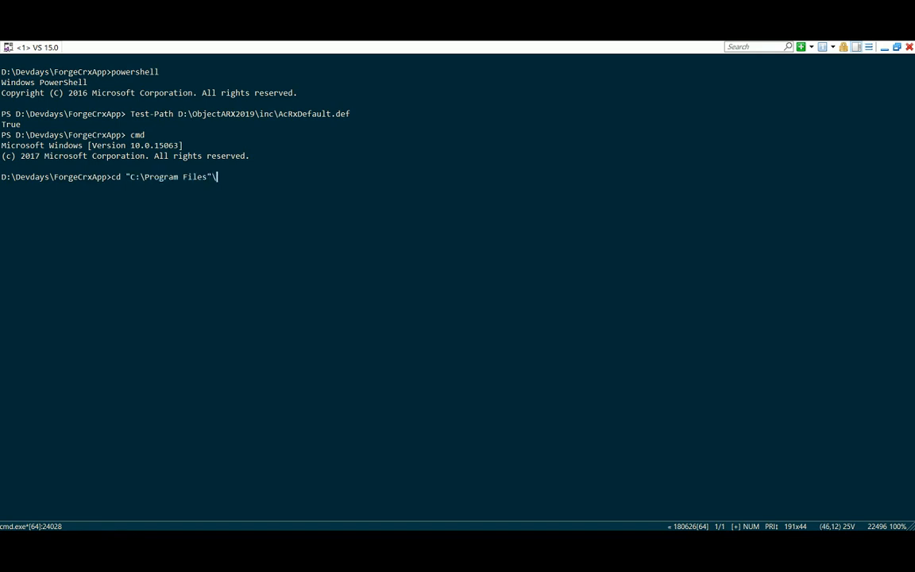
pyautogui.write('A')
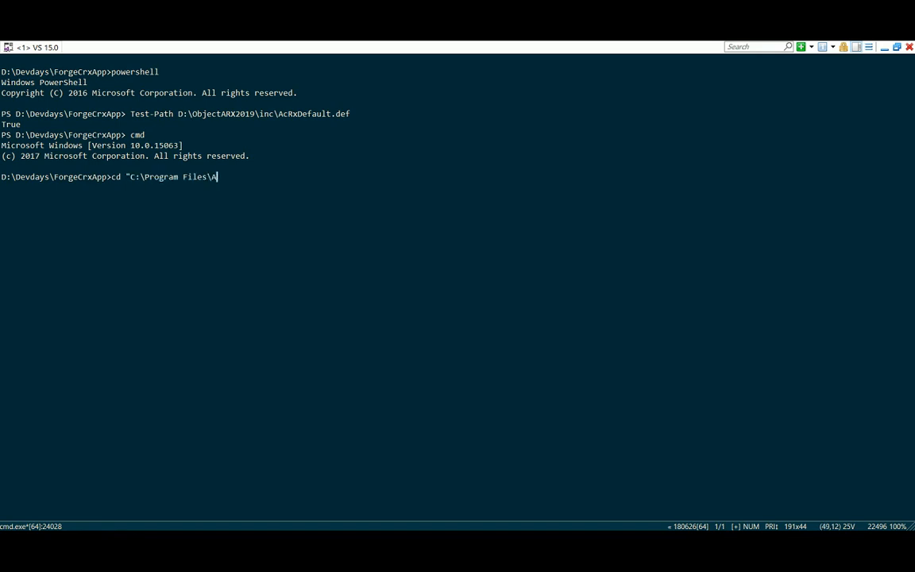
pyautogui.write('utodesk"')
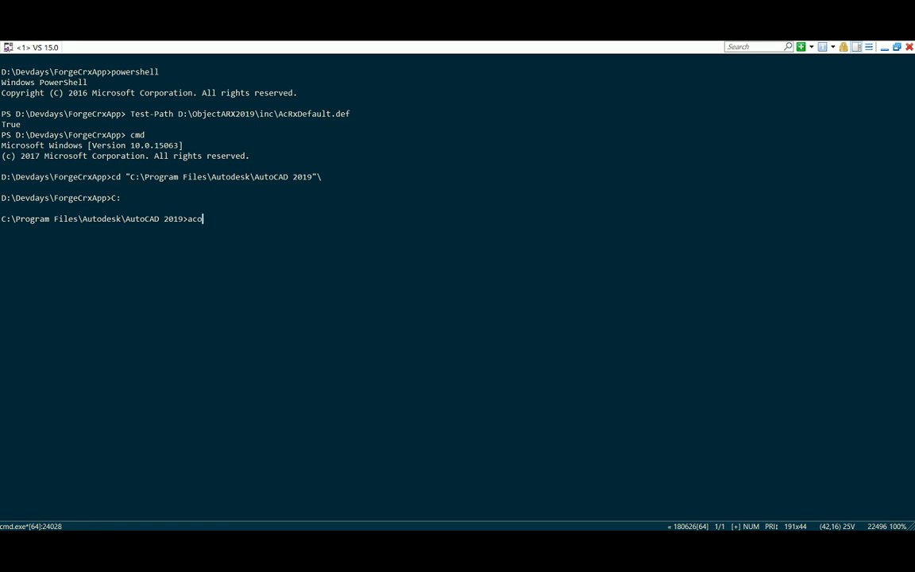
# - Launch accoreconsole and set SECURELOAD to 0
pyautogui.write('corec')
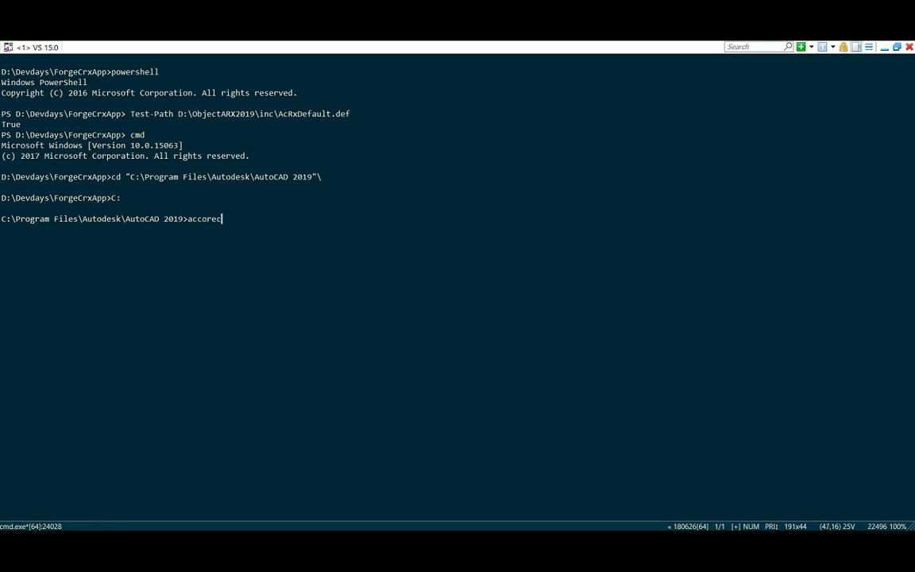
pyautogui.write('onsole')
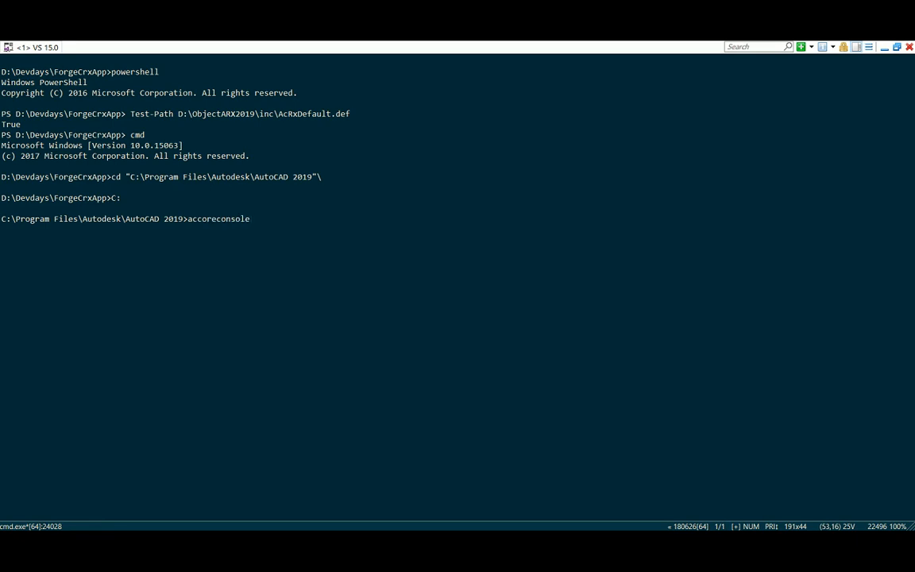
pyautogui.press('enter')
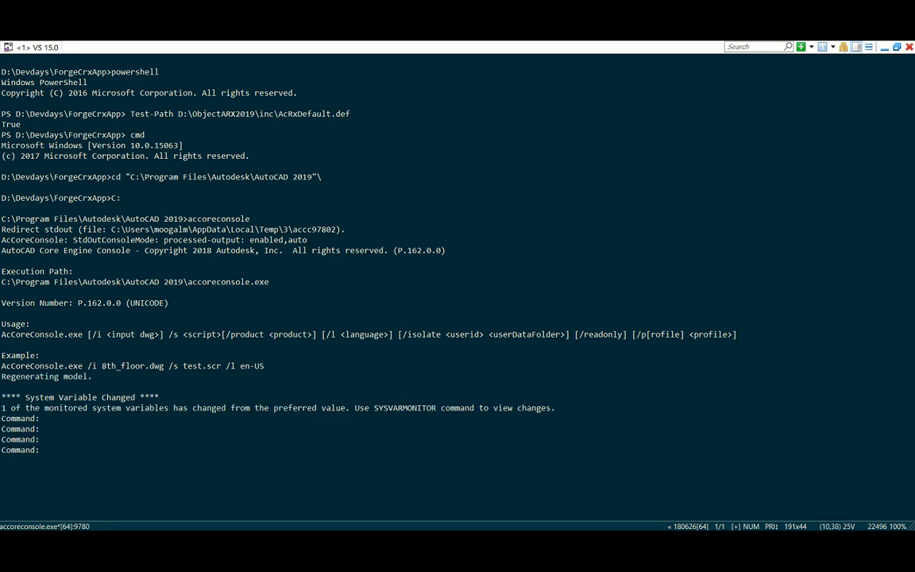
pyautogui.write('secureload')
pyautogui.write('(')
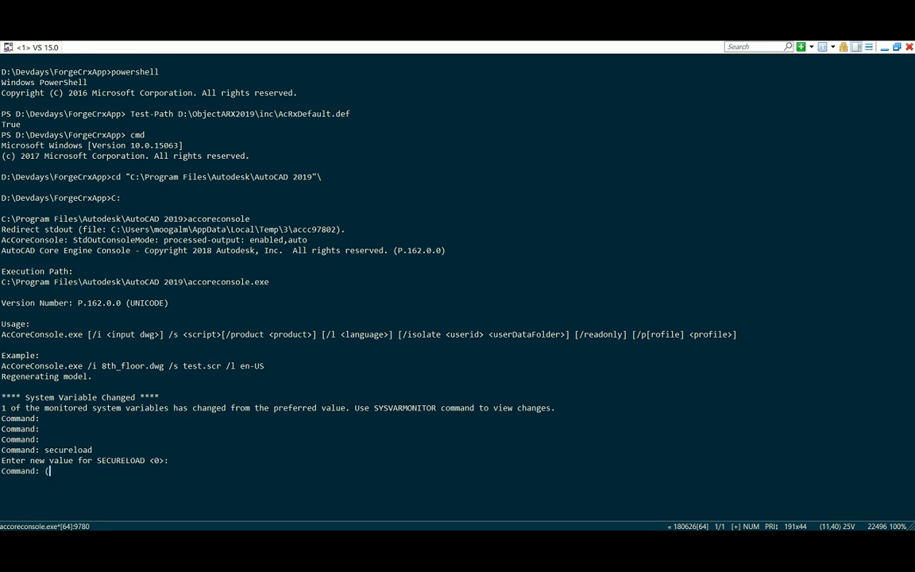
# - Load HelloCrxApp.crx via (arxload "D:/Devdays/.../HelloCrxApp.crx") and run Hello to print Hello World!
pyautogui.write('arxload')
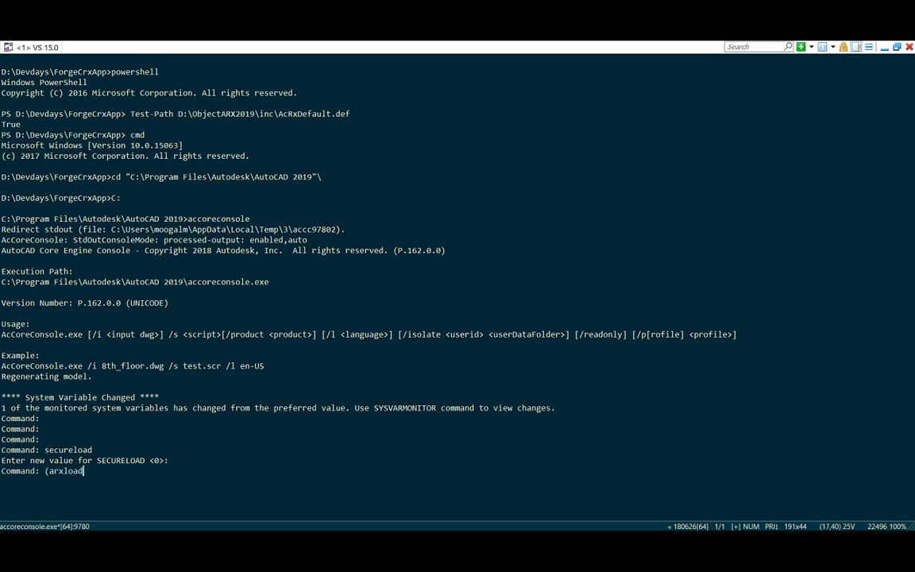
pyautogui.write('"')
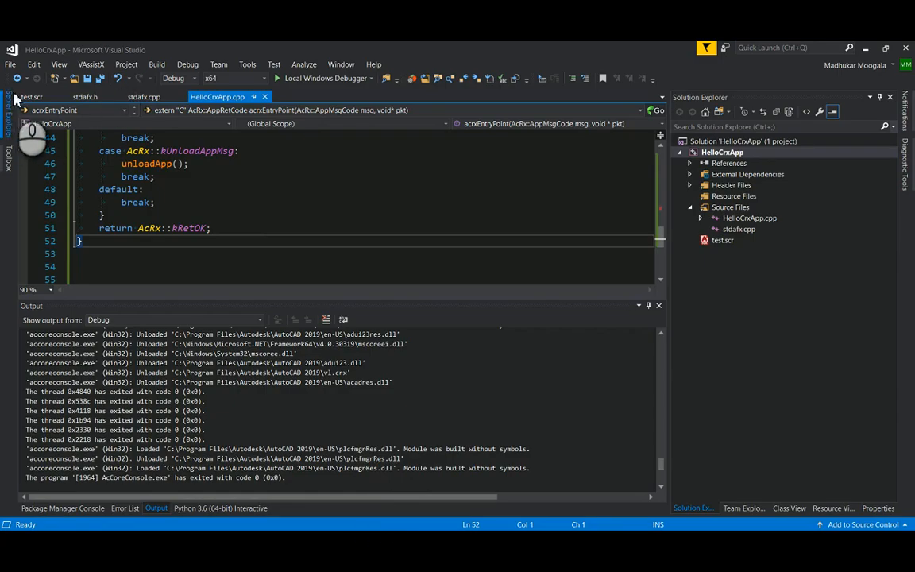
pyautogui.click(32, 97)
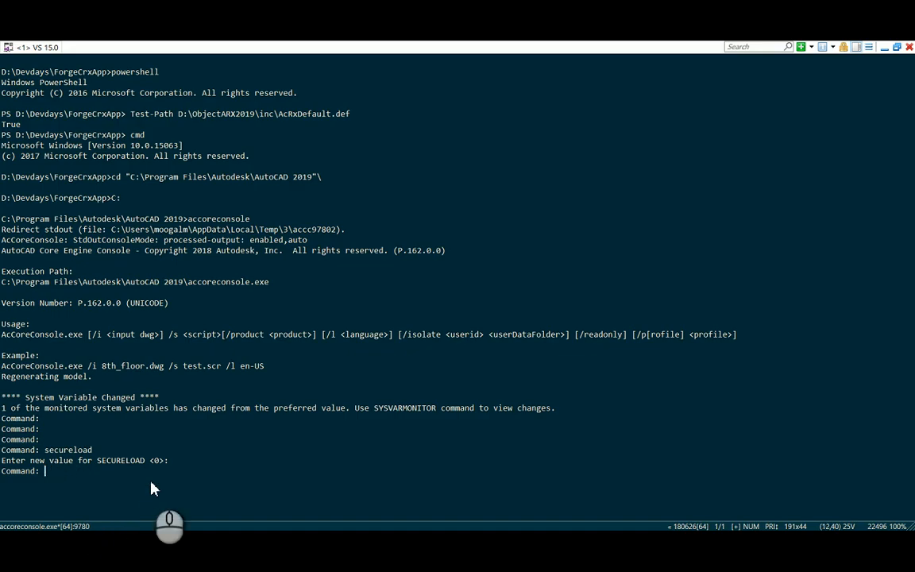
pyautogui.write('(arxload "D:/Devdays/ForgeCrxApp/HelloCrxApp/x64/Debug/HelloCrxApp.crx")')
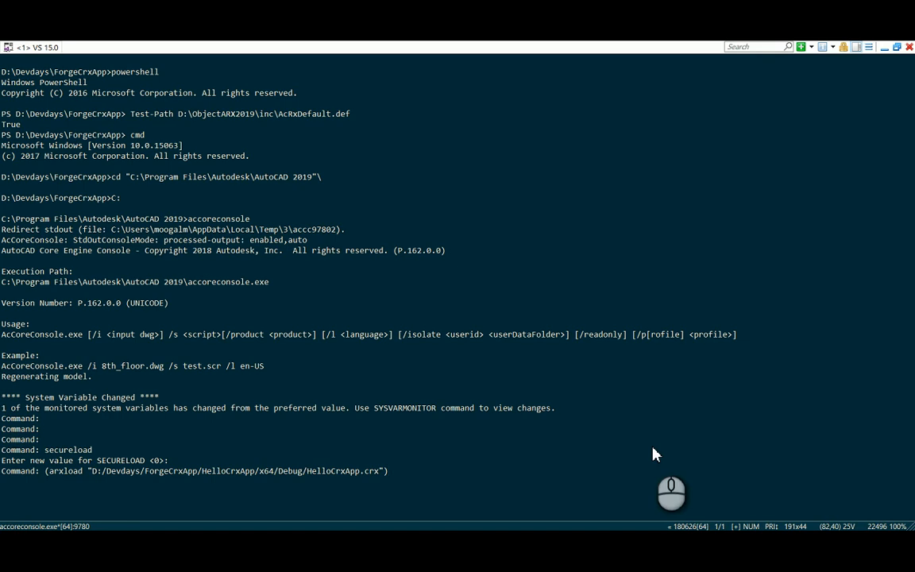
pyautogui.write('Hello')
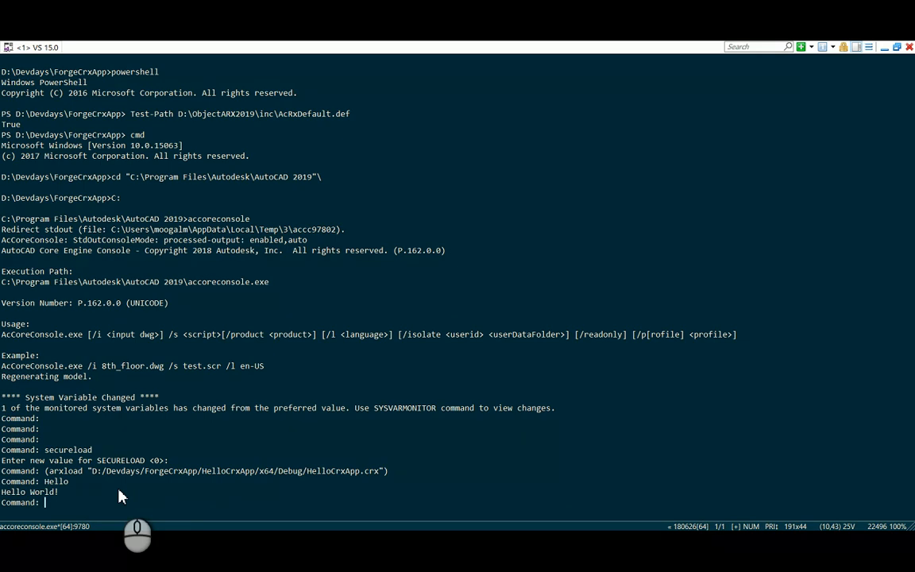
# - Exit and restart accoreconsole, then run ARX and choose the Load option
pyautogui.write('exit')
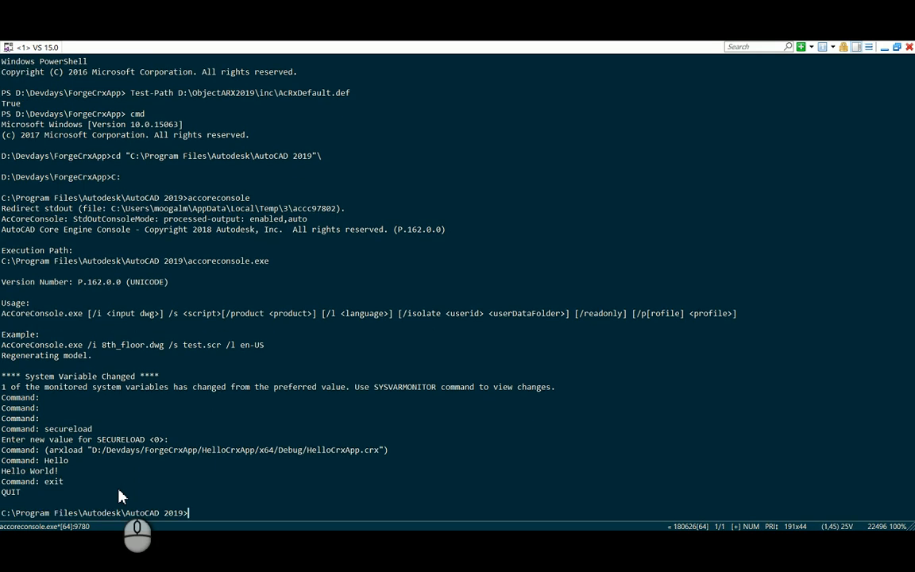
pyautogui.write('acco')
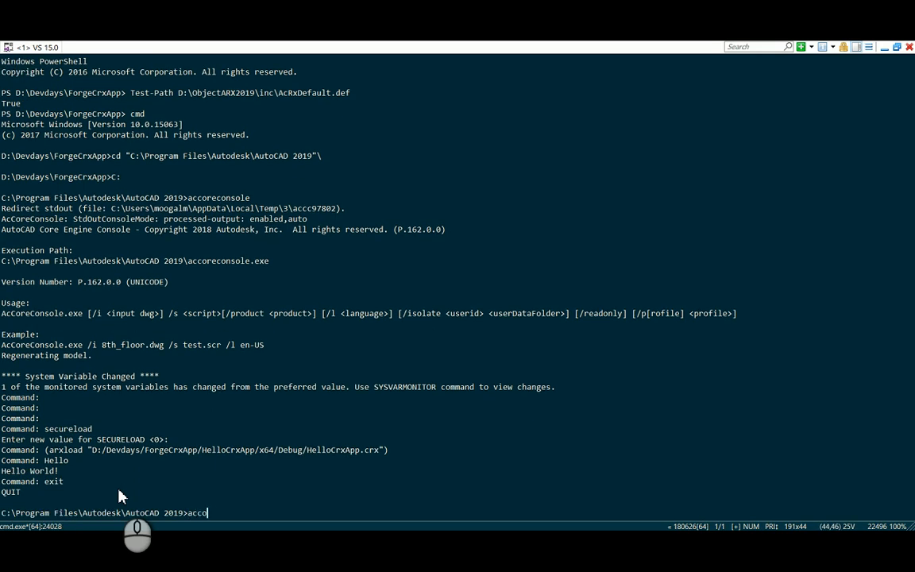
pyautogui.write('reconsole')
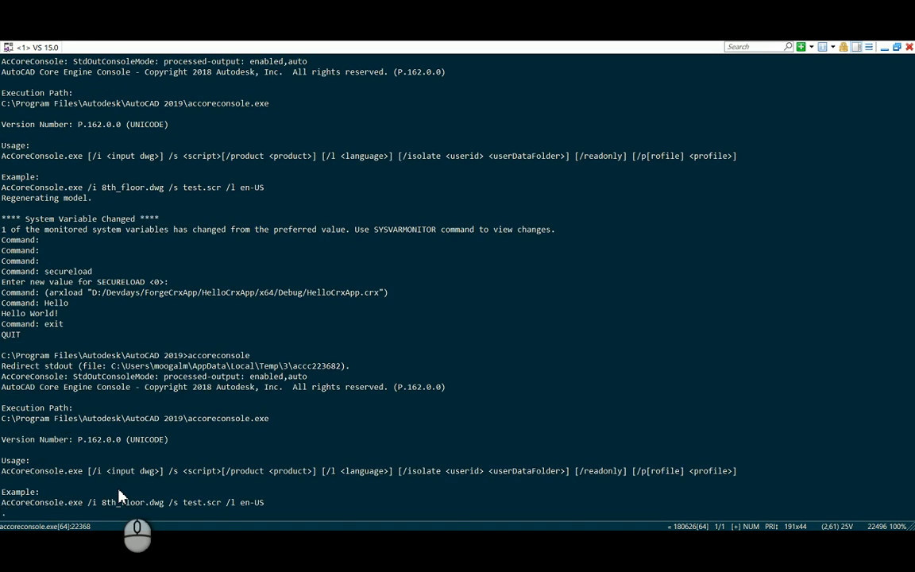
pyautogui.scroll(-3)
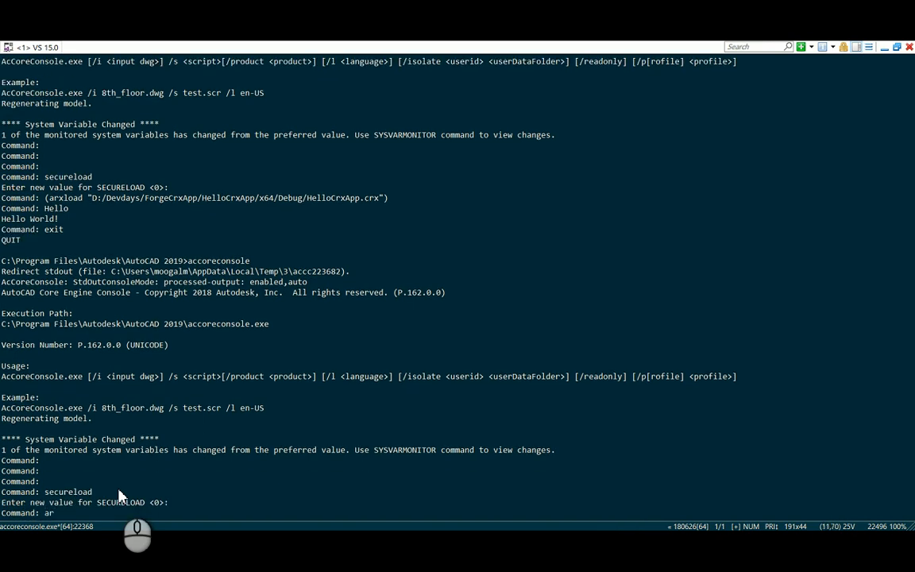
pyautogui.write('arx')
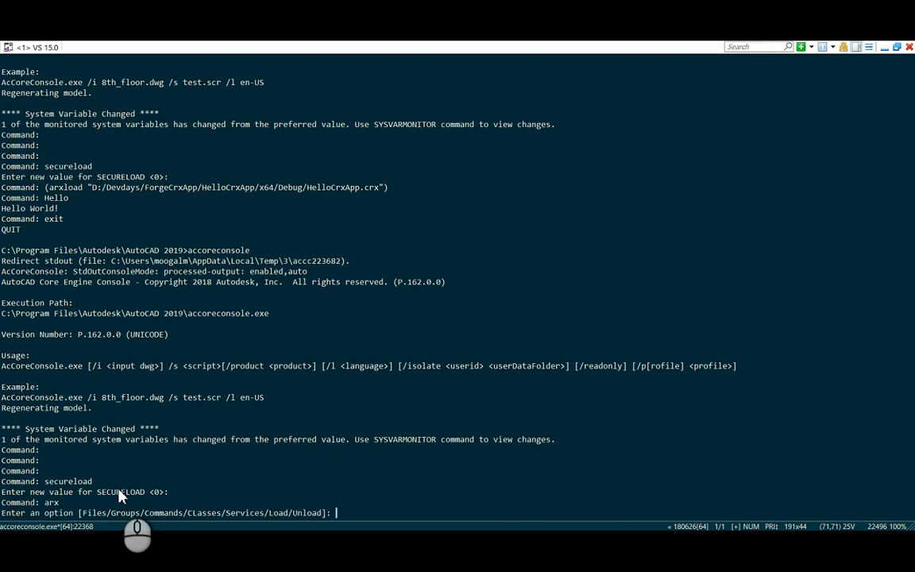
pyautogui.write('l')
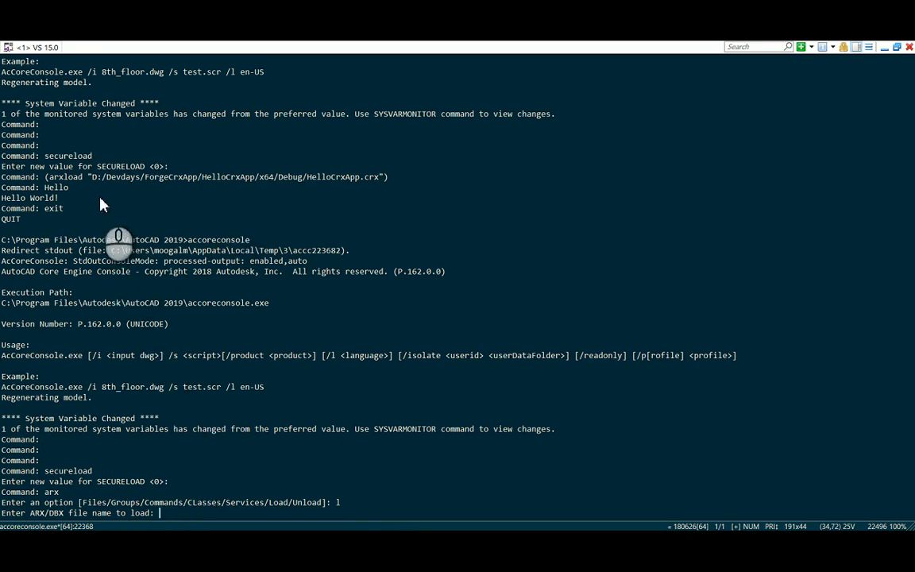
# - Supply the HelloCrxApp.crx path, run Hello to print Hello World!, then quit
pyautogui.moveTo(91, 176); pyautogui.dragTo(375, 177)
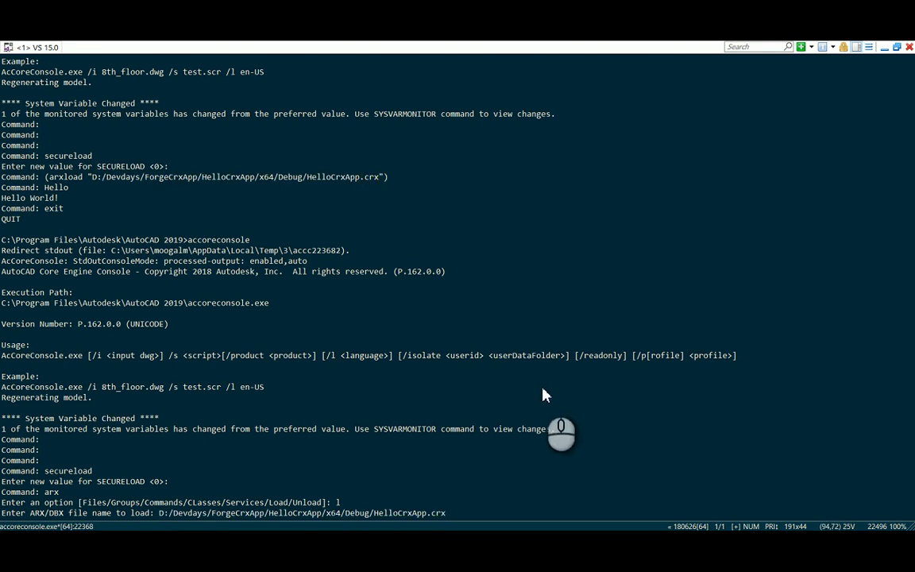
pyautogui.write('Hello')
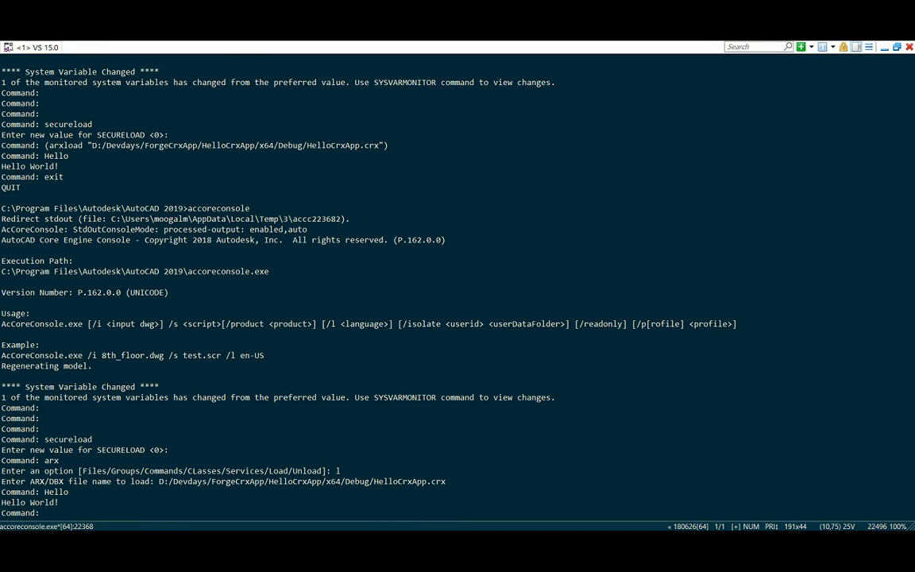
pyautogui.write('quit')
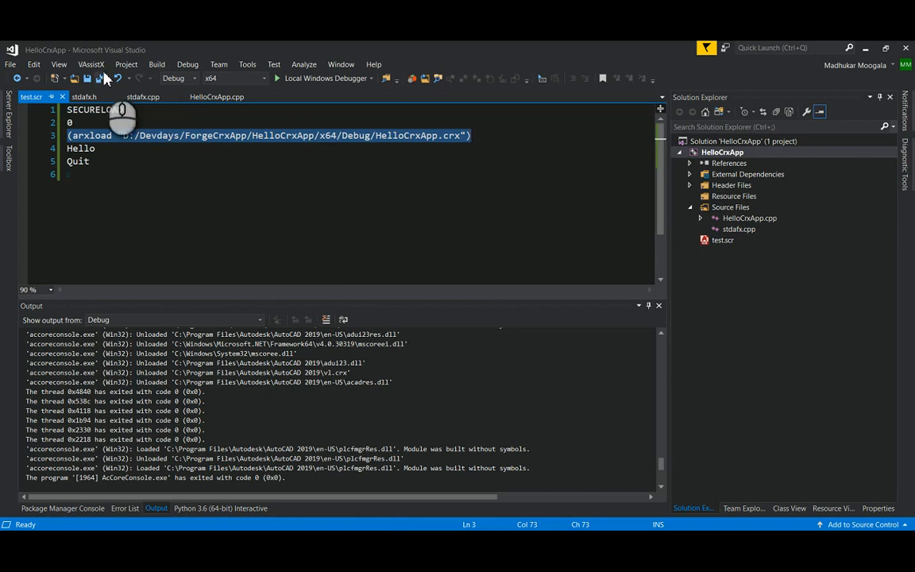
pyautogui.moveTo(337, 229)
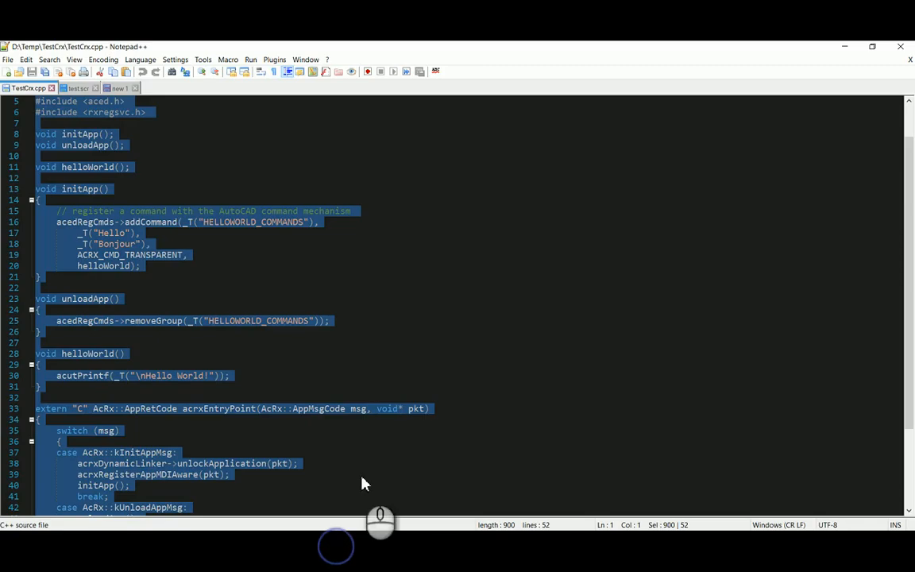
# - Review the arxload line in test.scr before switching to TestCrx.cpp in Notepad++
pyautogui.click(119, 87)
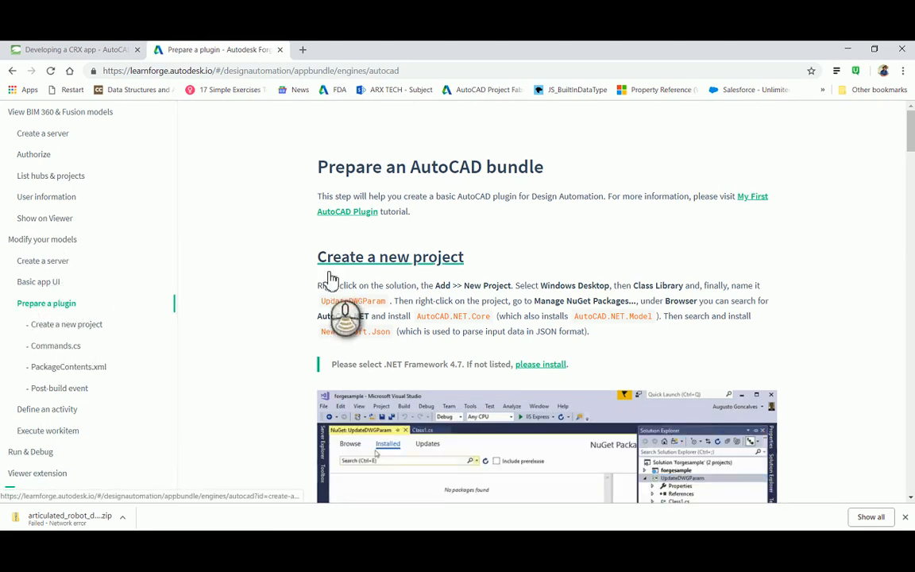
# - Scroll through the AutoCAD bundle page and move on to the Modify your models tutorial
pyautogui.scroll(-3)
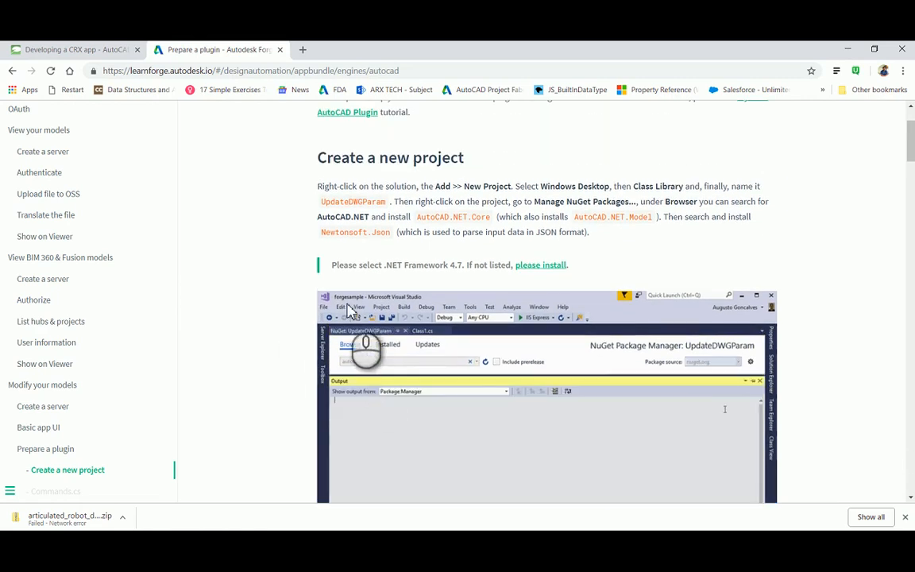
pyautogui.scroll(-3)
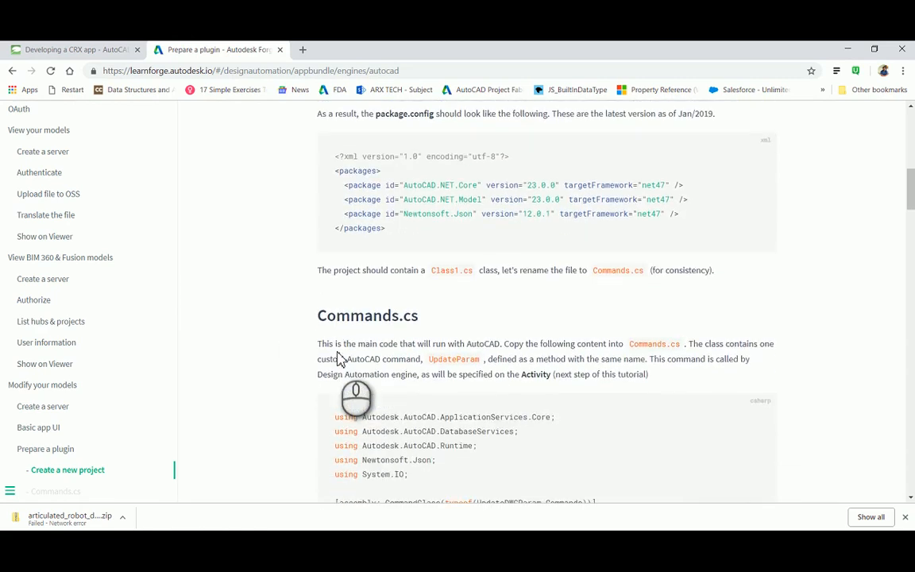
pyautogui.scroll(-3)
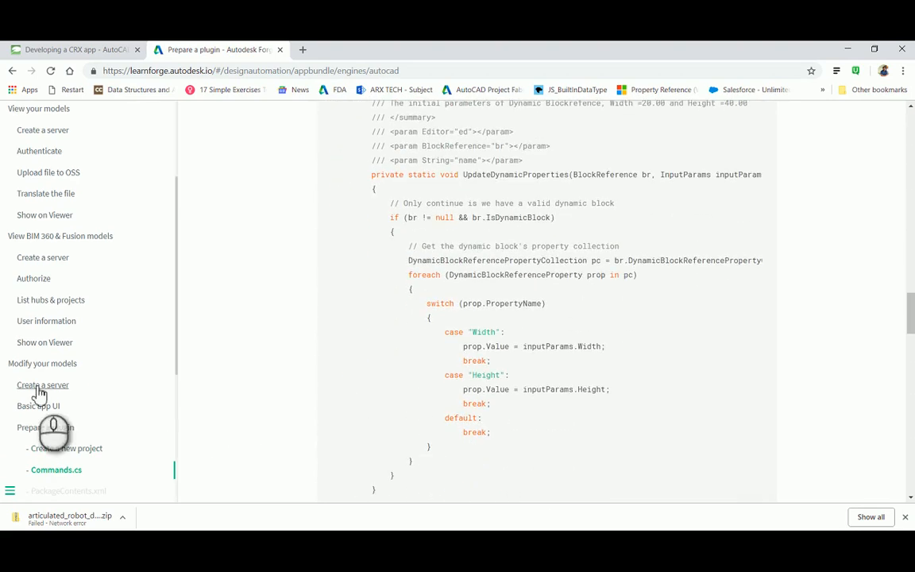
pyautogui.click(43, 362)
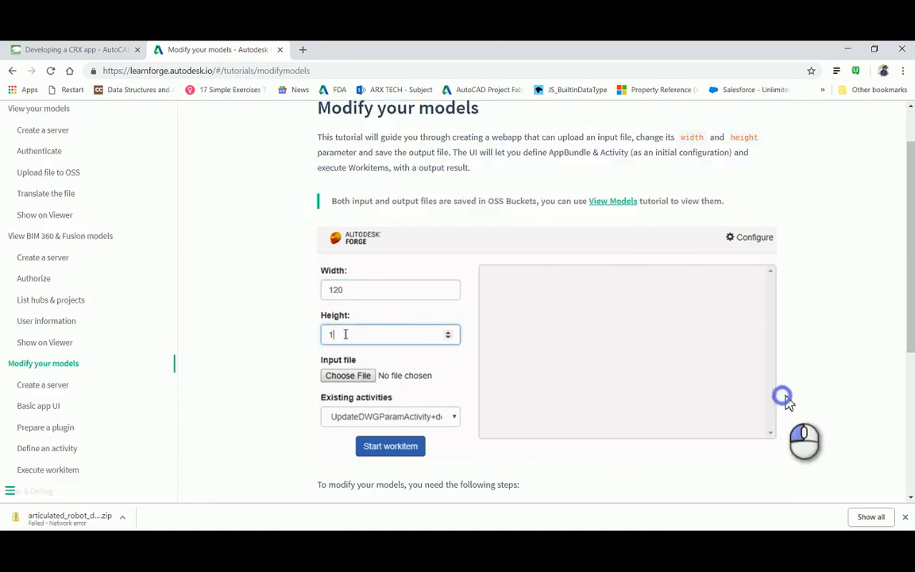
# - Run the workitem on the sample DWG with the UpdateDWGParamActivity+dev activity and width 120
pyautogui.click(346, 374)
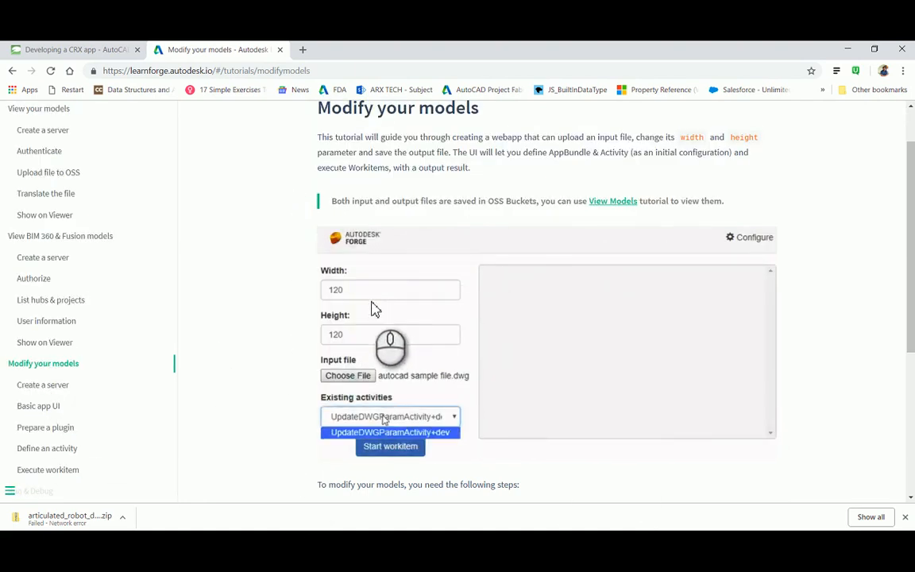
pyautogui.click(391, 416)
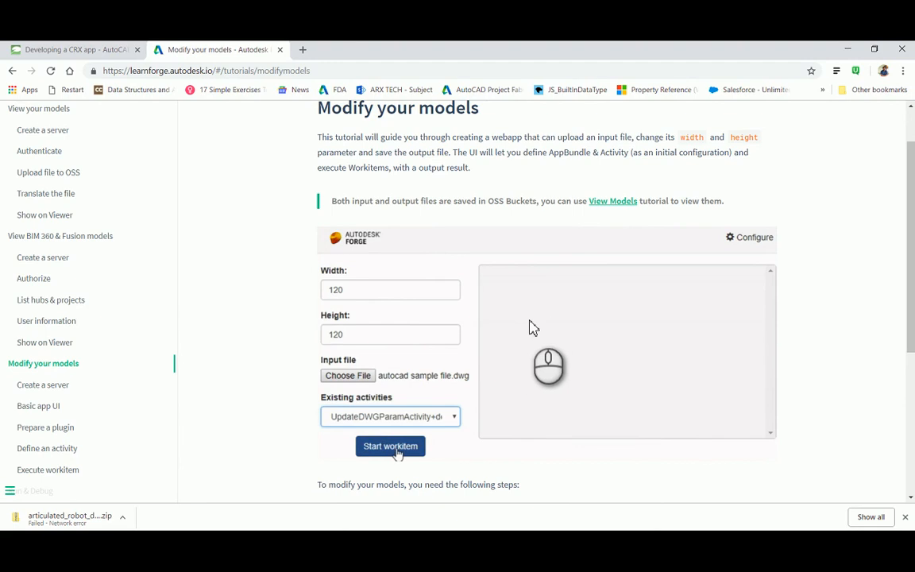
pyautogui.click(391, 445)
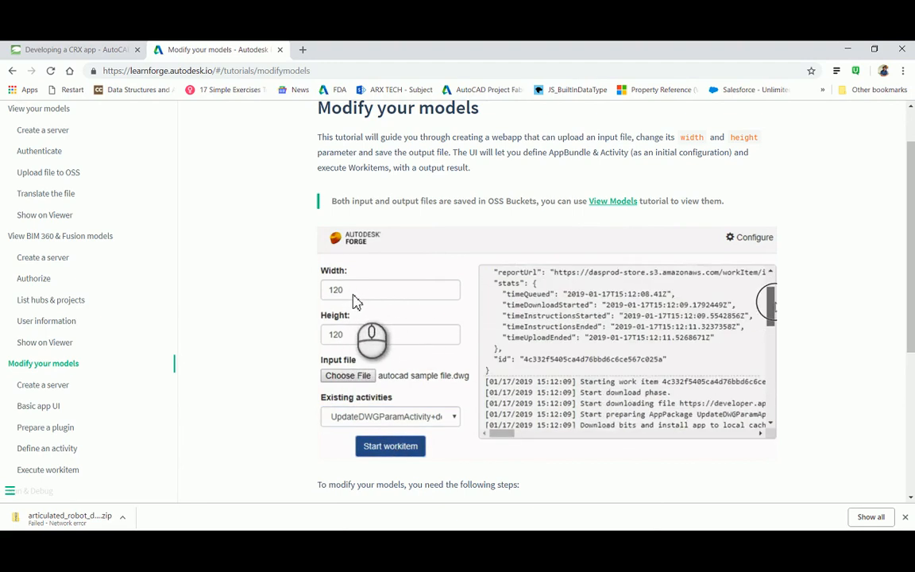
pyautogui.click(391, 444)
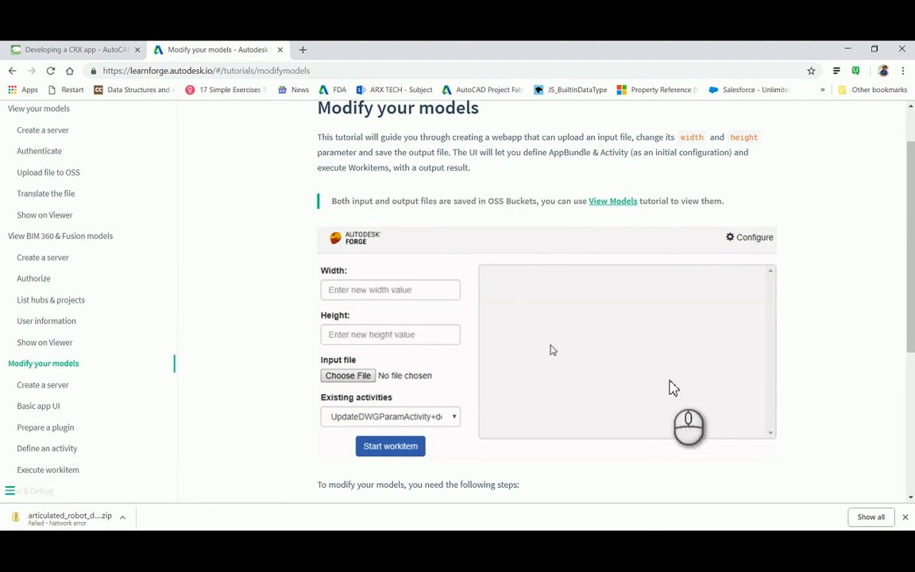
pyautogui.write('120')
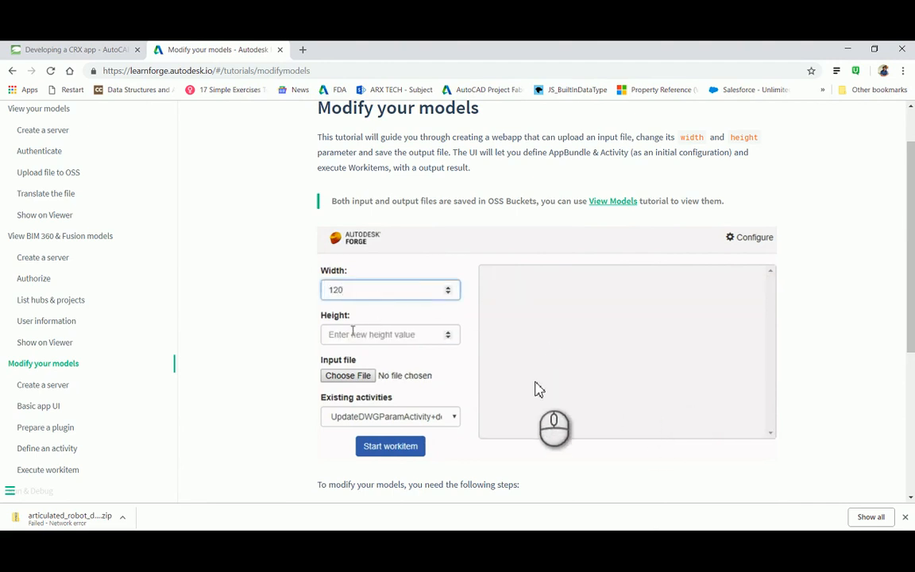
pyautogui.click(348, 375)
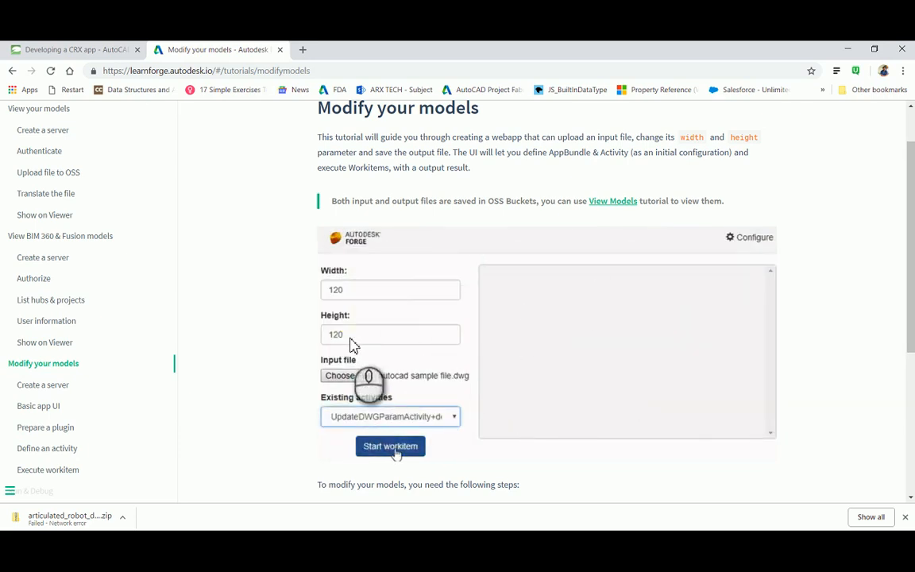
pyautogui.click(390, 445)
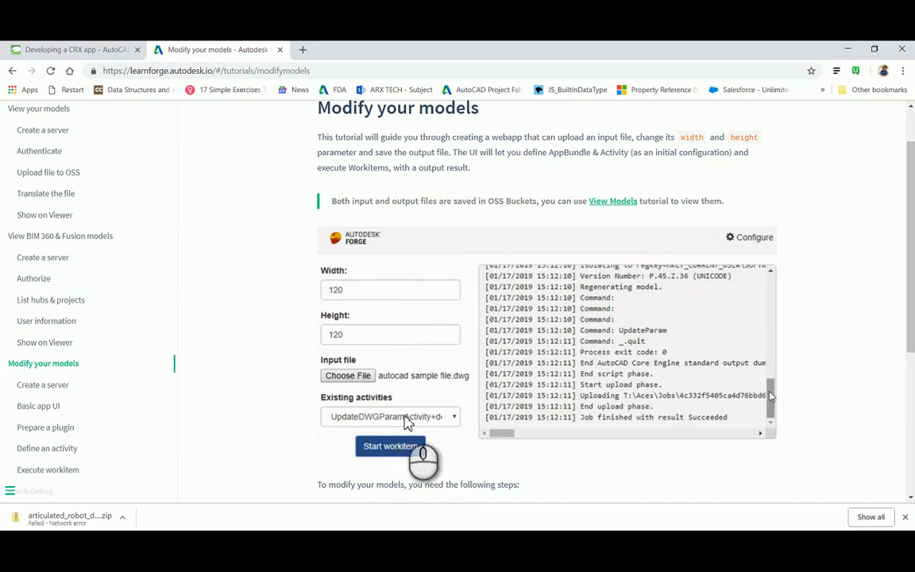
pyautogui.click(391, 445)
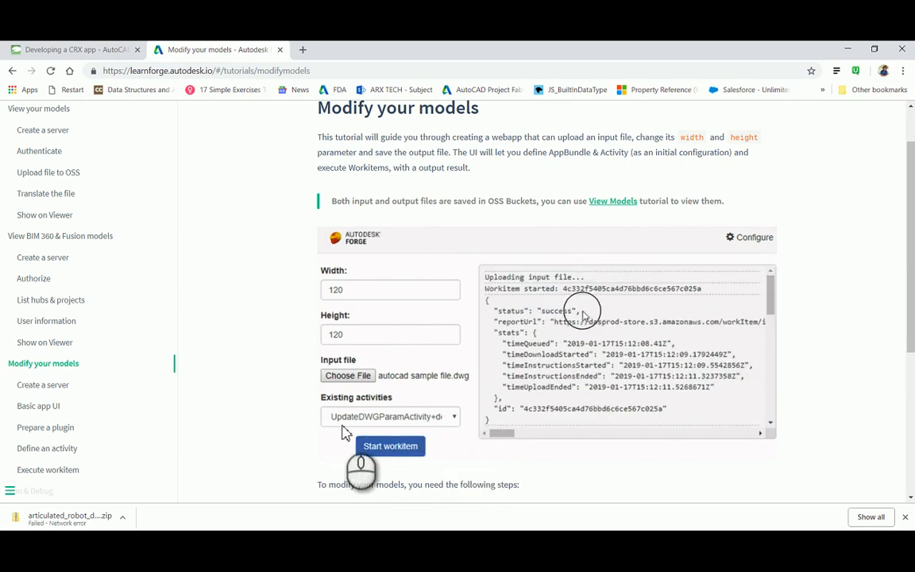
# - Re-enter width 120 with the sample drawing, then move to the Prepare a plugin section
pyautogui.doubleClick(537, 310)
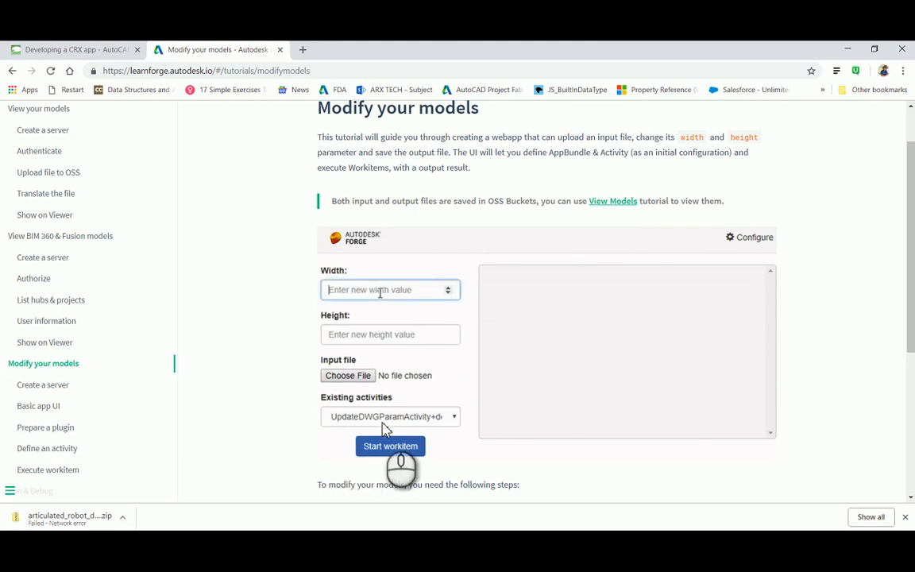
pyautogui.write('120')
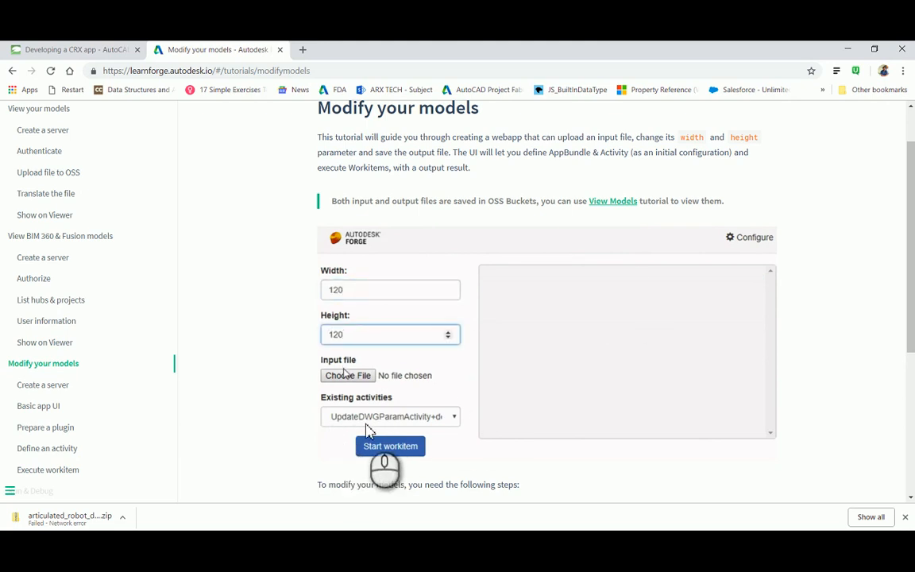
pyautogui.click(348, 375)
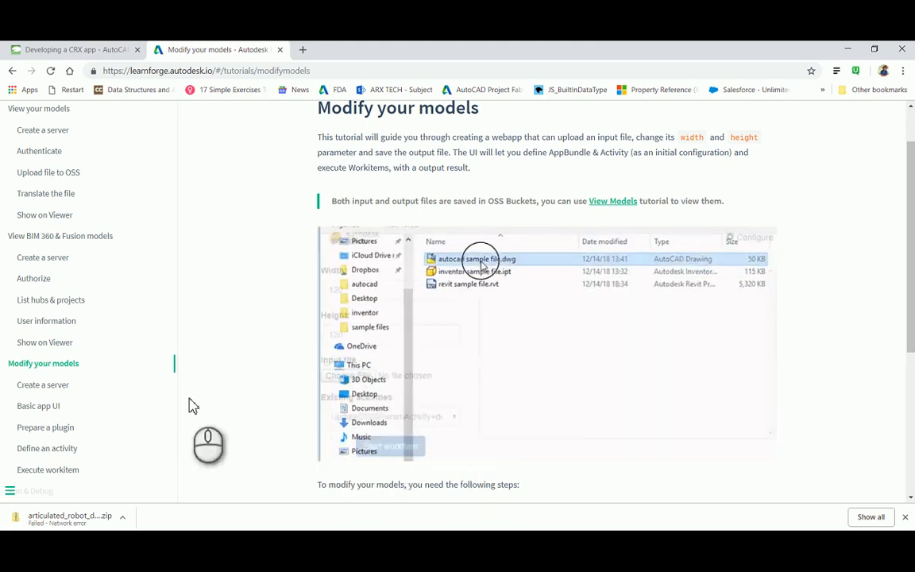
pyautogui.click(44, 425)
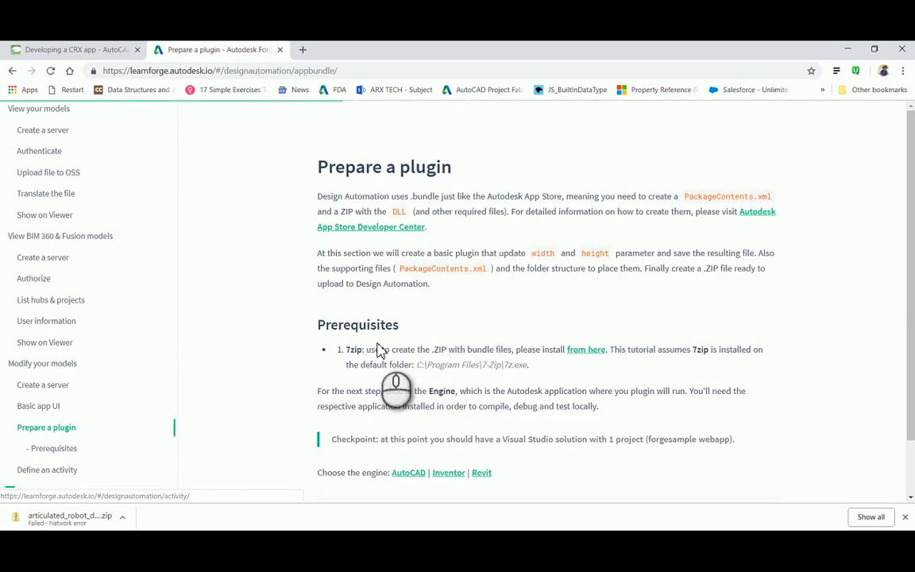
# - View the AutoCAD plugin guide's Commands.cs code and highlight the UpdateDynamicProperties method
pyautogui.scroll(-3)
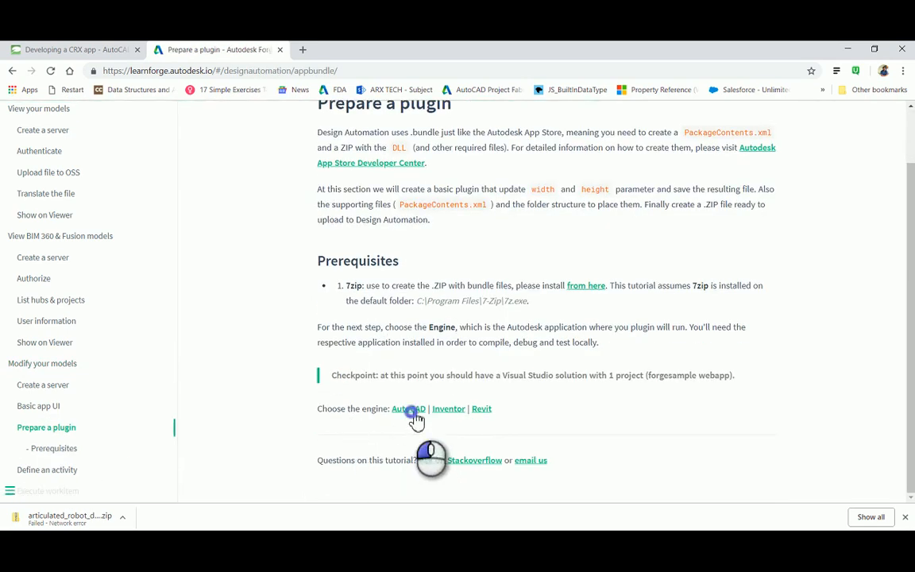
pyautogui.click(408, 408)
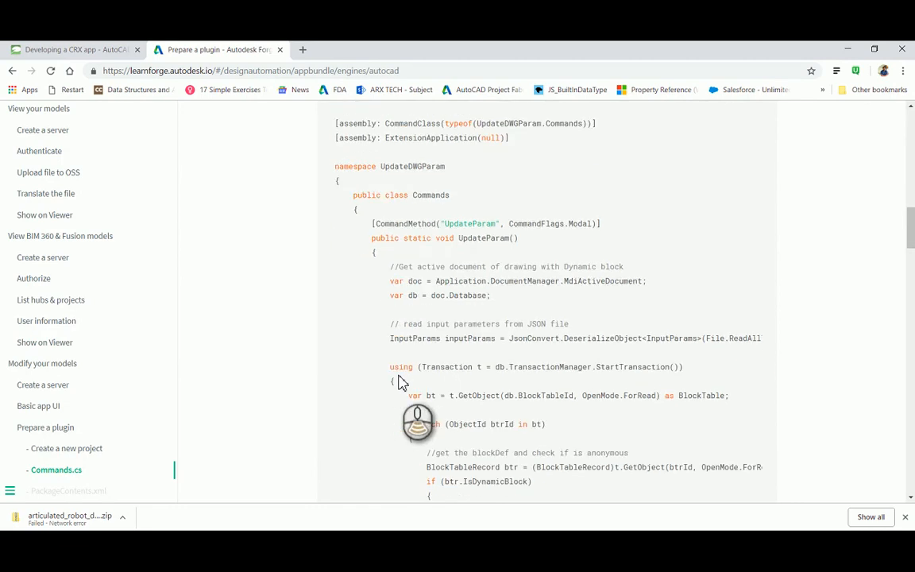
pyautogui.scroll(-3)
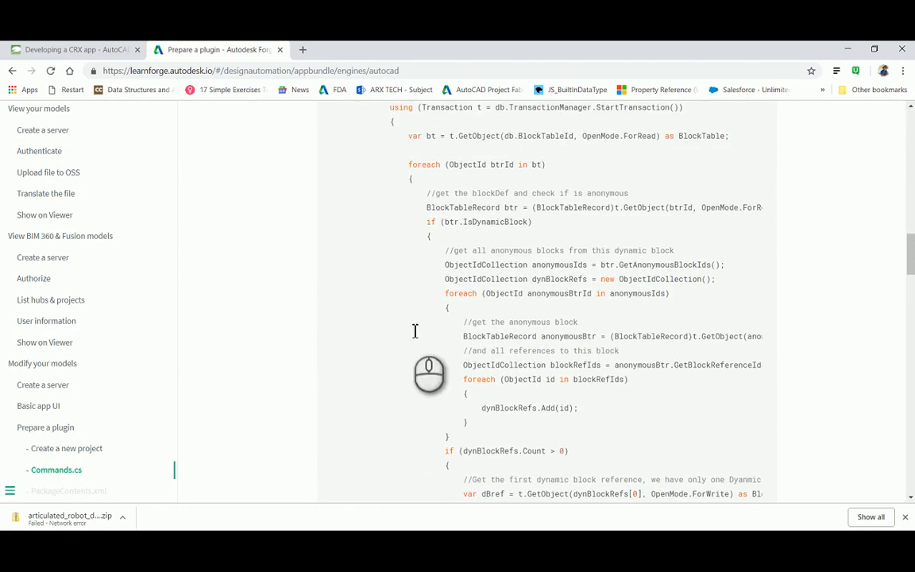
pyautogui.scroll(-3)
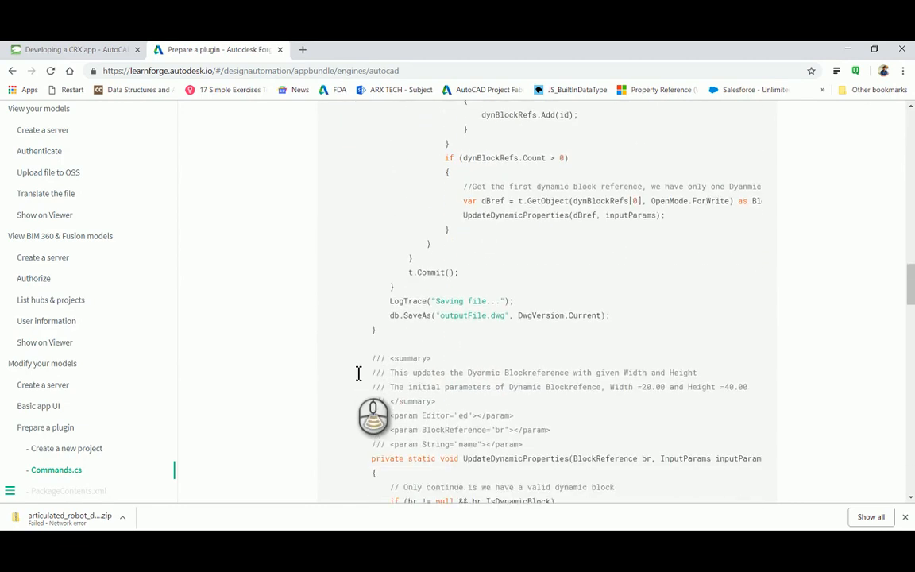
pyautogui.doubleClick(515, 294)
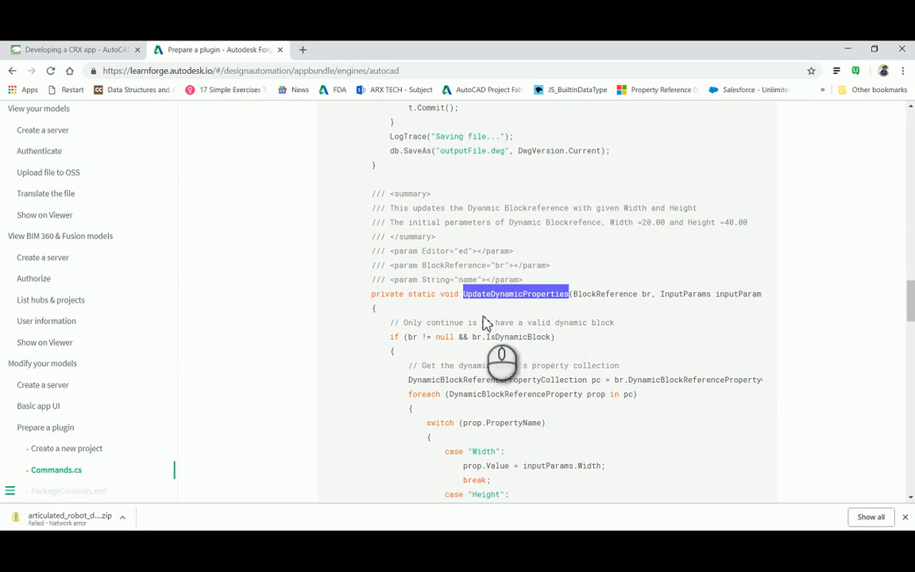
pyautogui.moveTo(381, 493)
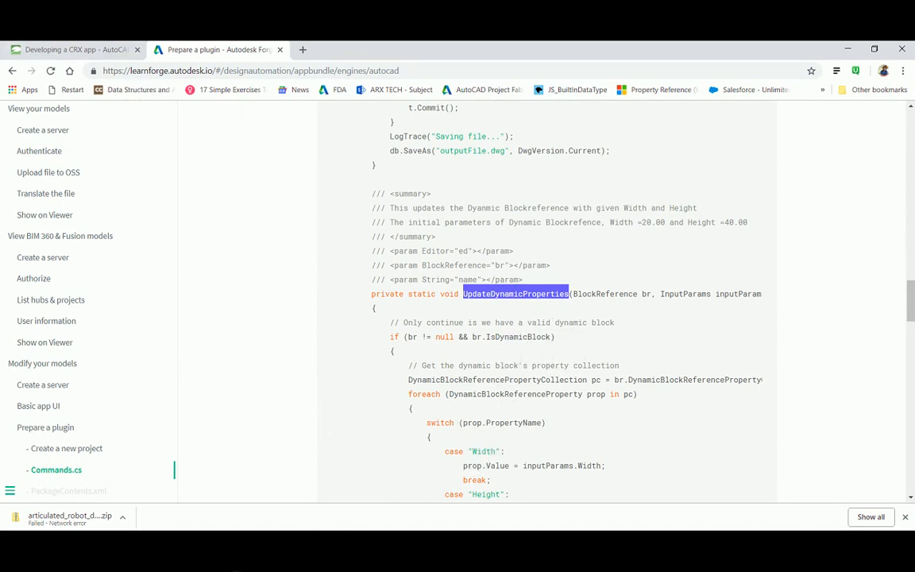
# - Return to the Developing a CRX app post and scroll its DBX/CRX/ARX library table
pyautogui.click(71, 49)
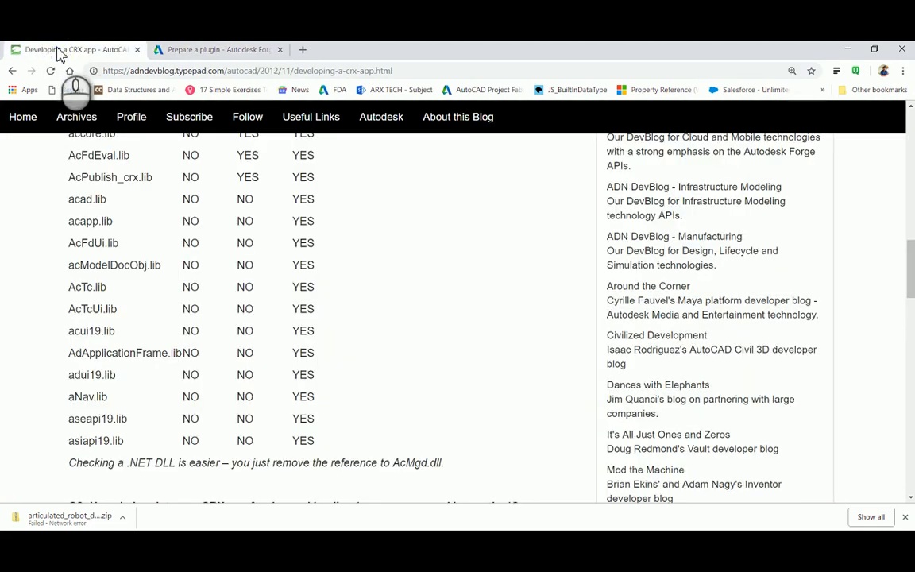
pyautogui.scroll(-3)
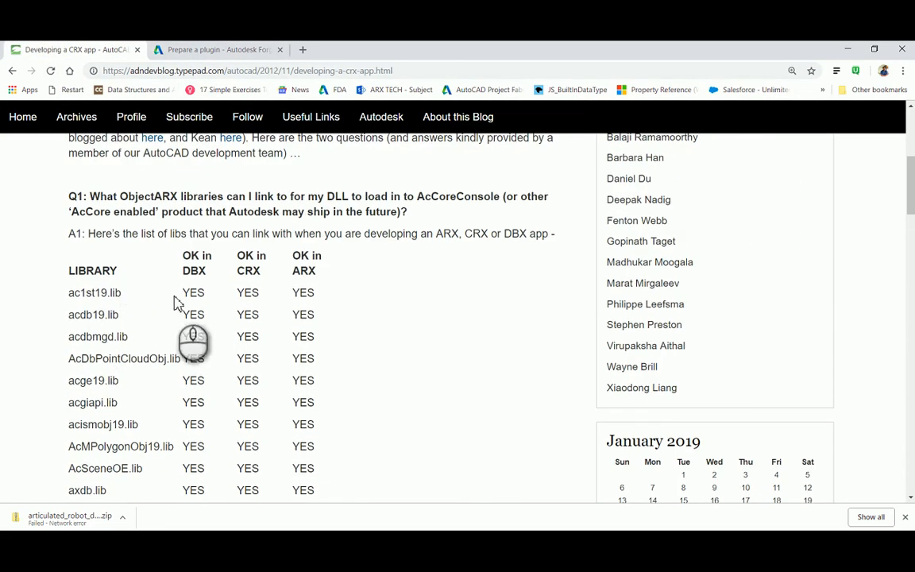
pyautogui.scroll(-3)
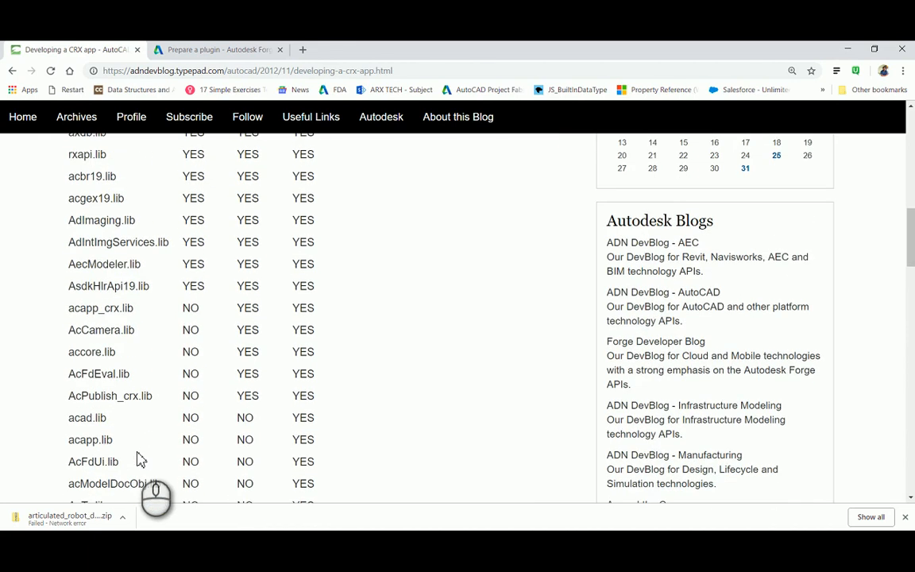